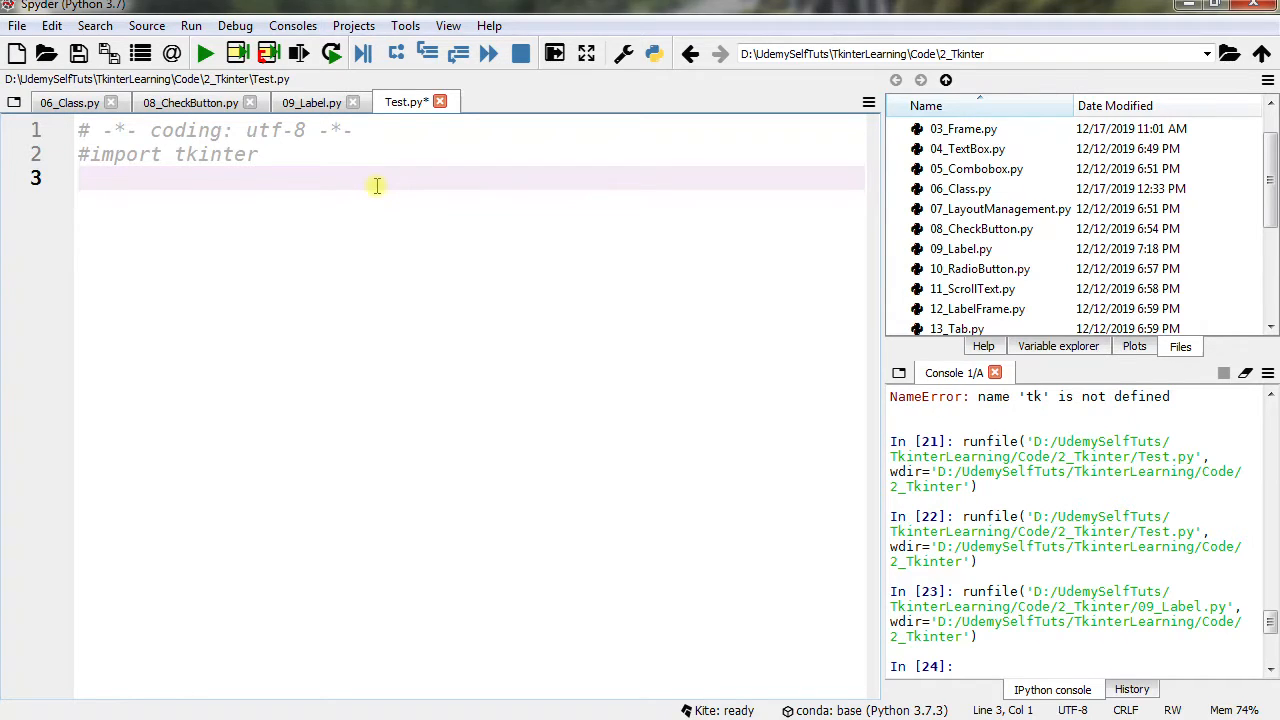
Step: Add `from tkinter import *` on line 3, followed by two blank lines
type("from")
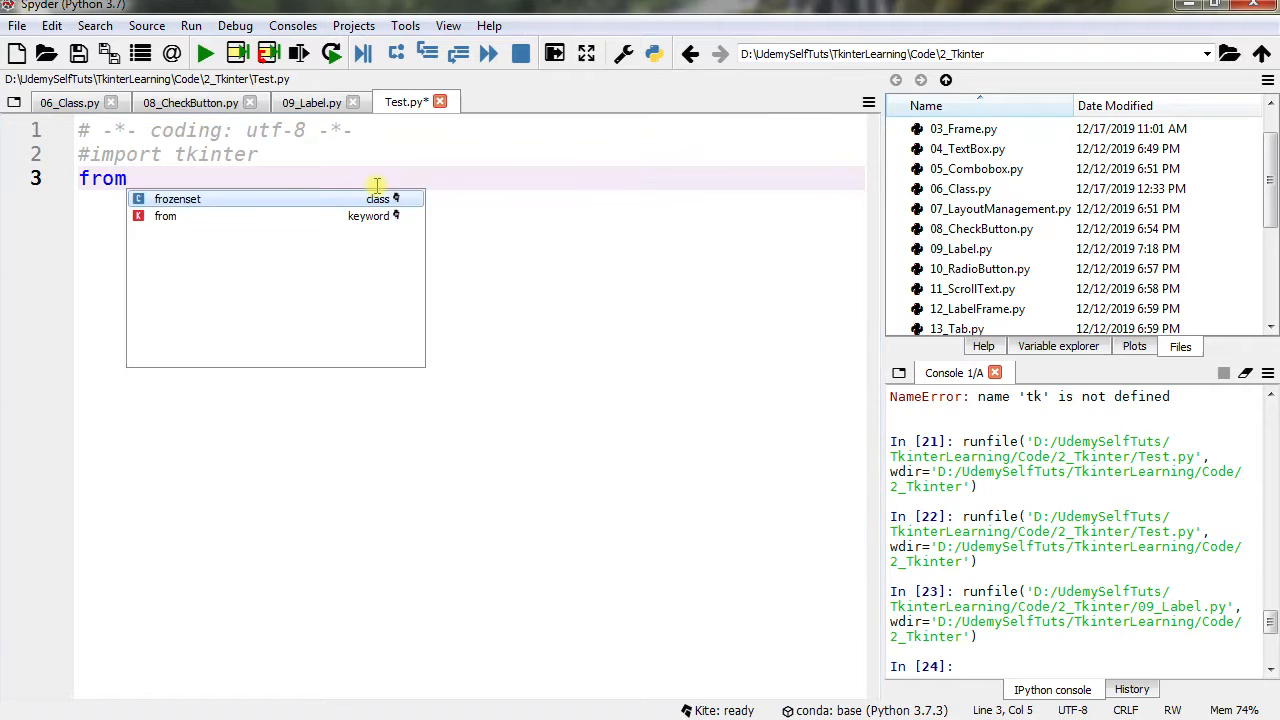
type("tkint")
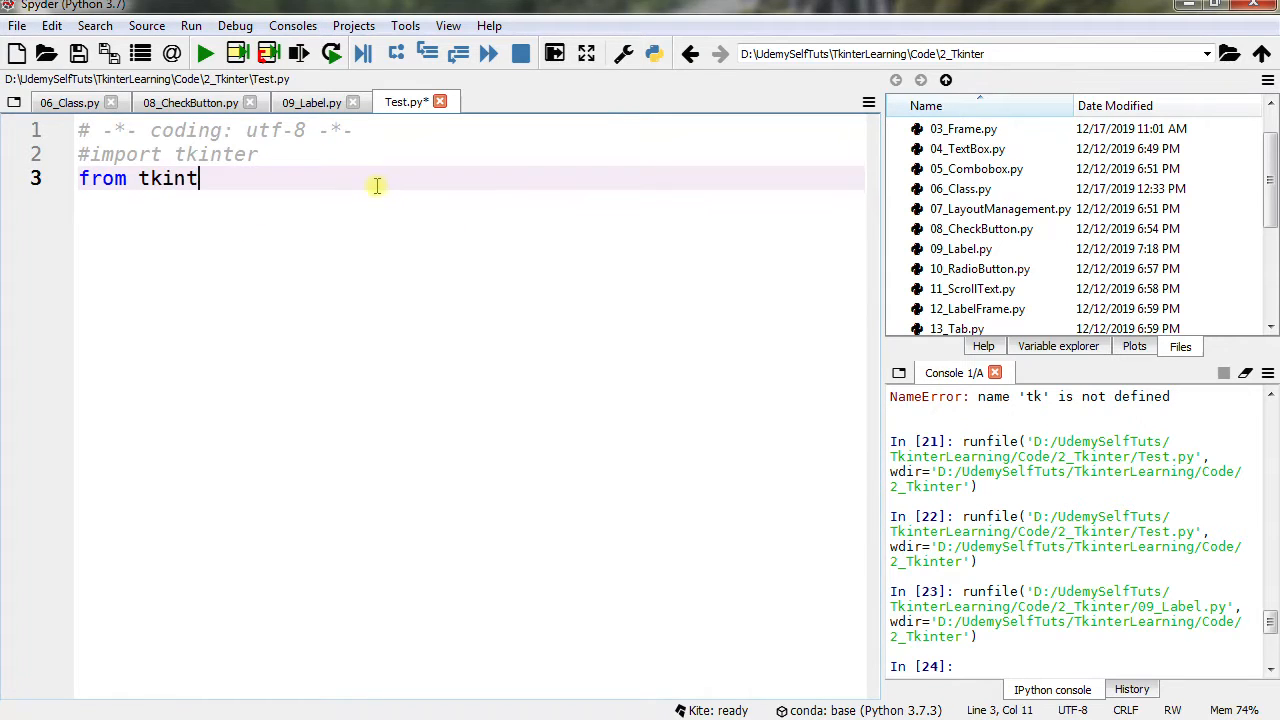
type("er im")
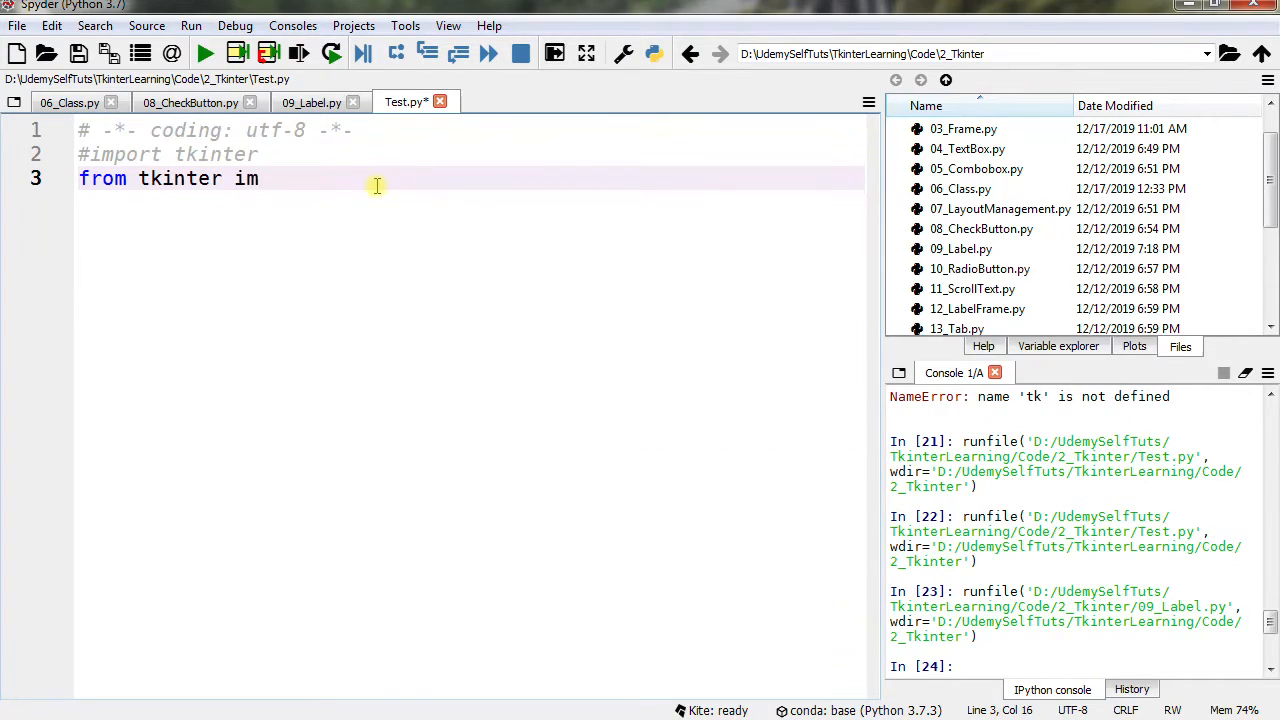
type("po")
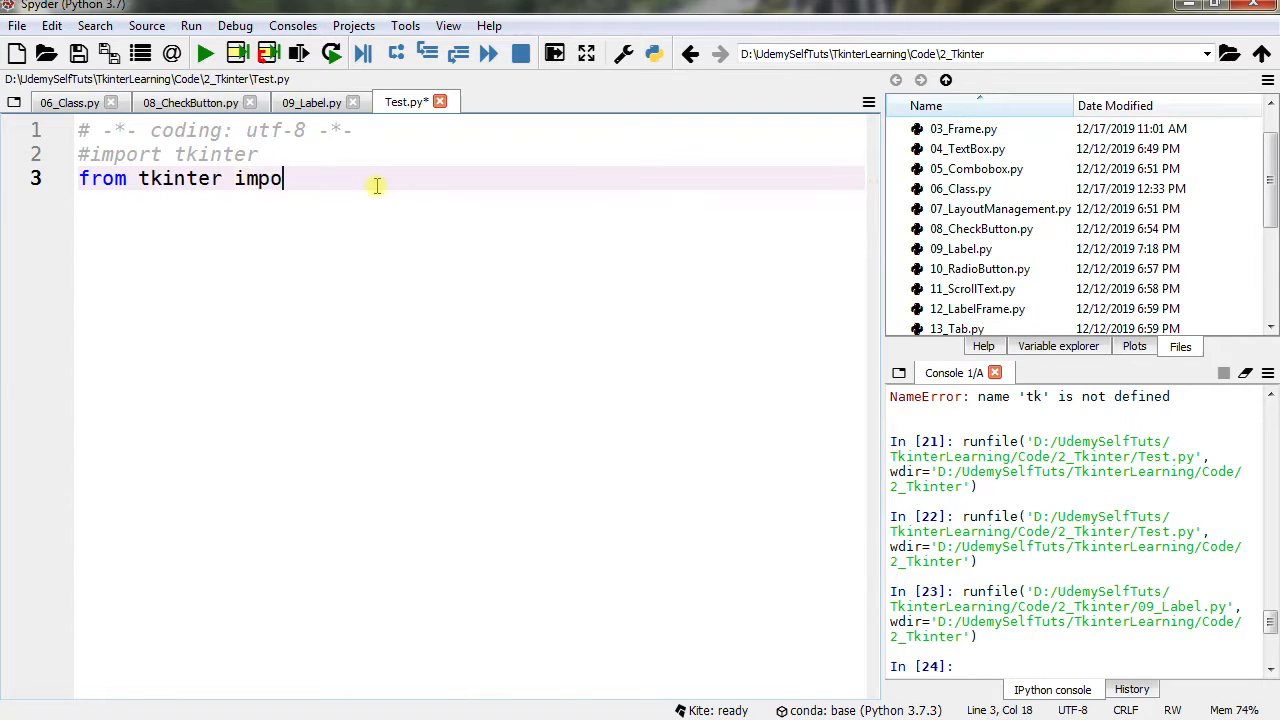
type("r")
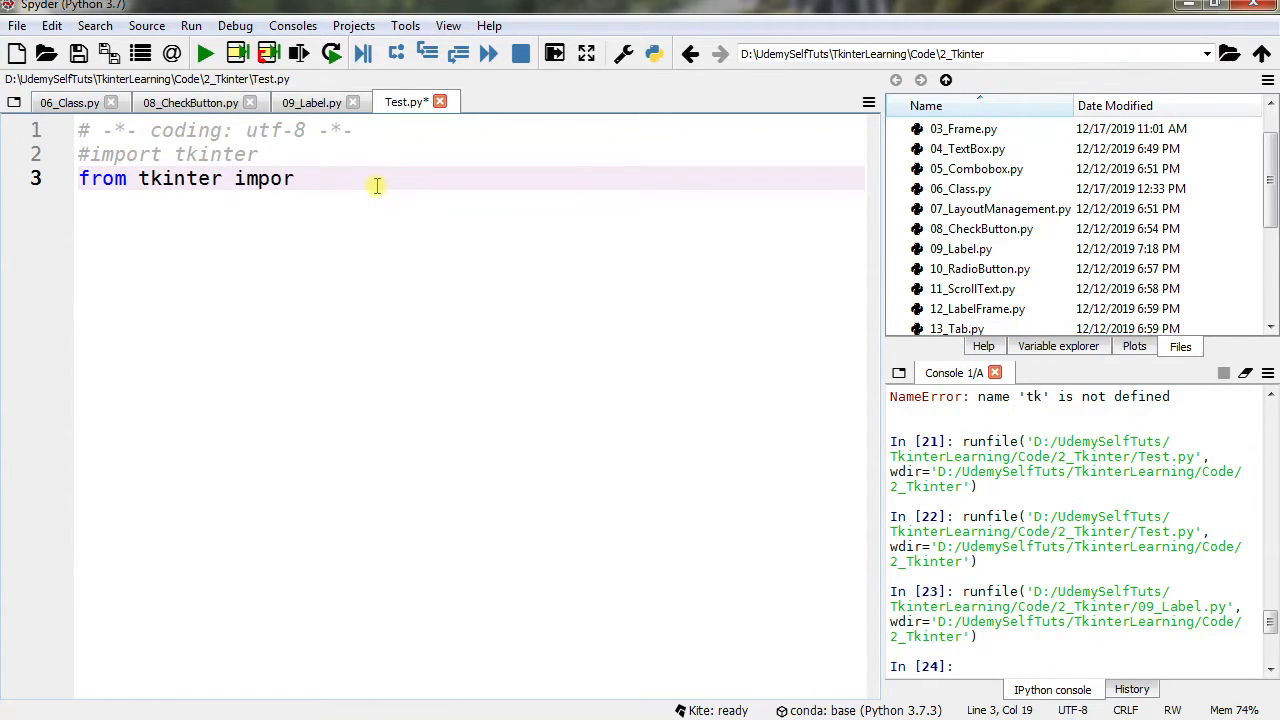
type("t *")
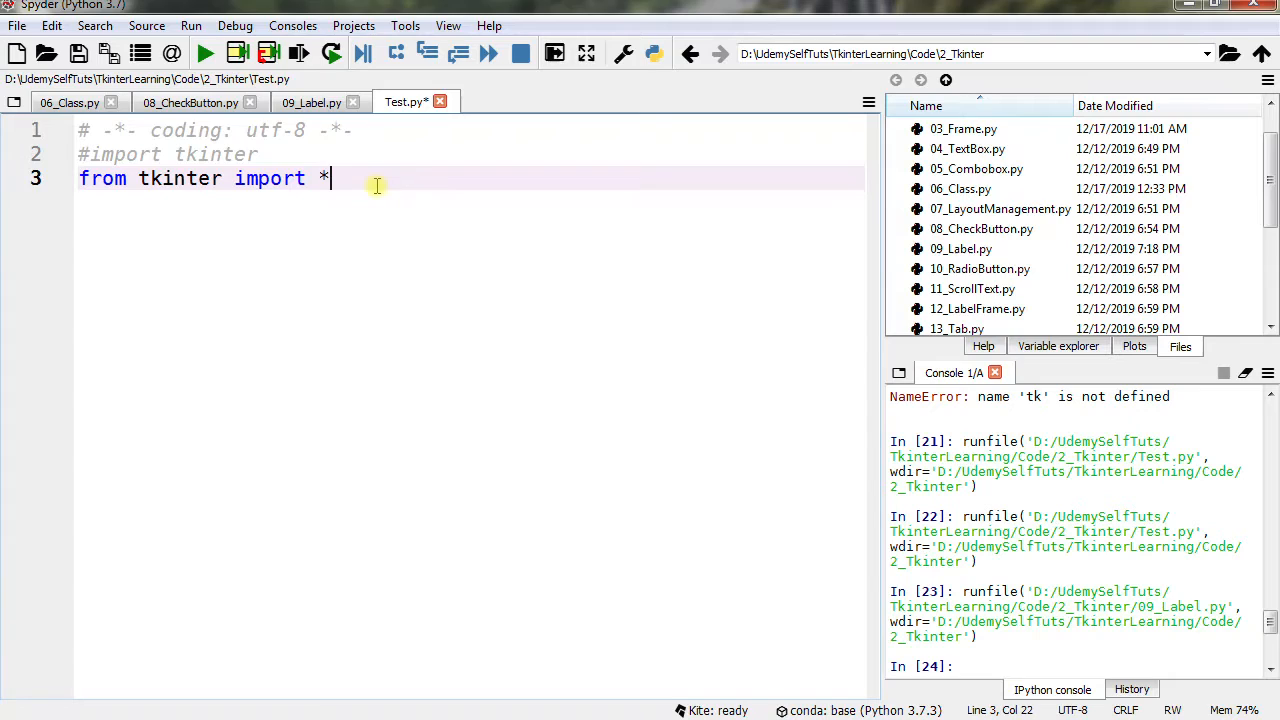
key("Return")
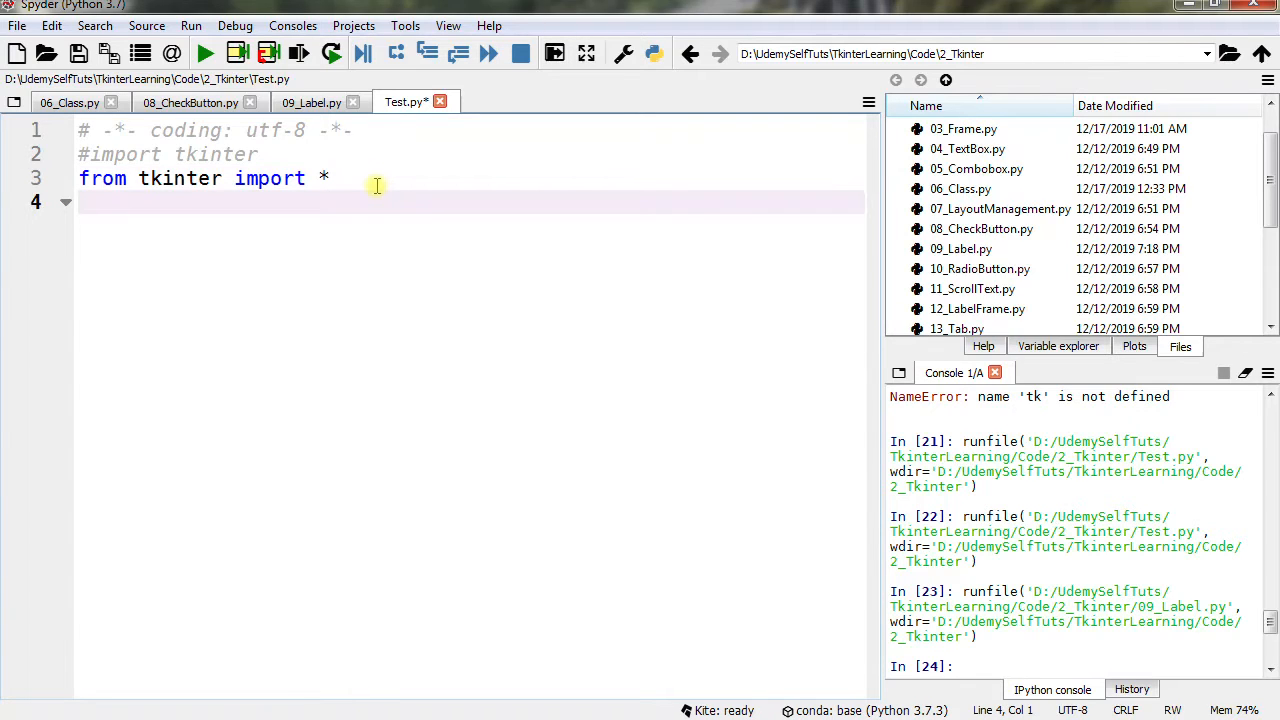
key("enter")
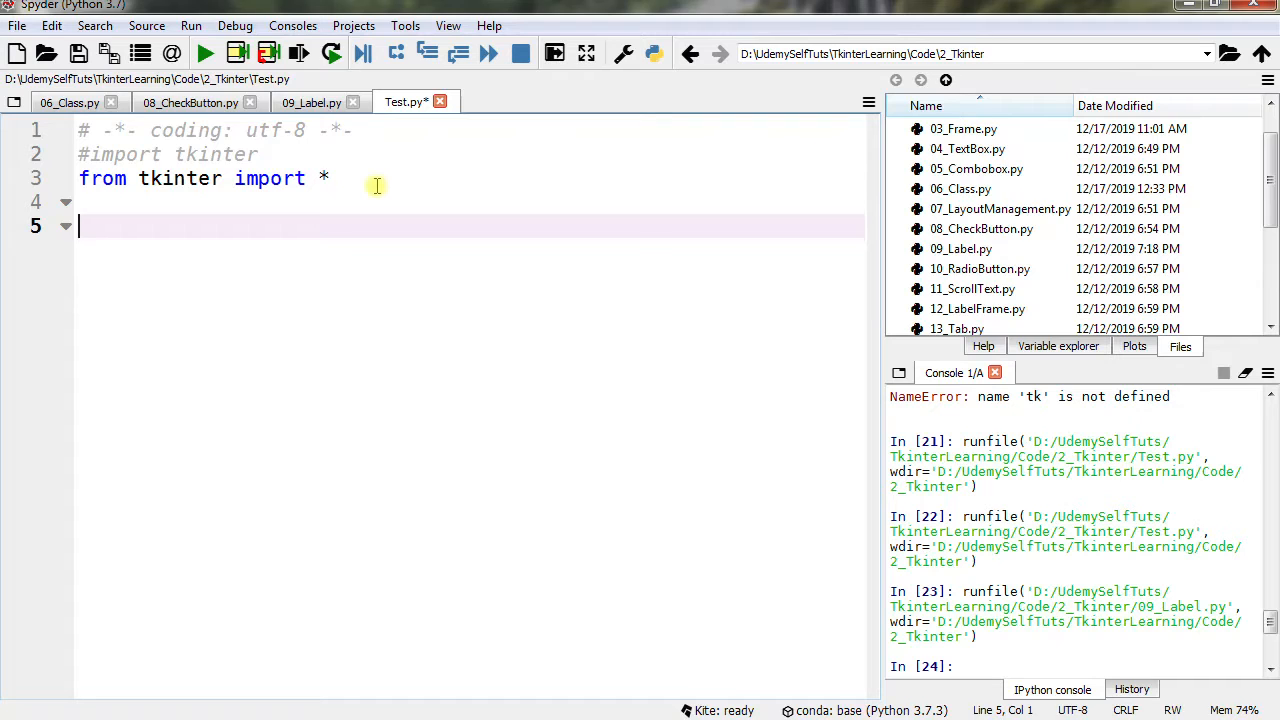
Step: Declare `class Root(Tk):` with a `def __init__(self):` method
type("class")
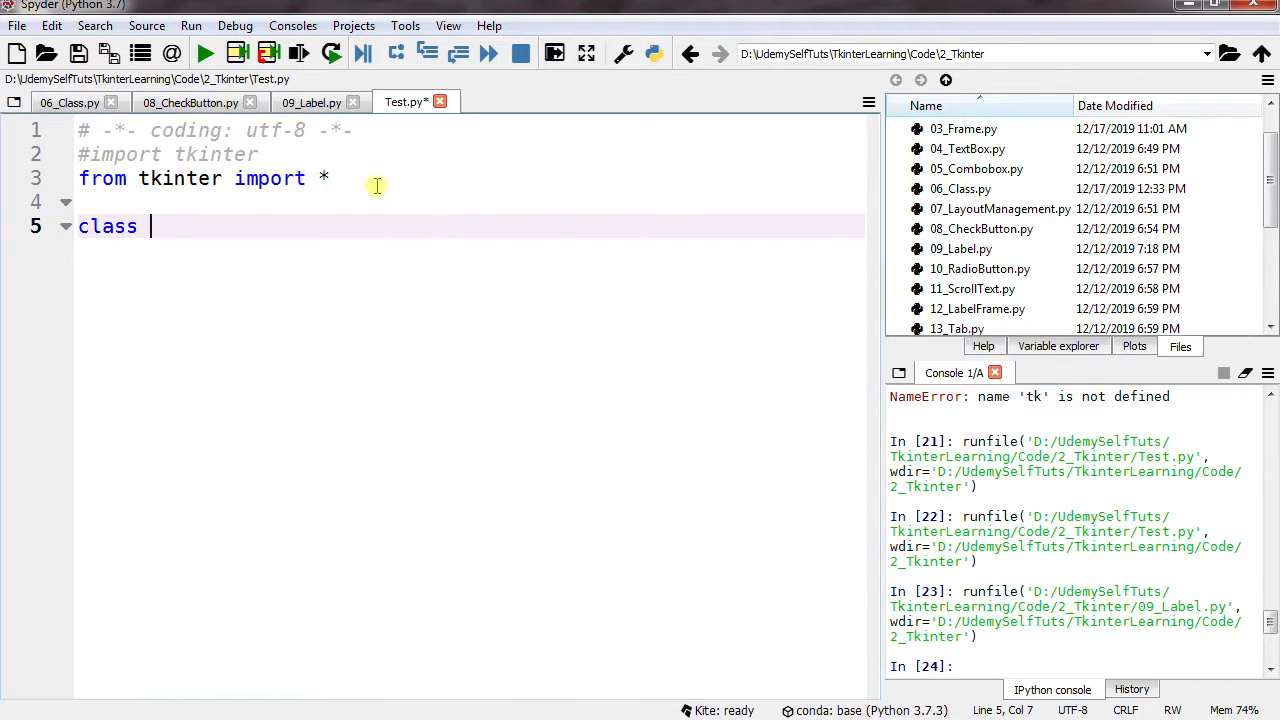
type("Roo")
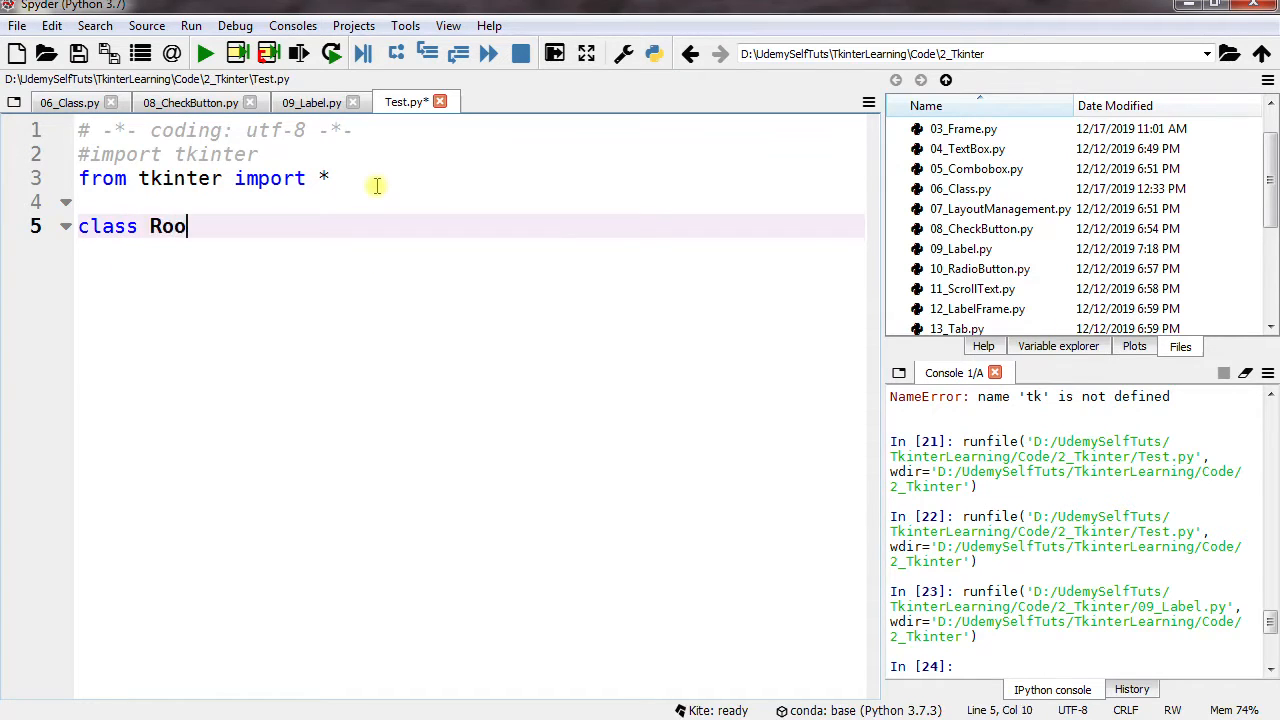
type("t")
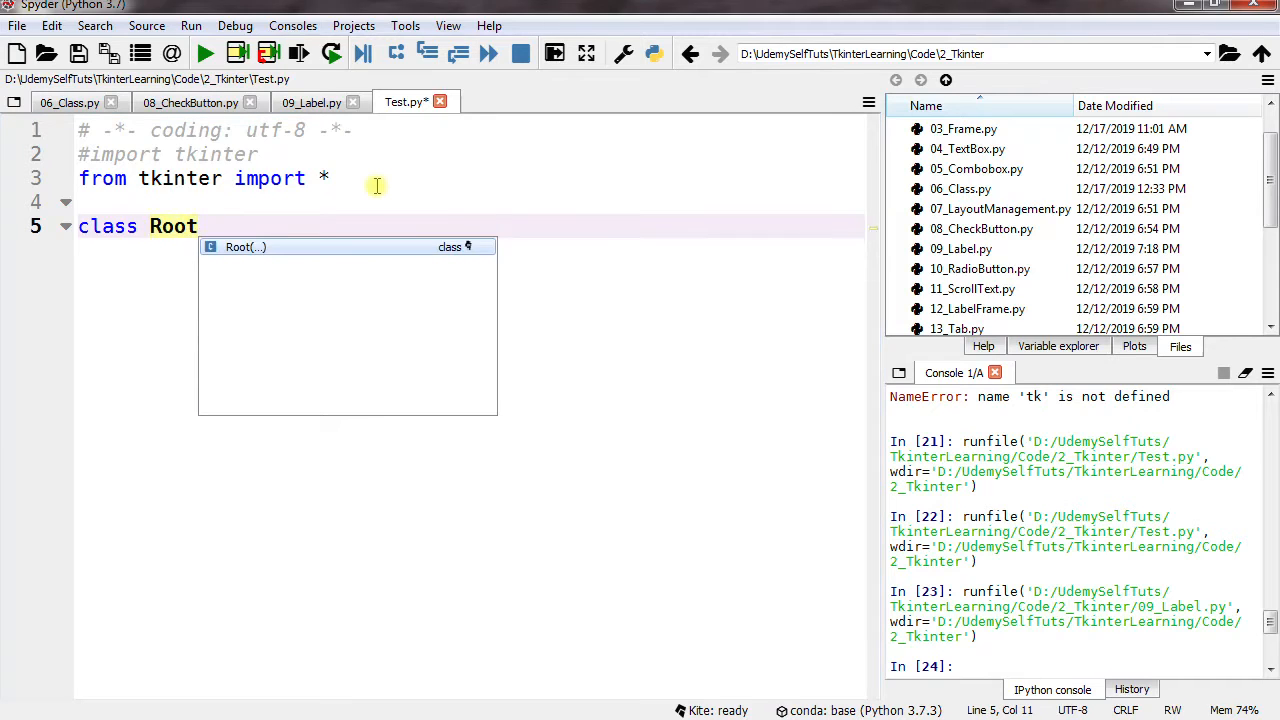
type("(T)")
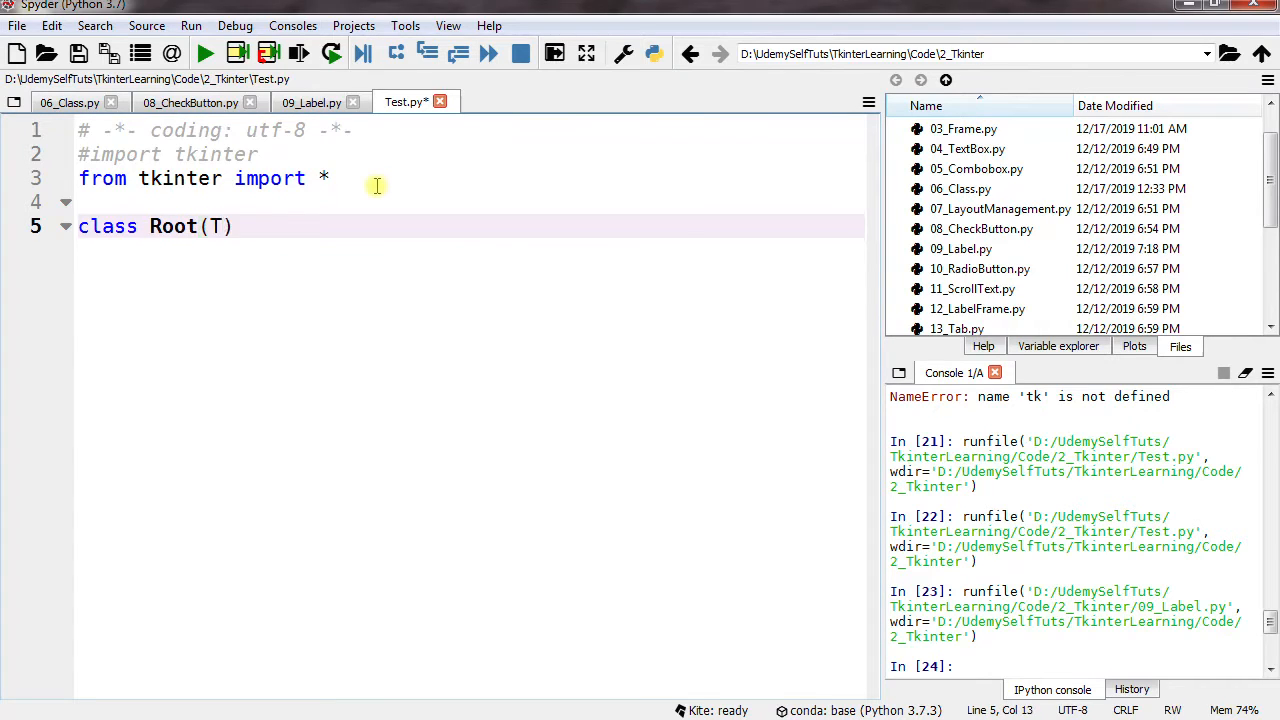
type("k")
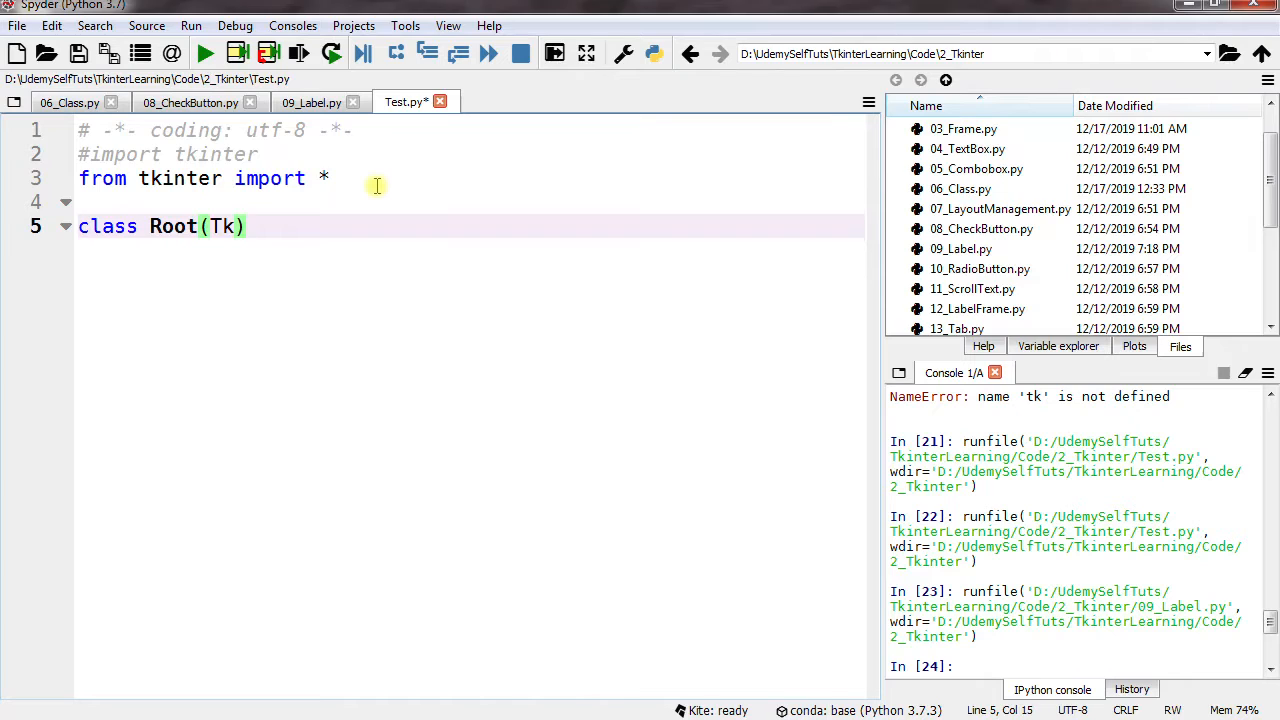
type(":")
type("def ")
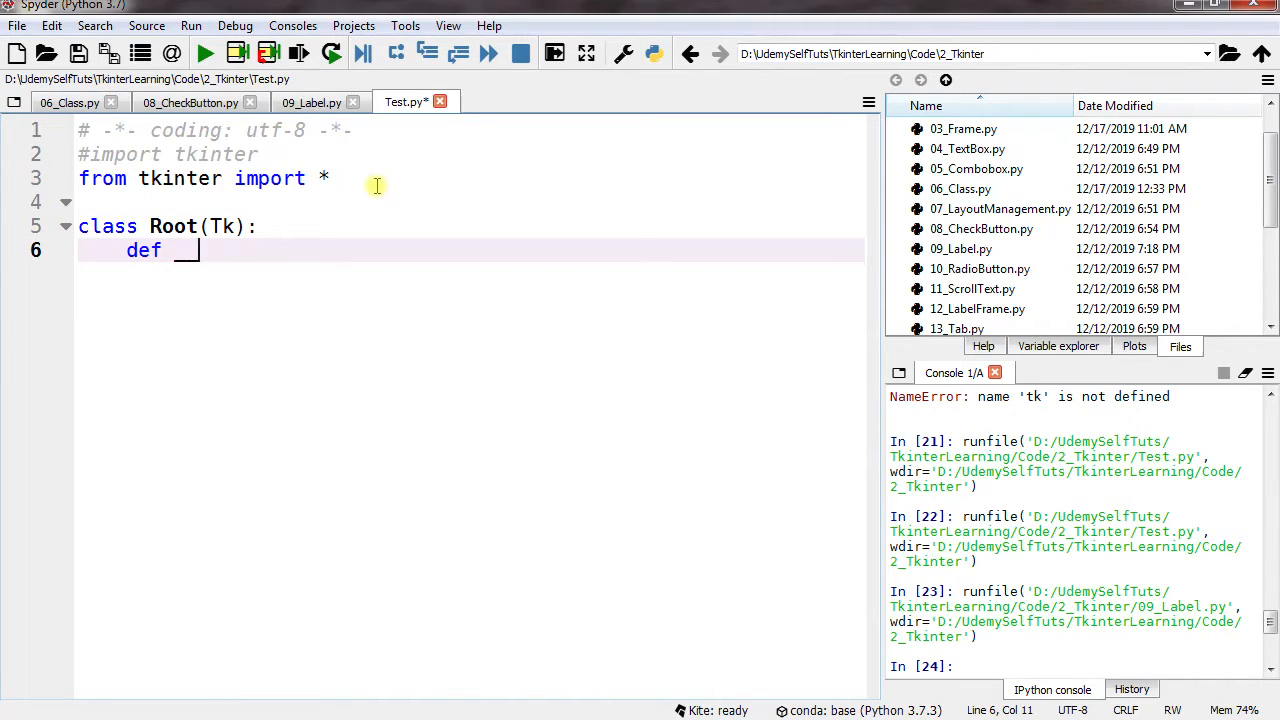
type("__init")
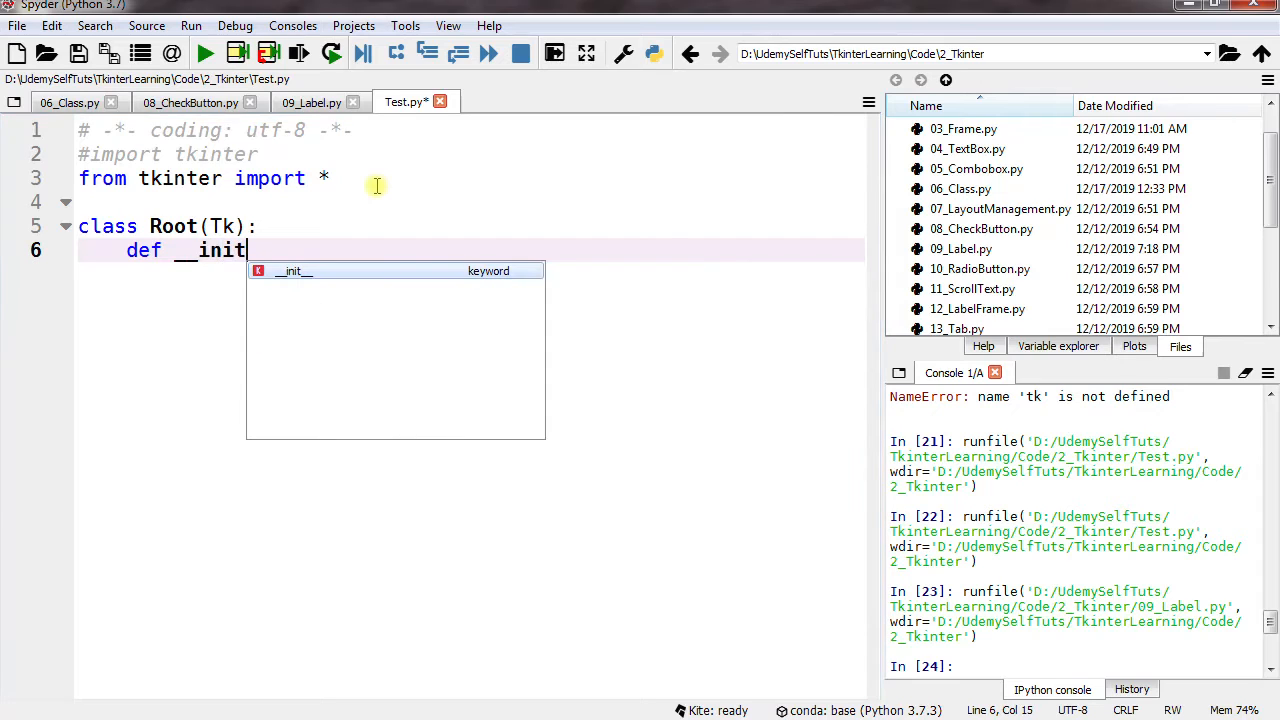
type("__(")
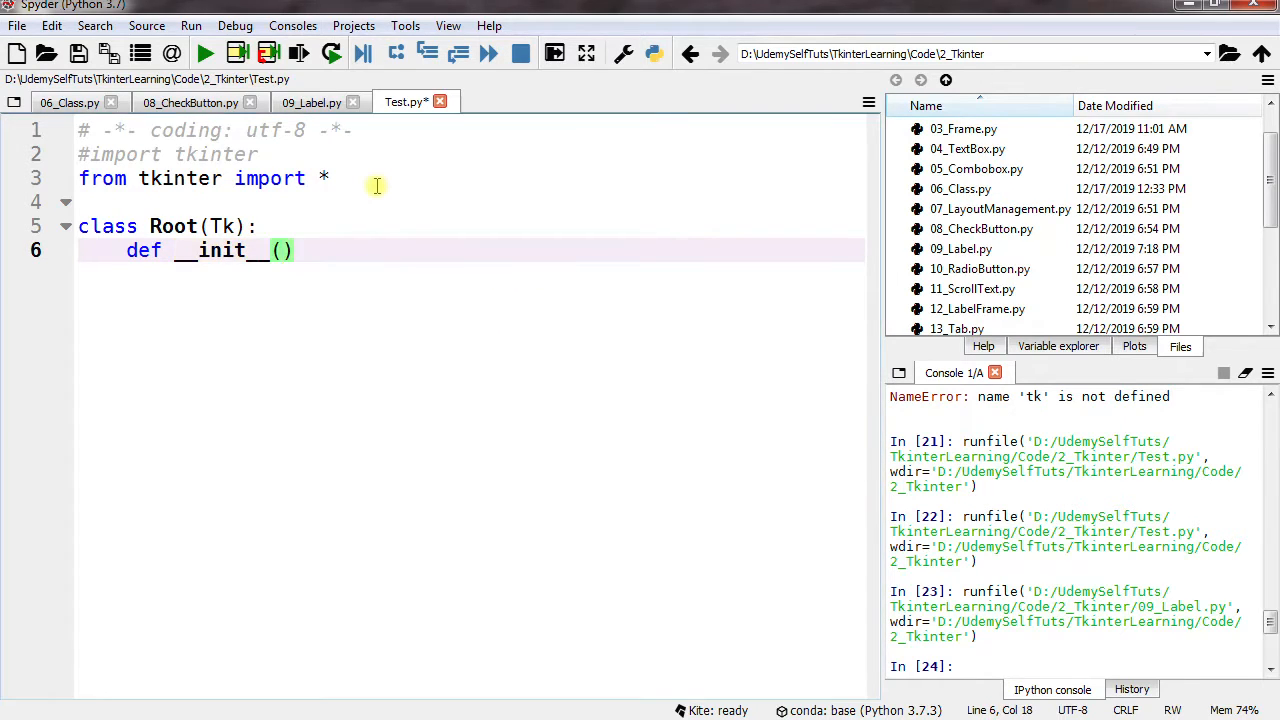
type("self")
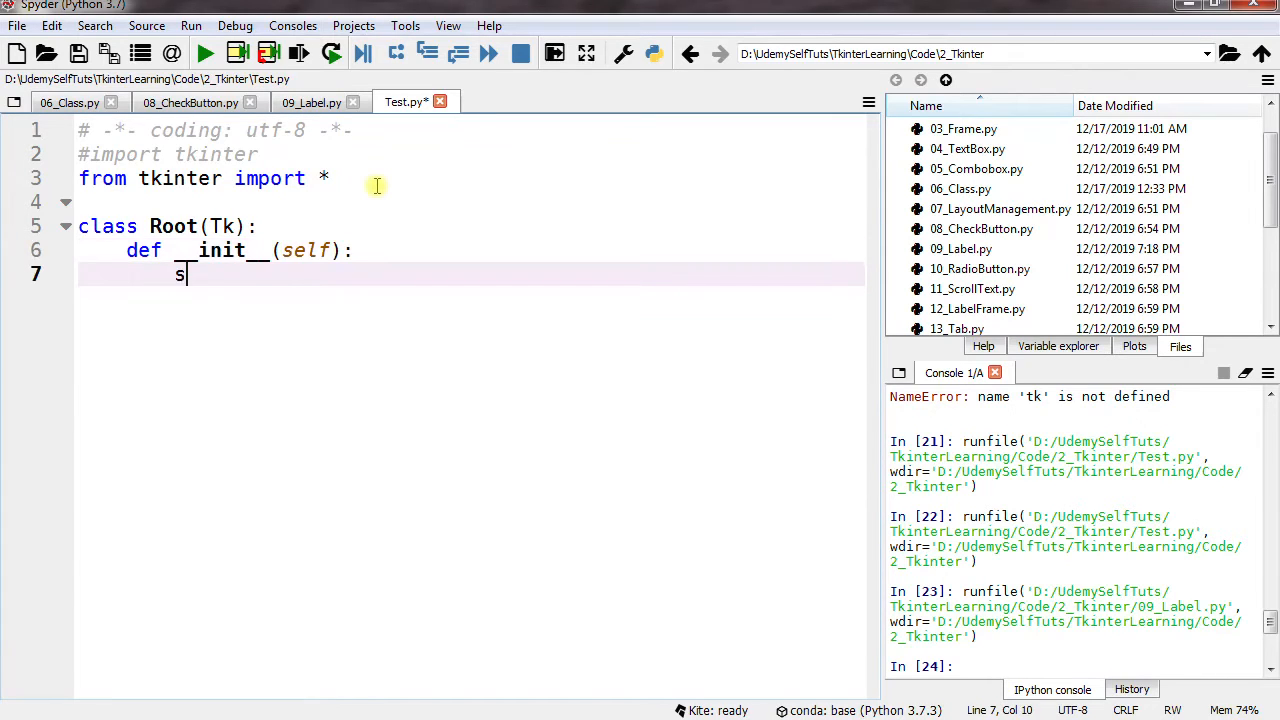
Step: Call `super(Root, self).__init__()` inside __init__ and start a new line
type("uper(Ro")
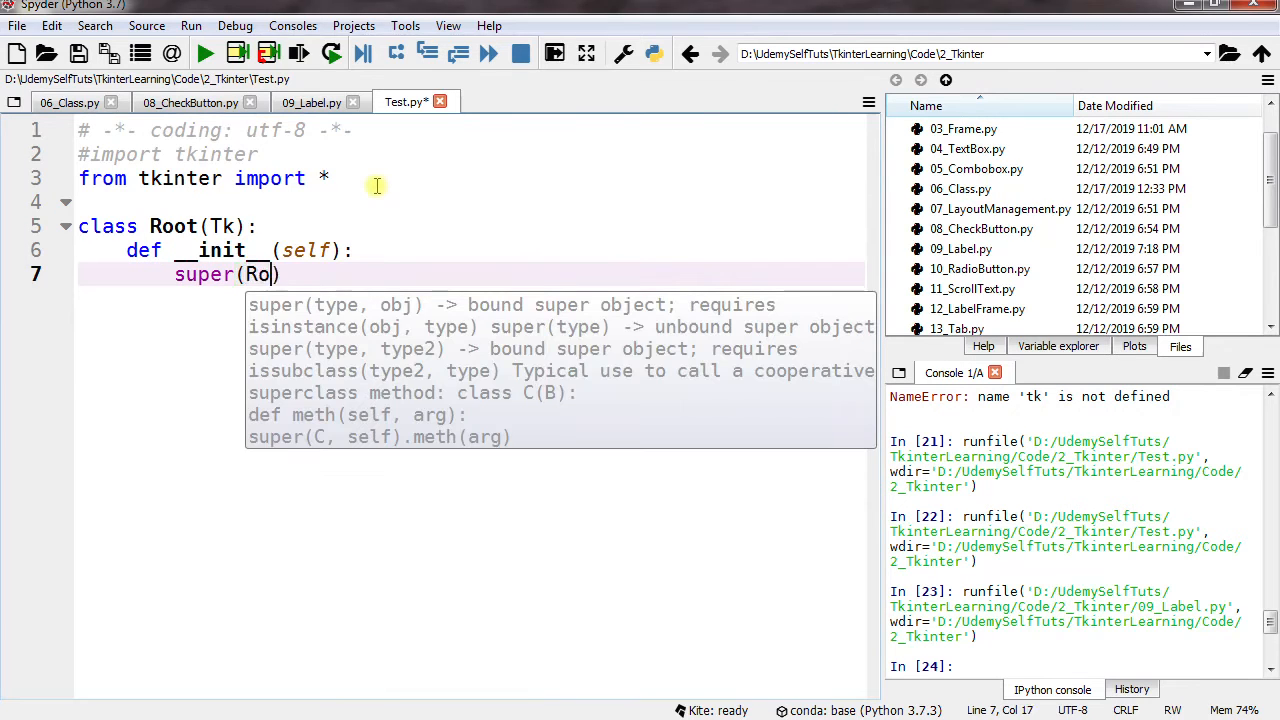
type("ot,")
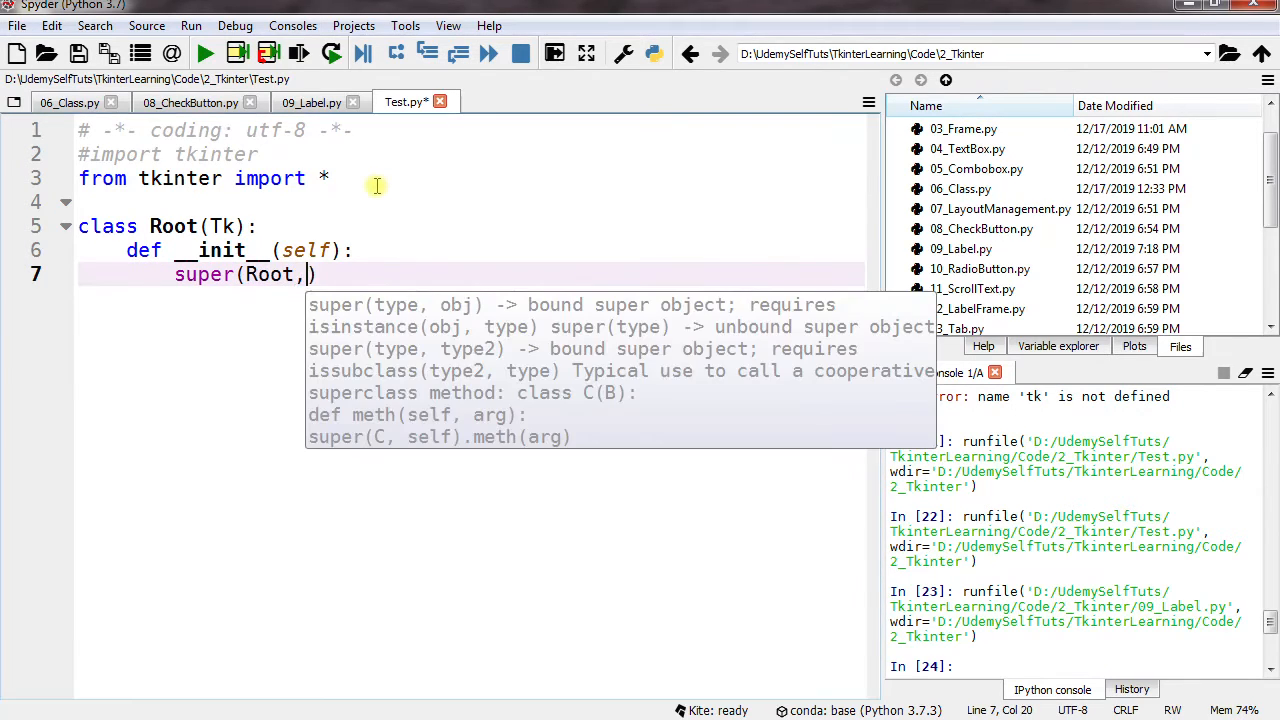
type("self).")
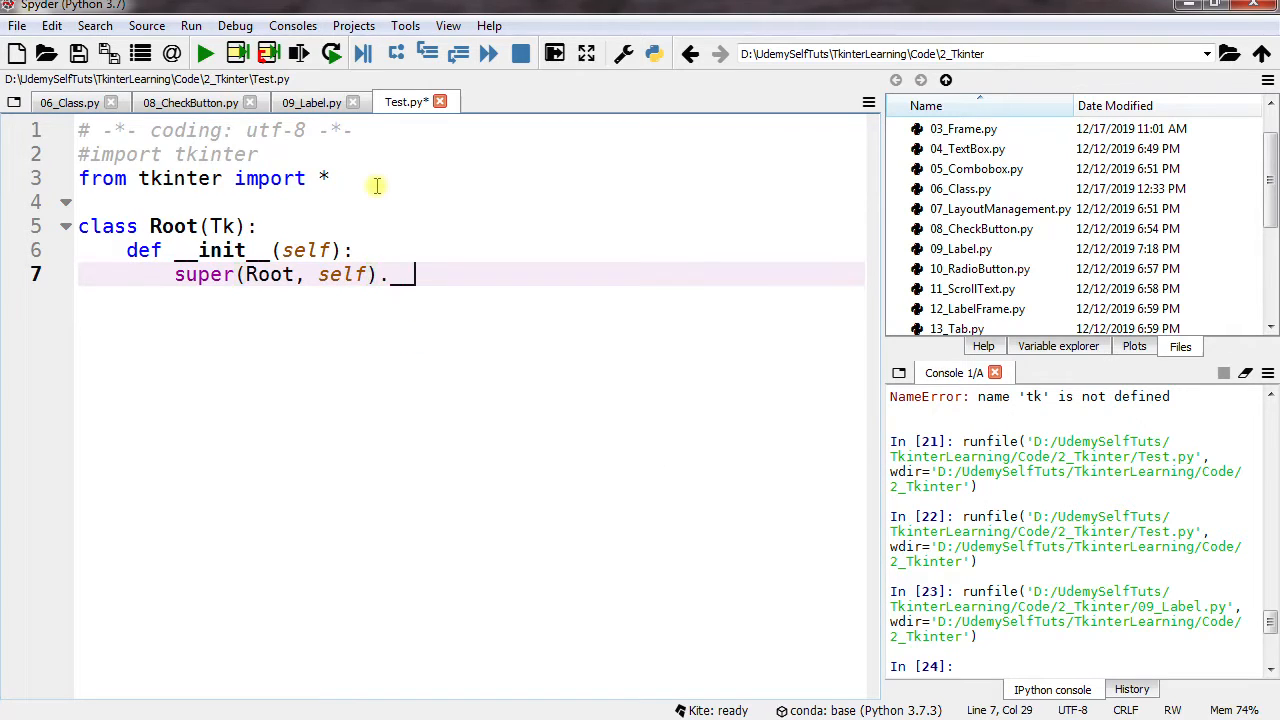
type("__init__(")
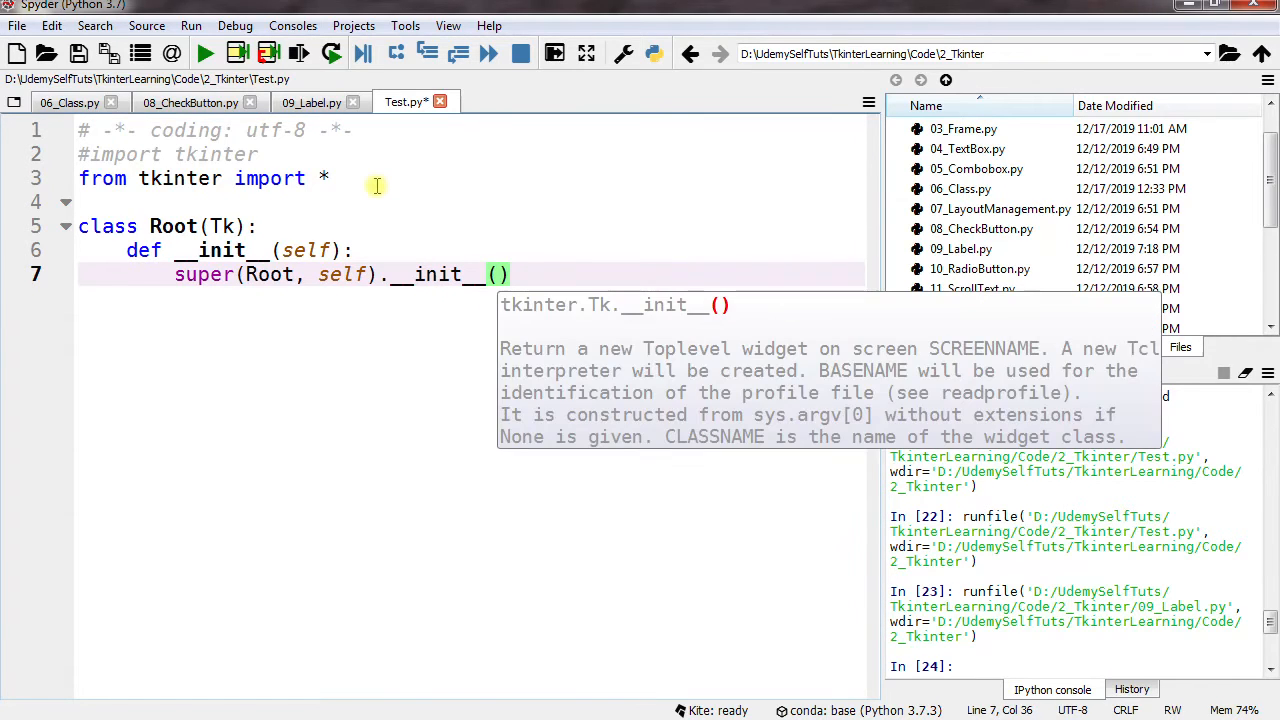
key("Return")
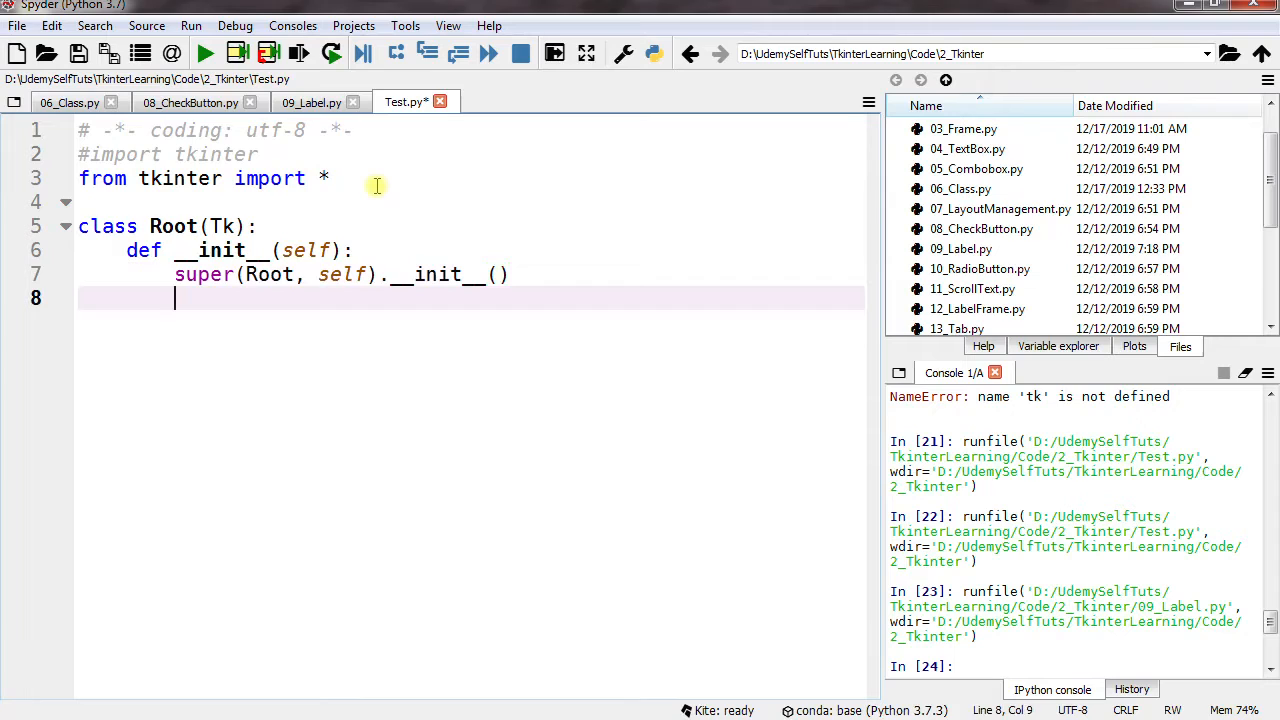
Step: Set the window title to "Label" with `self.title`
type("self.")
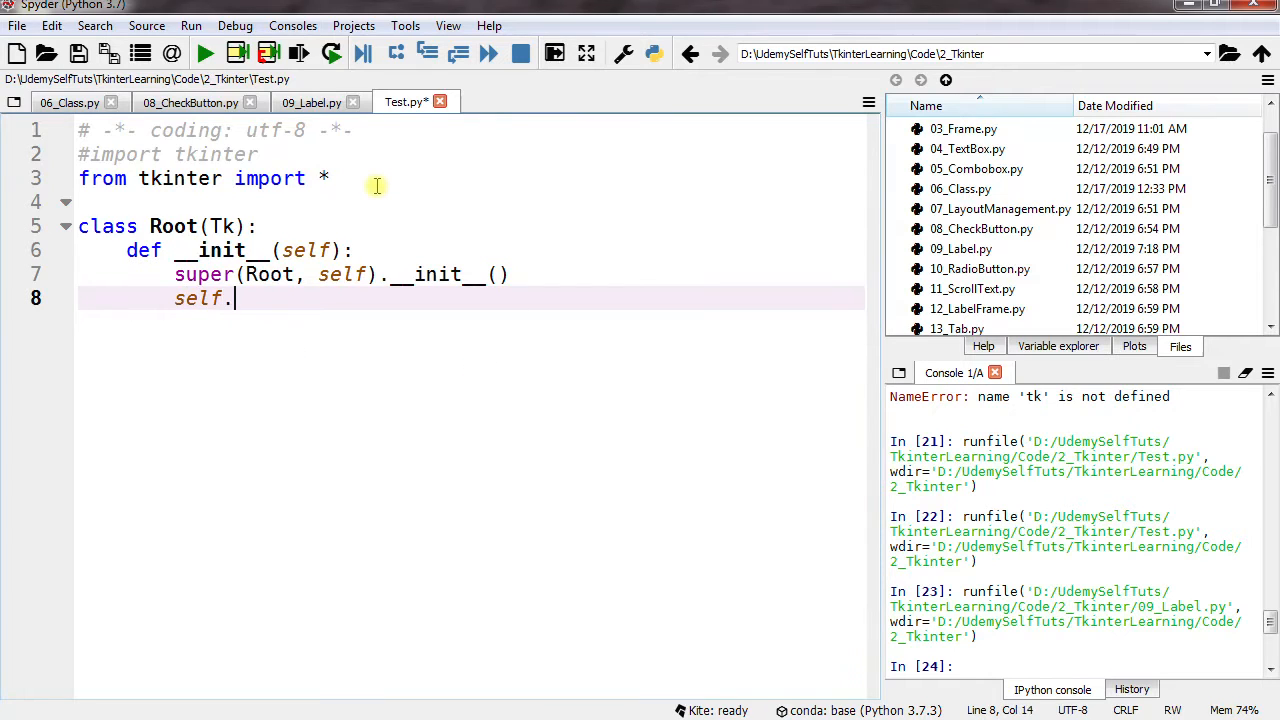
type("title")
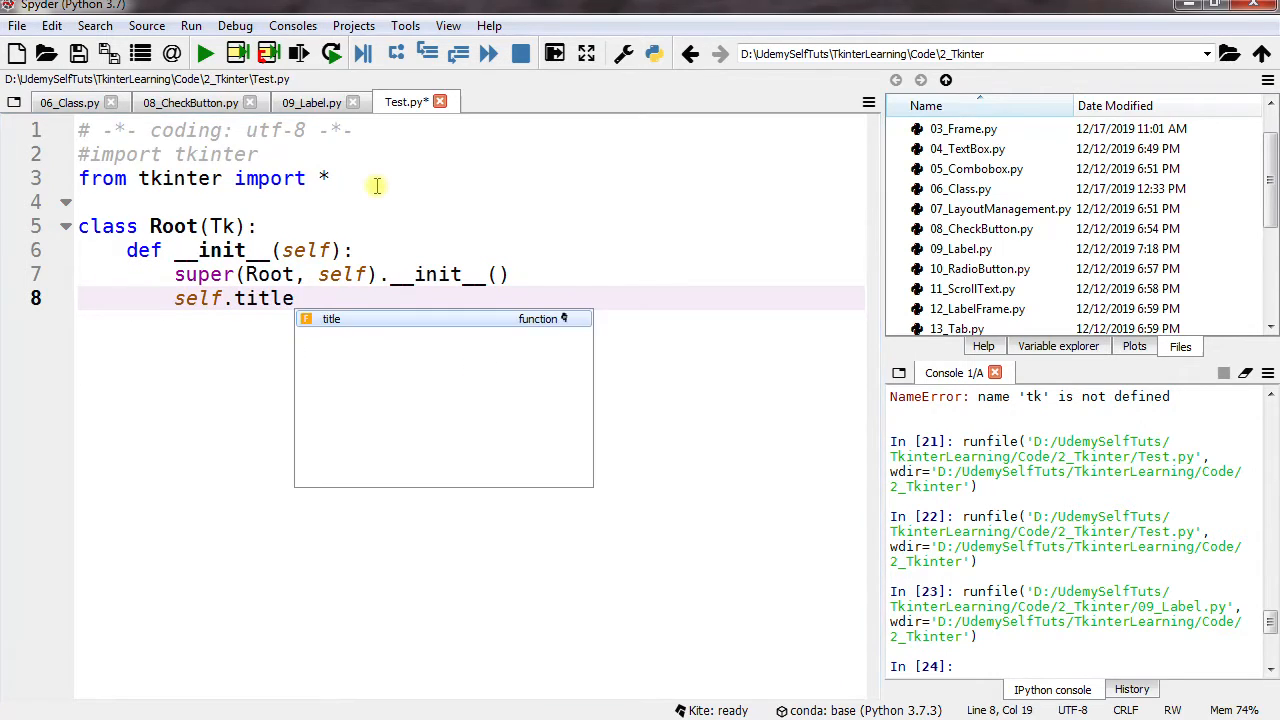
type("()")
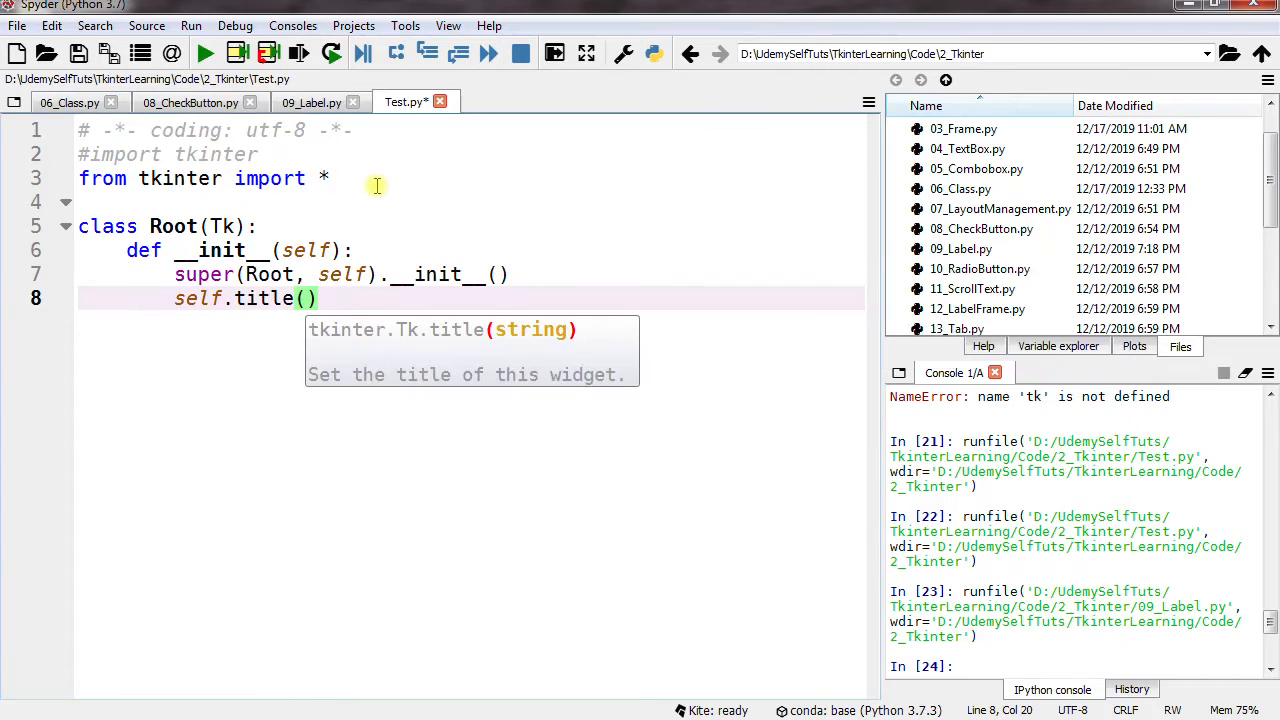
type("\"\"")
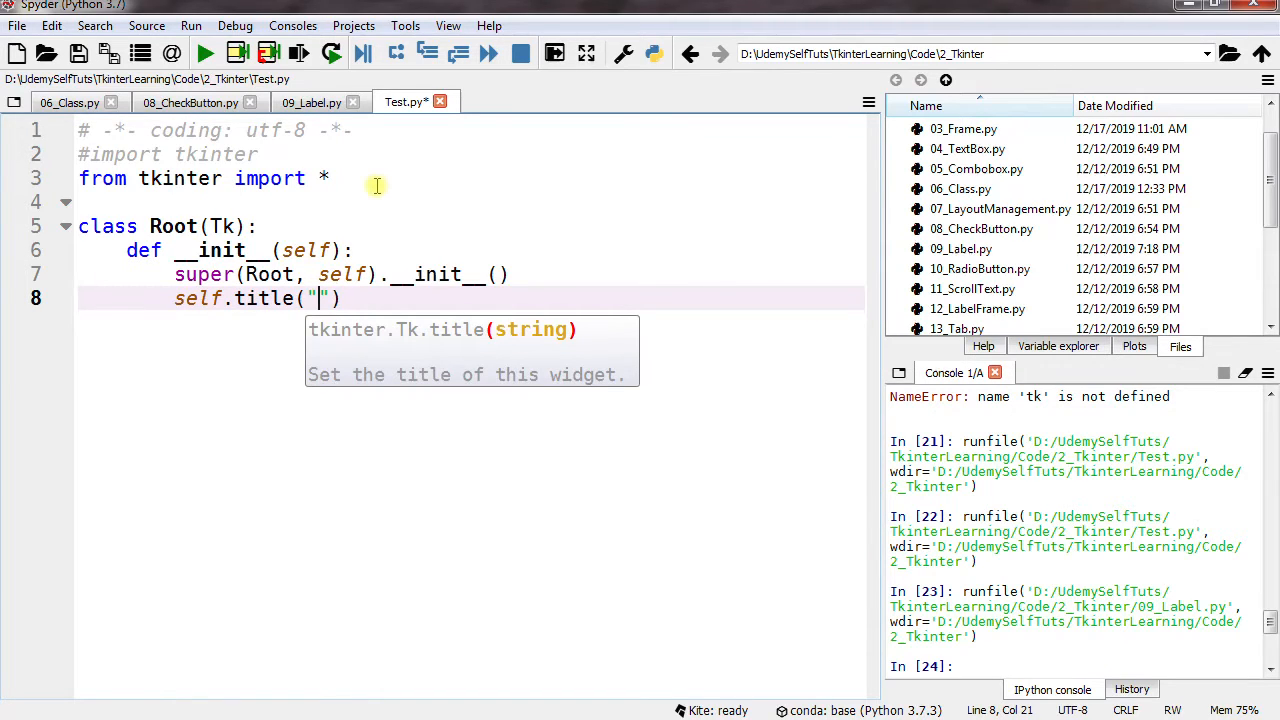
type("Label")
type("self")
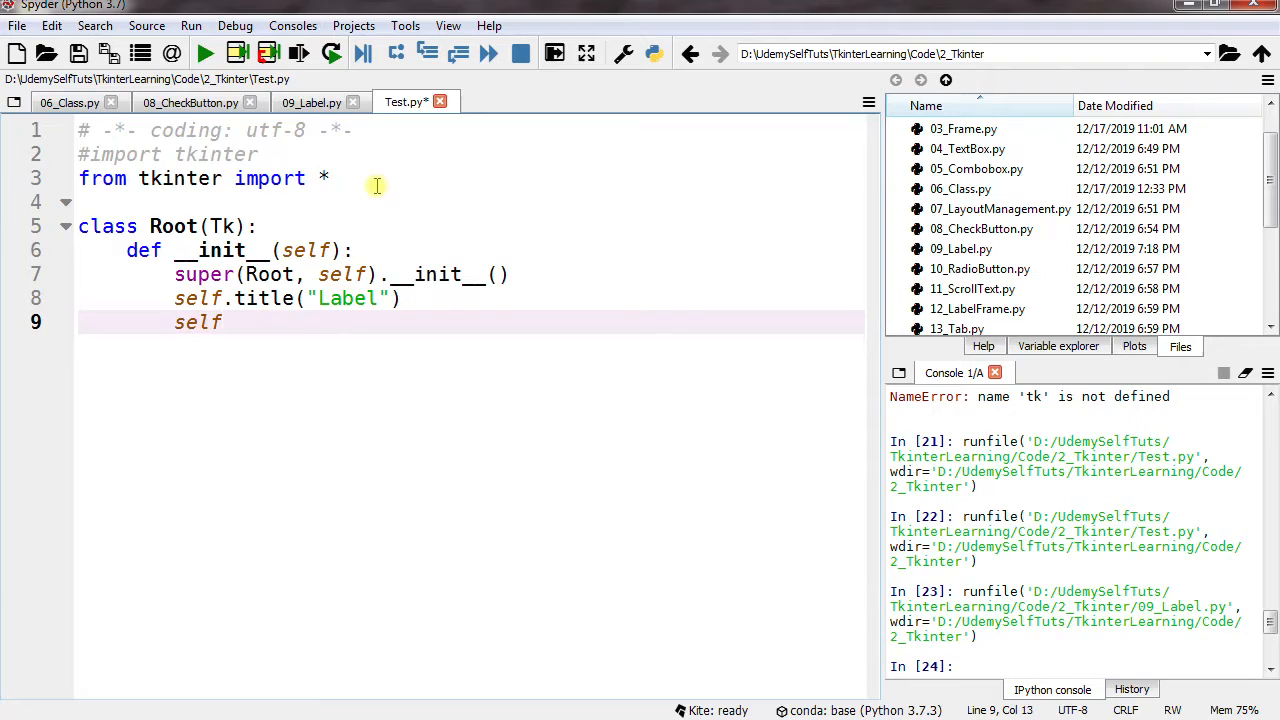
Step: Give the window a minimum size of 600 by 400 with `minsize`
type(".mi")
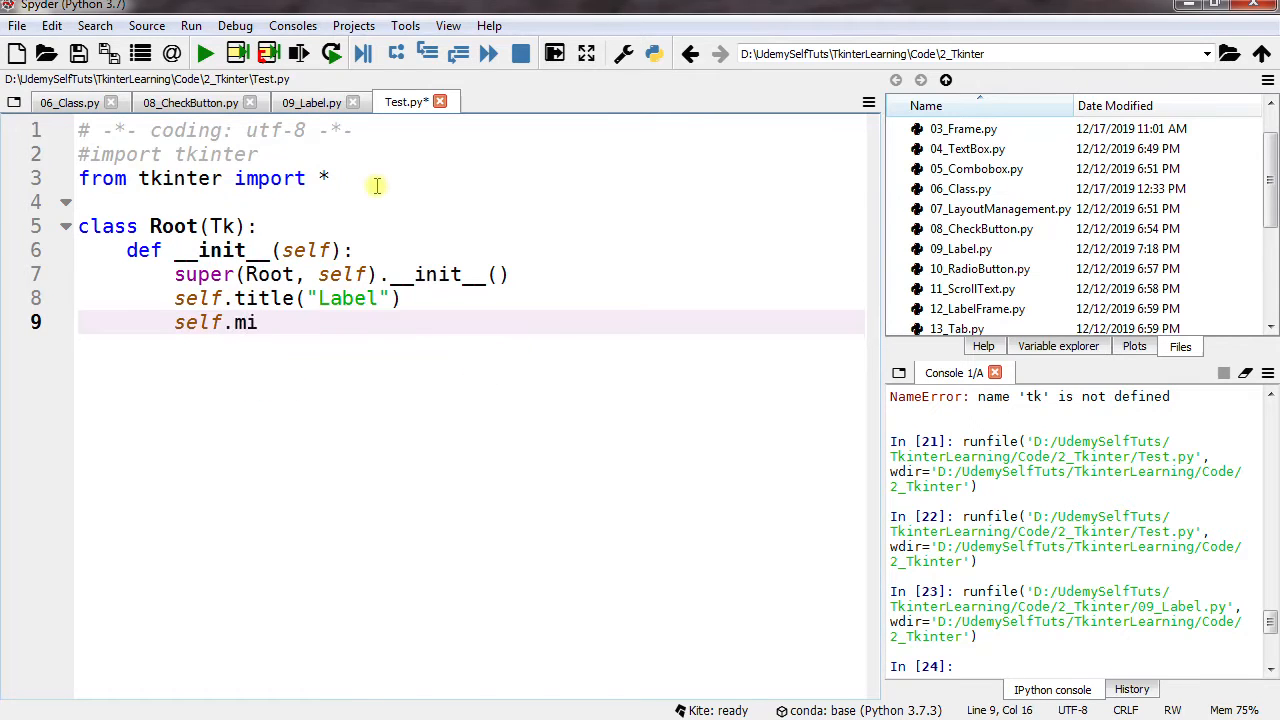
type("nsize")
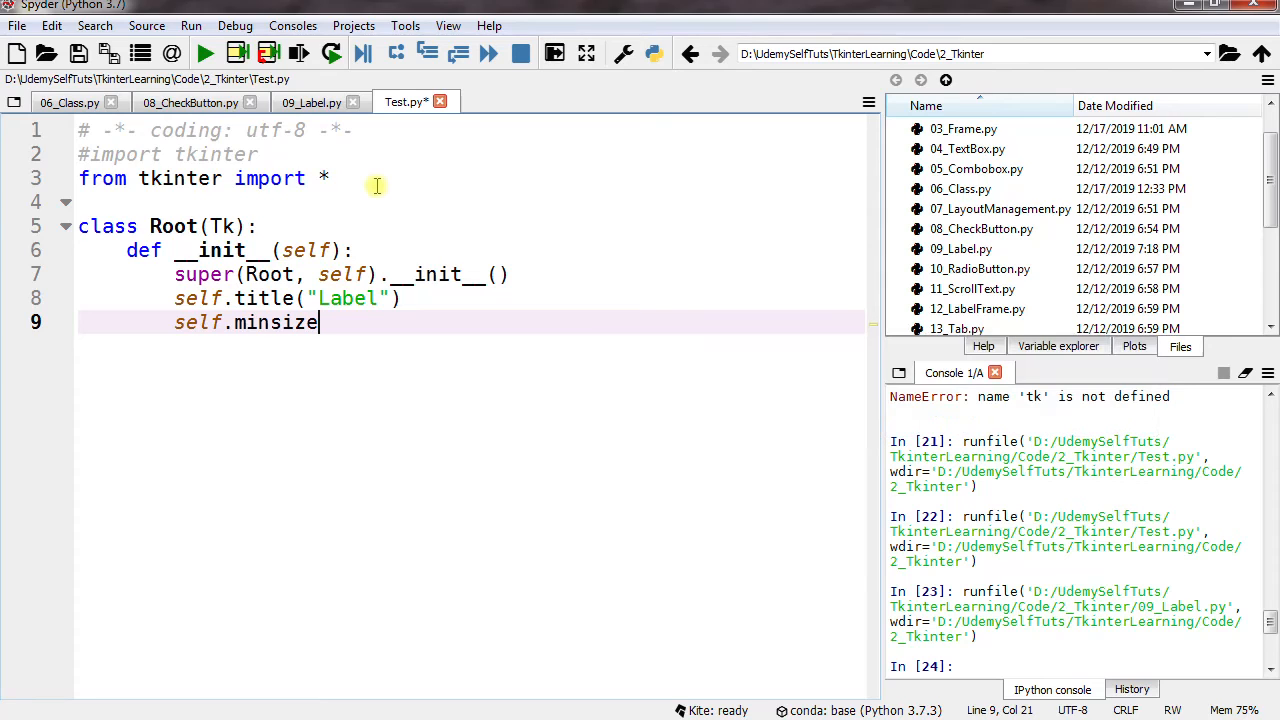
type("(6")
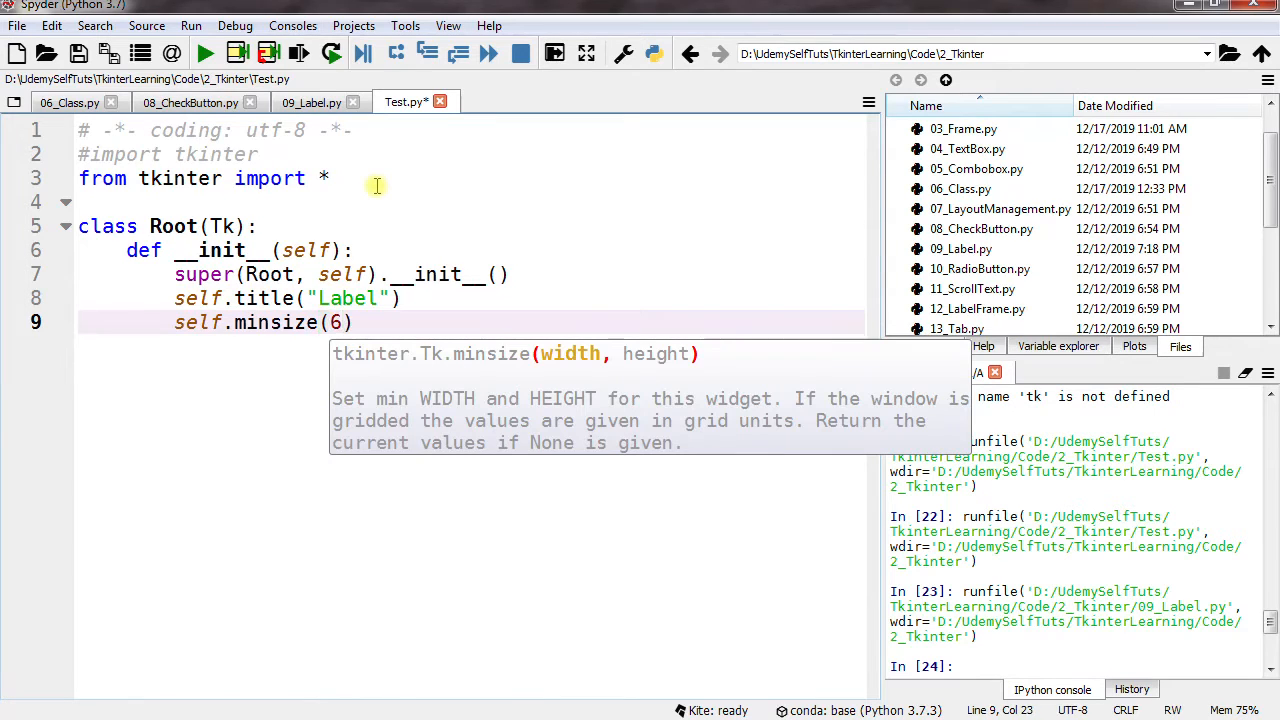
type("00,400")
type("def")
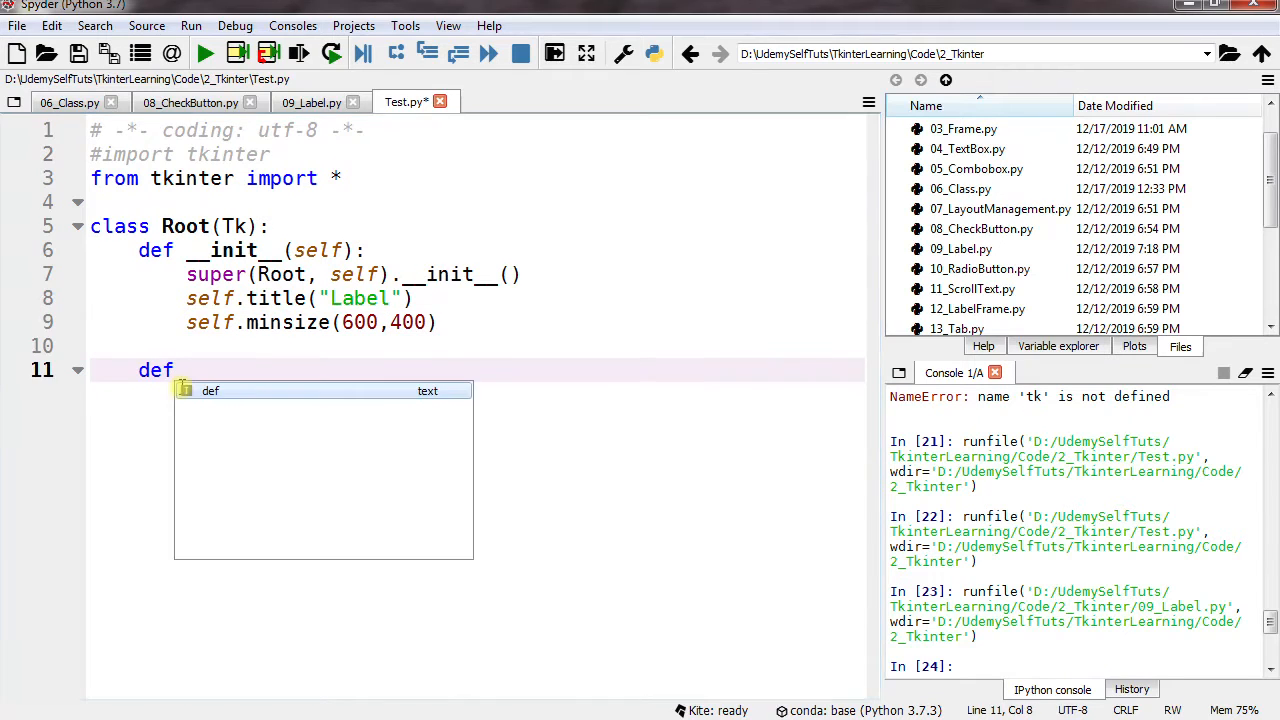
Step: Name the new method `createWidgets(self):`, ready for its body
type("crea")
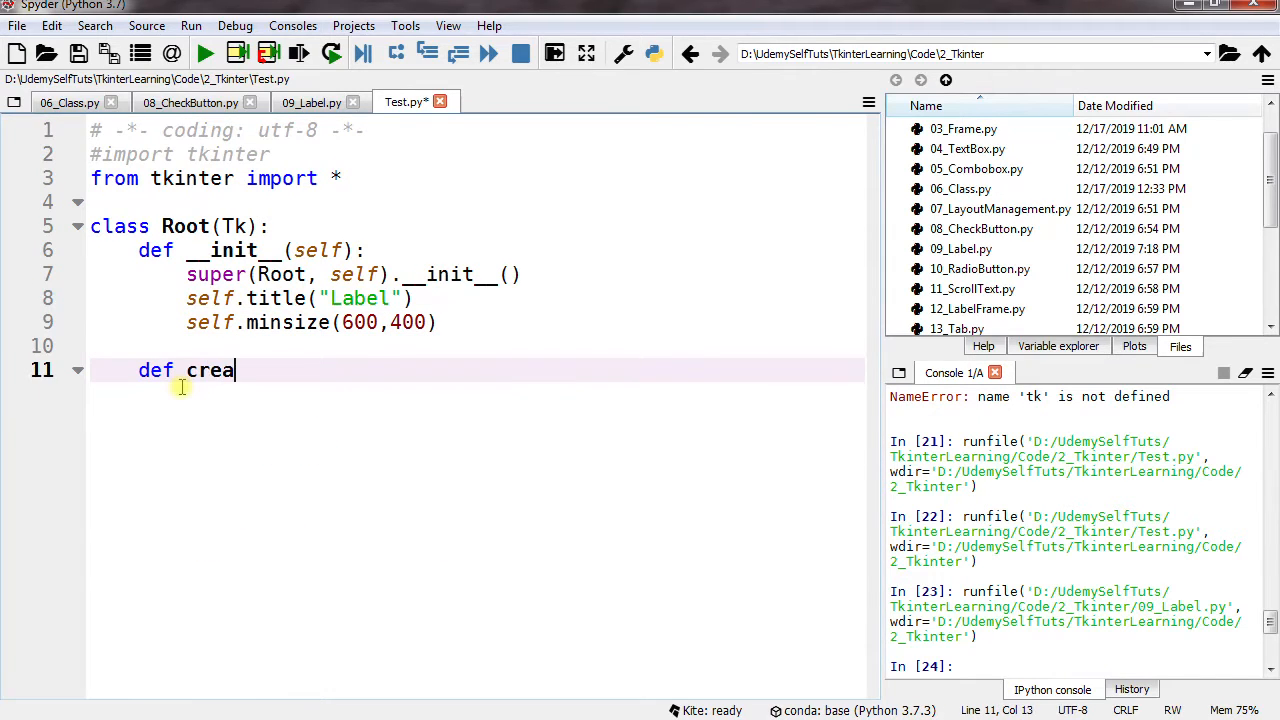
type("teW")
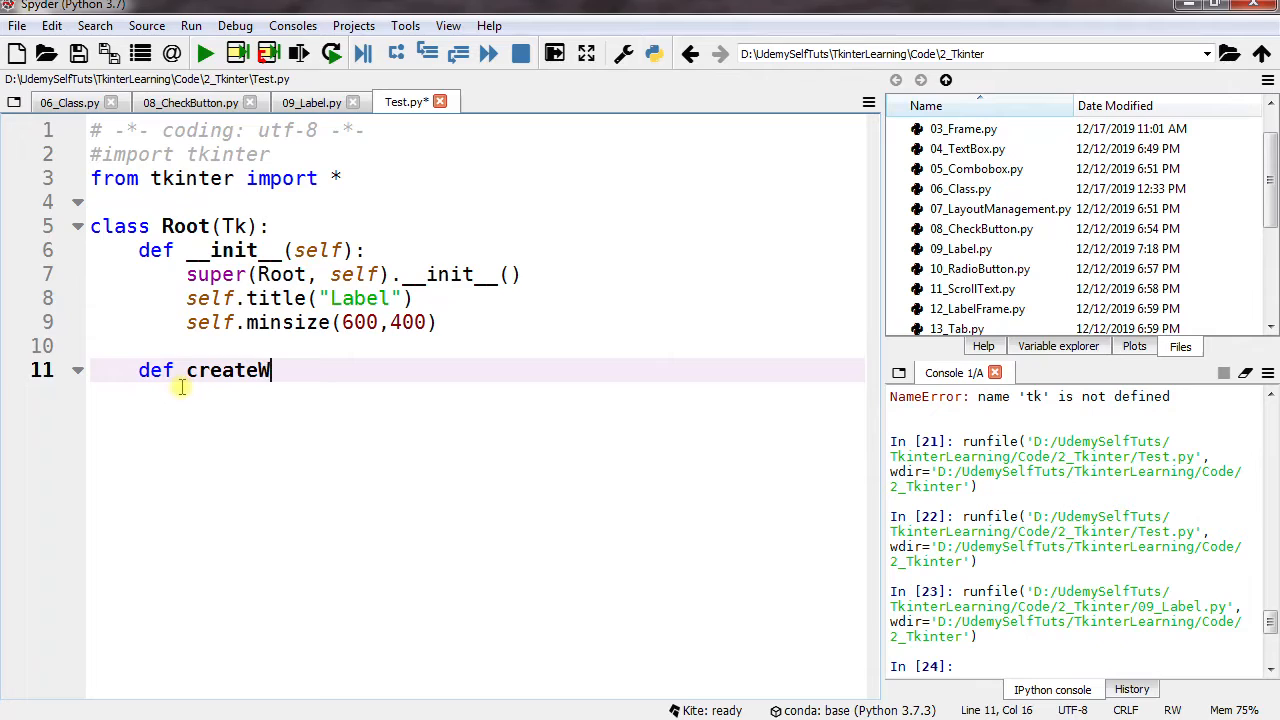
type("idgets")
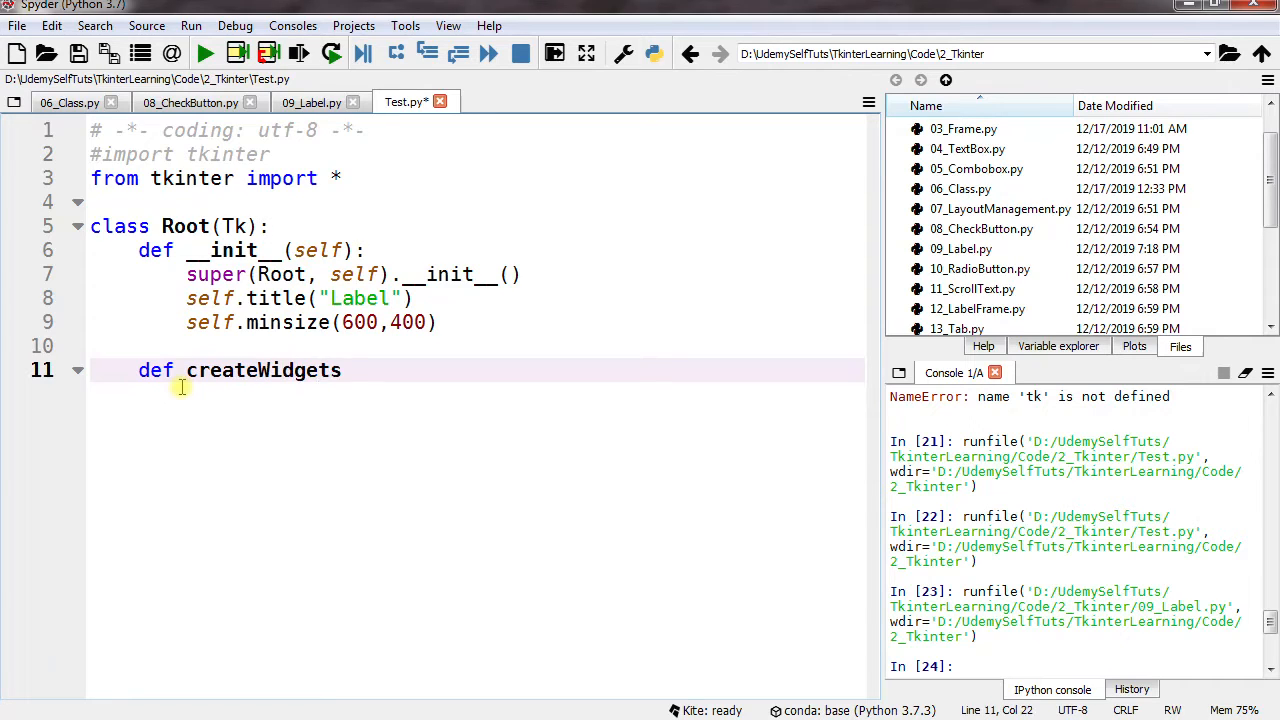
type("()")
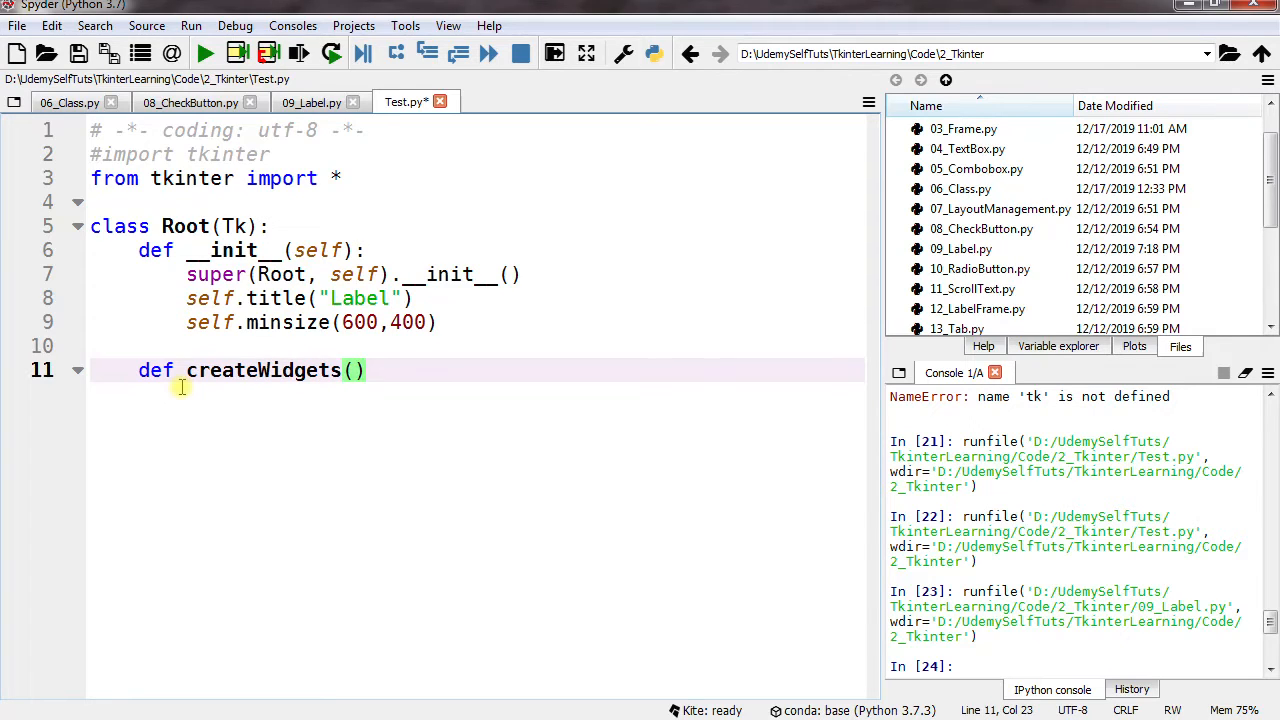
type("self")
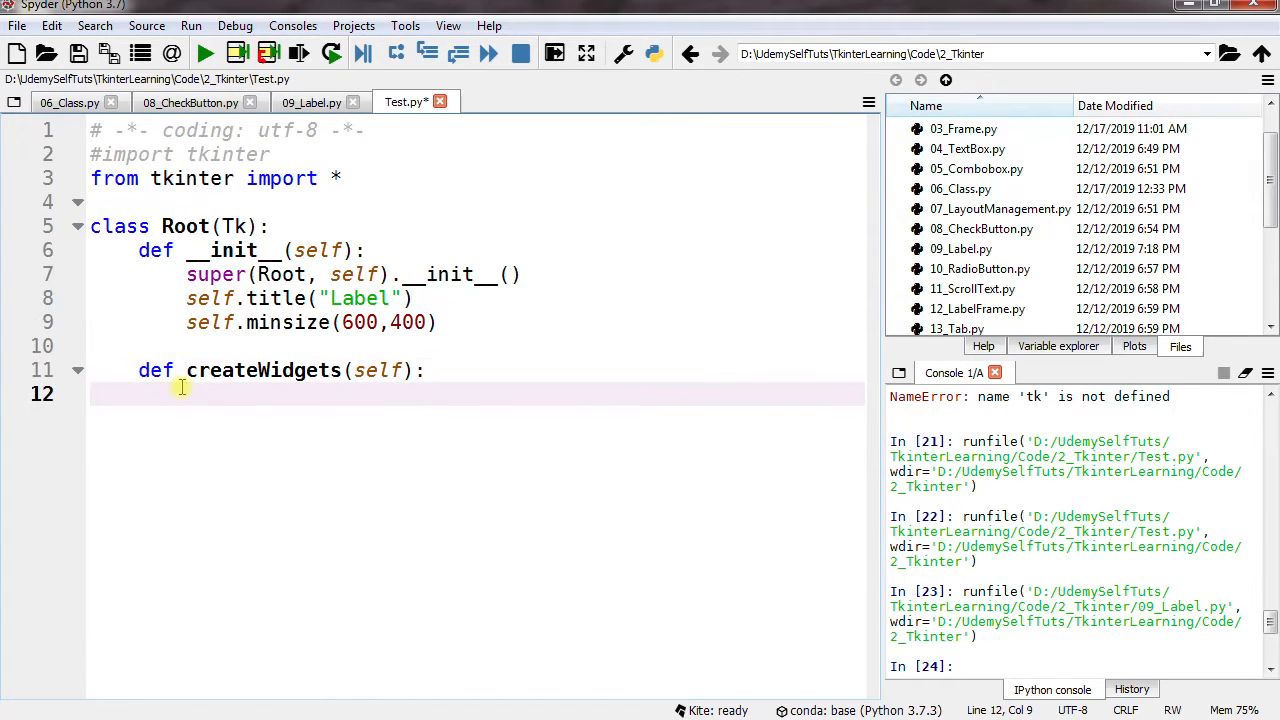
Step: Begin `self.label = Label(self, text="Label Application",` inside createWidgets
type("sel")
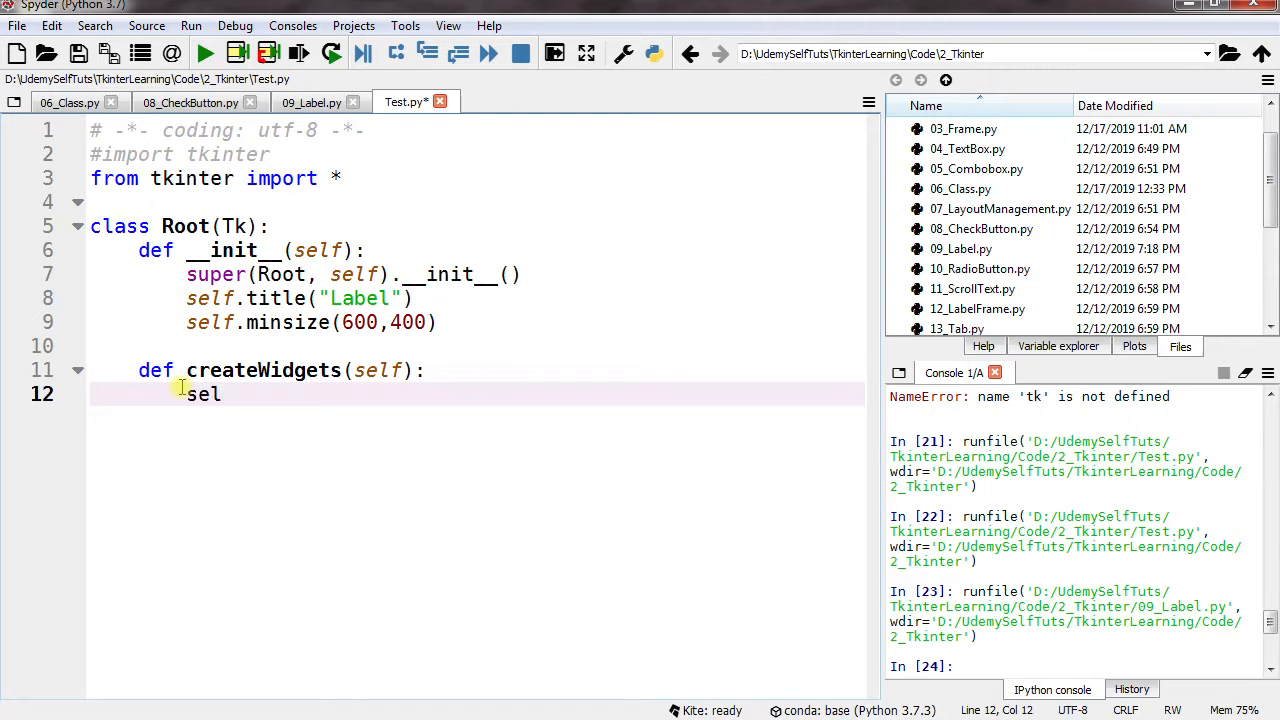
type("f.labe")
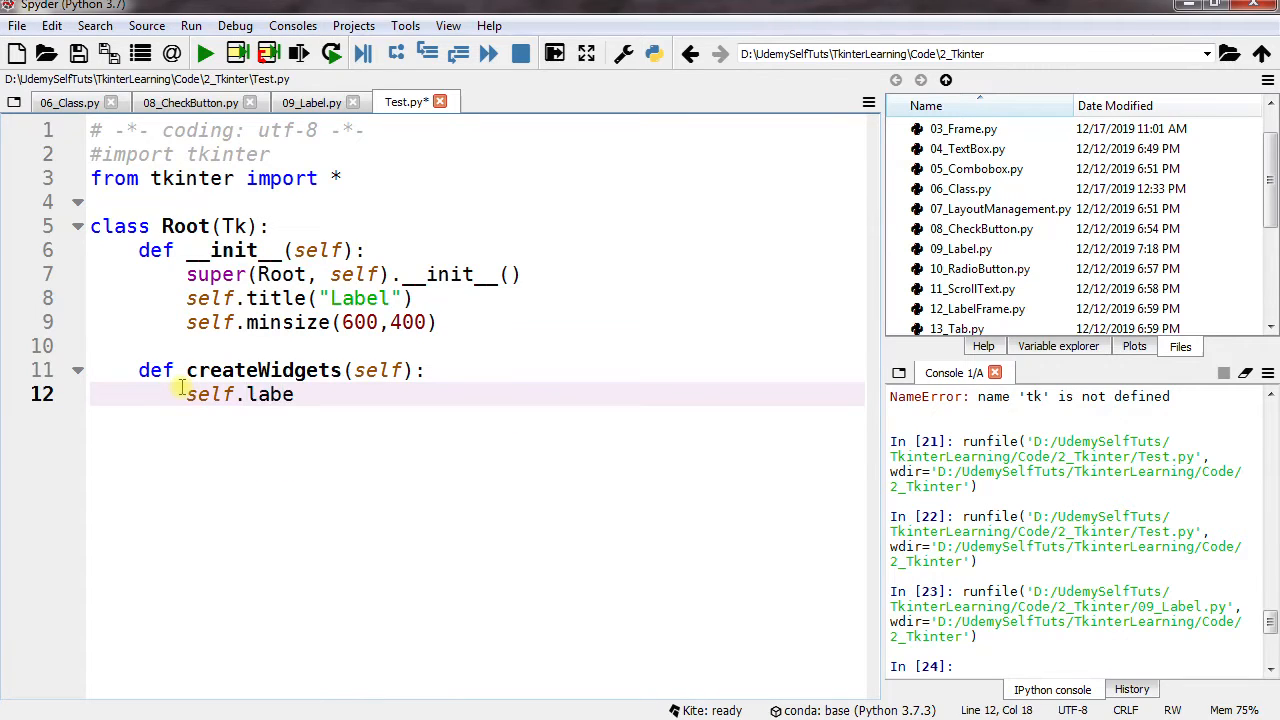
type("l=")
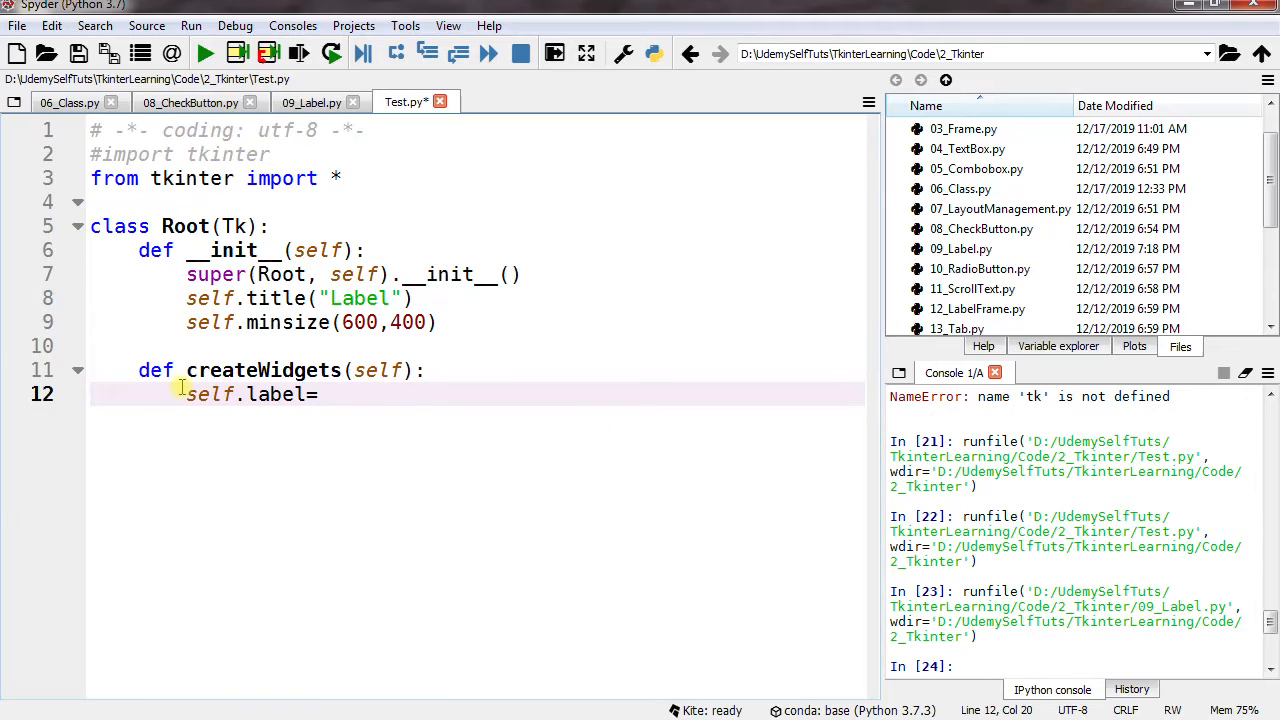
type("Label(sel")
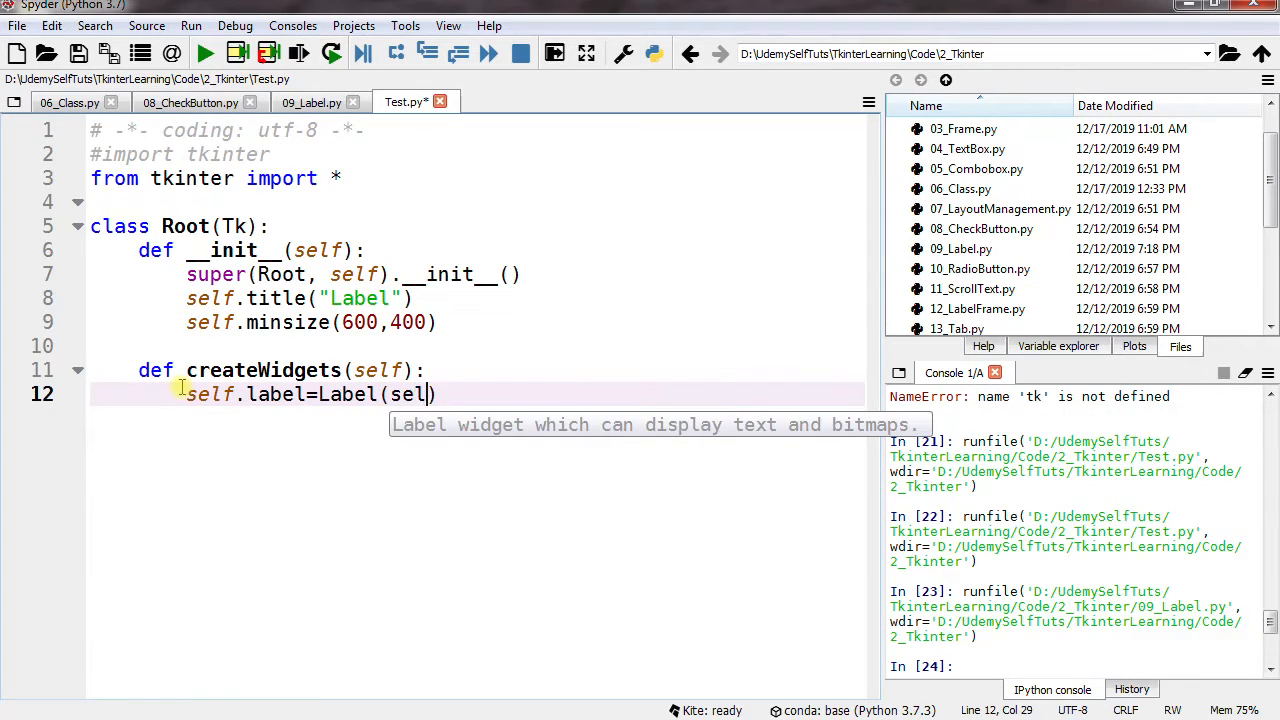
type(", text =\"")
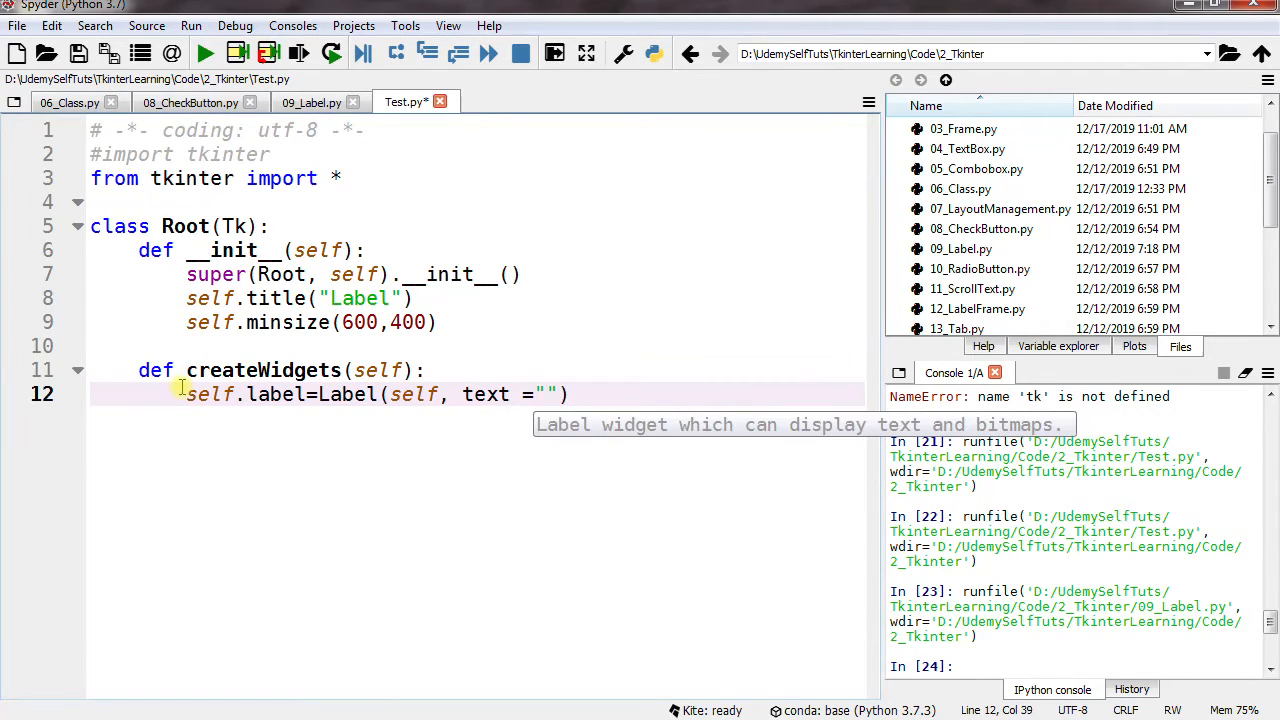
type("Label")
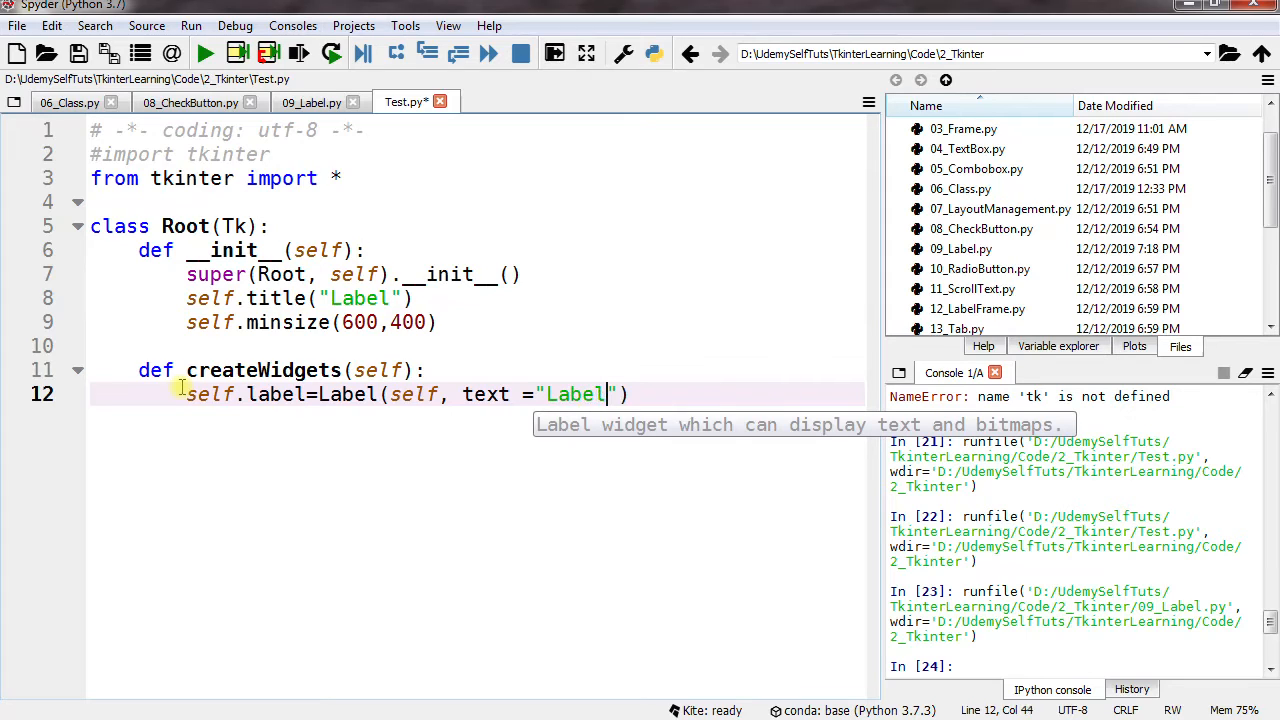
type("Ap")
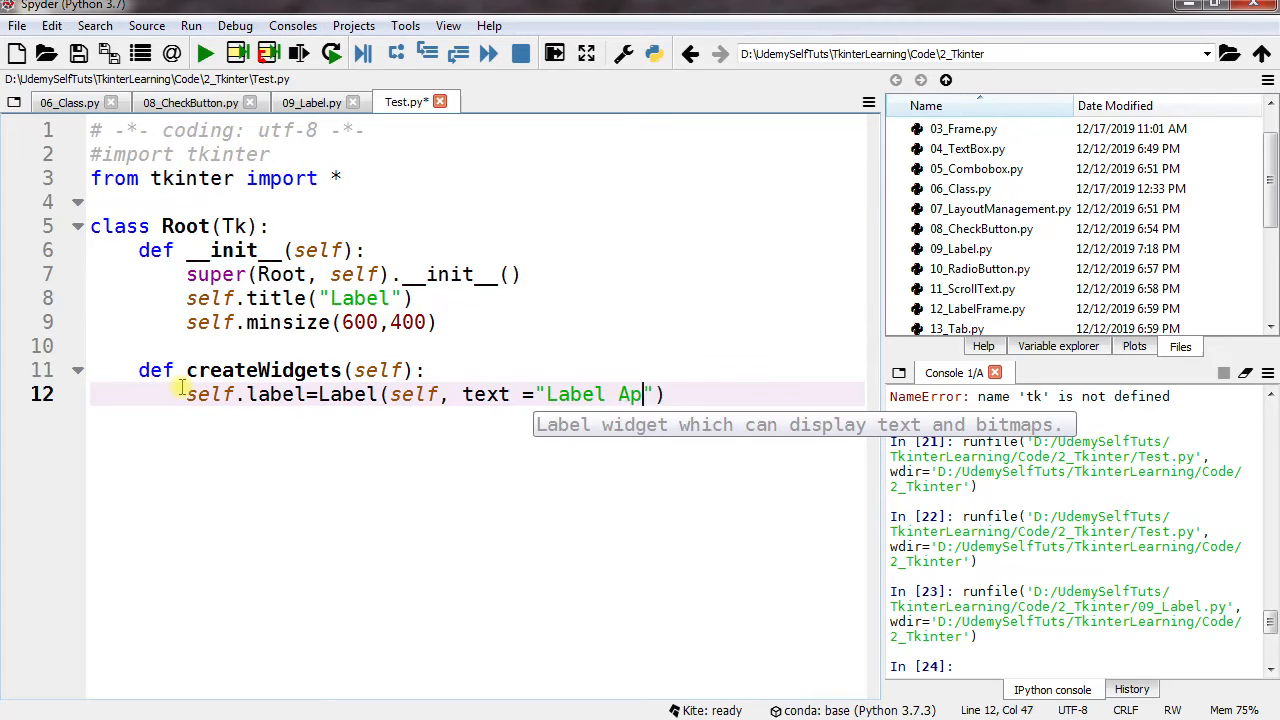
type("plicati")
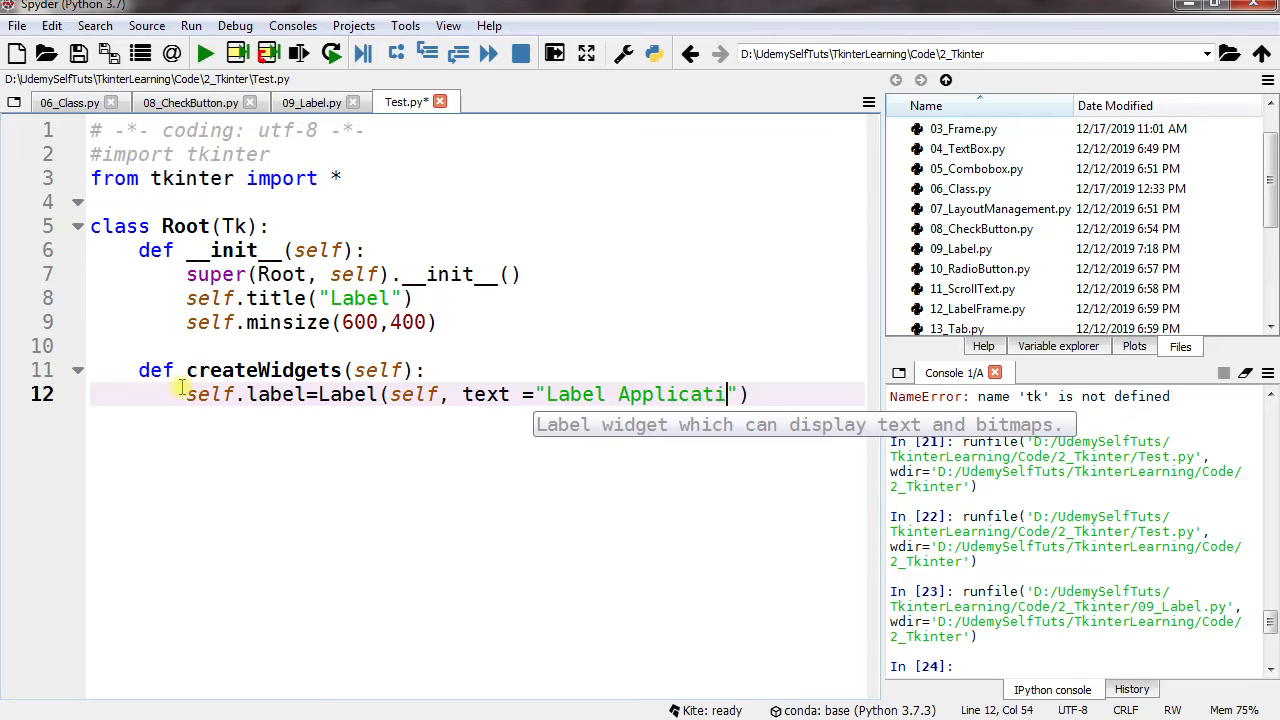
type("on")
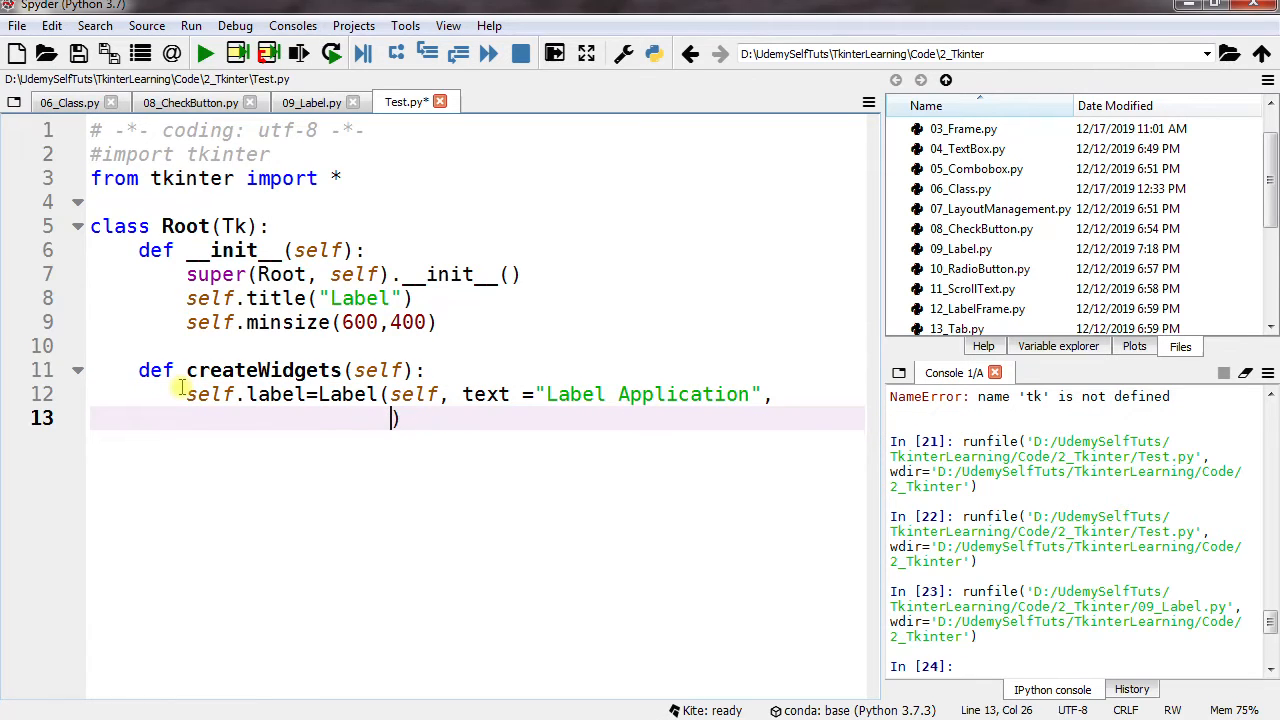
Step: Add background '#101010' to the Label call and continue on a new line
type("backgr")
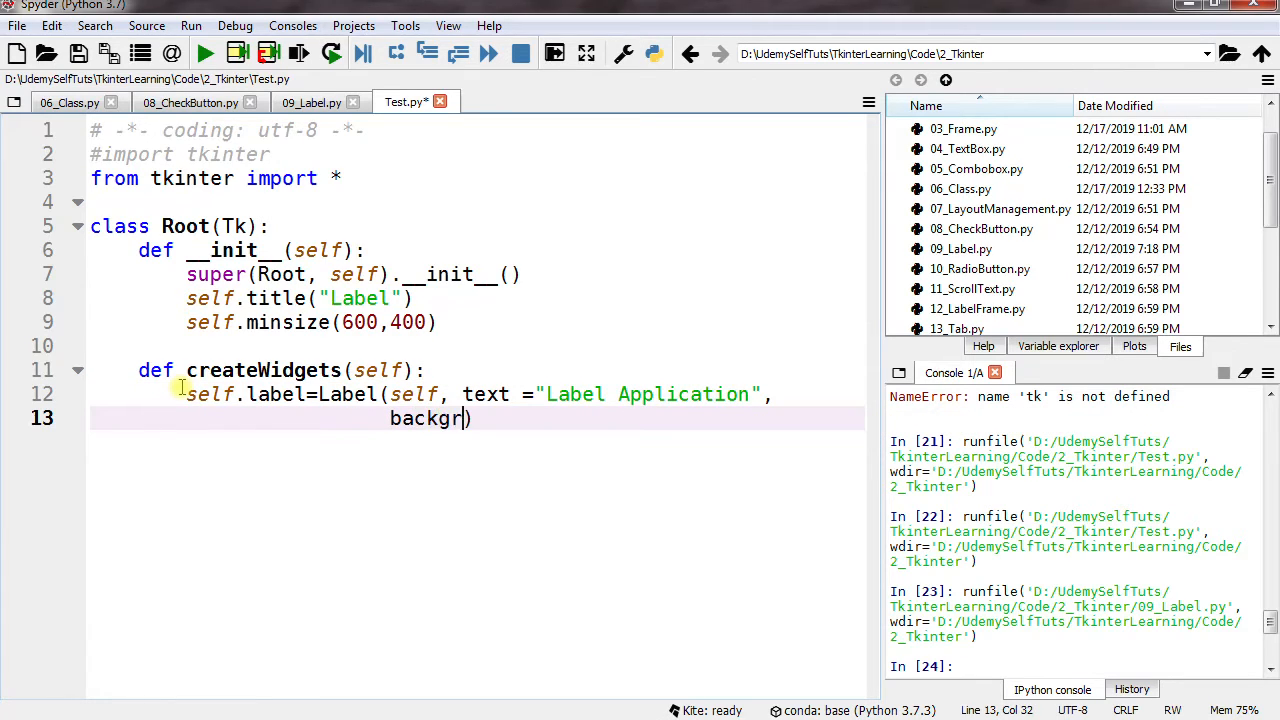
type("ound)")
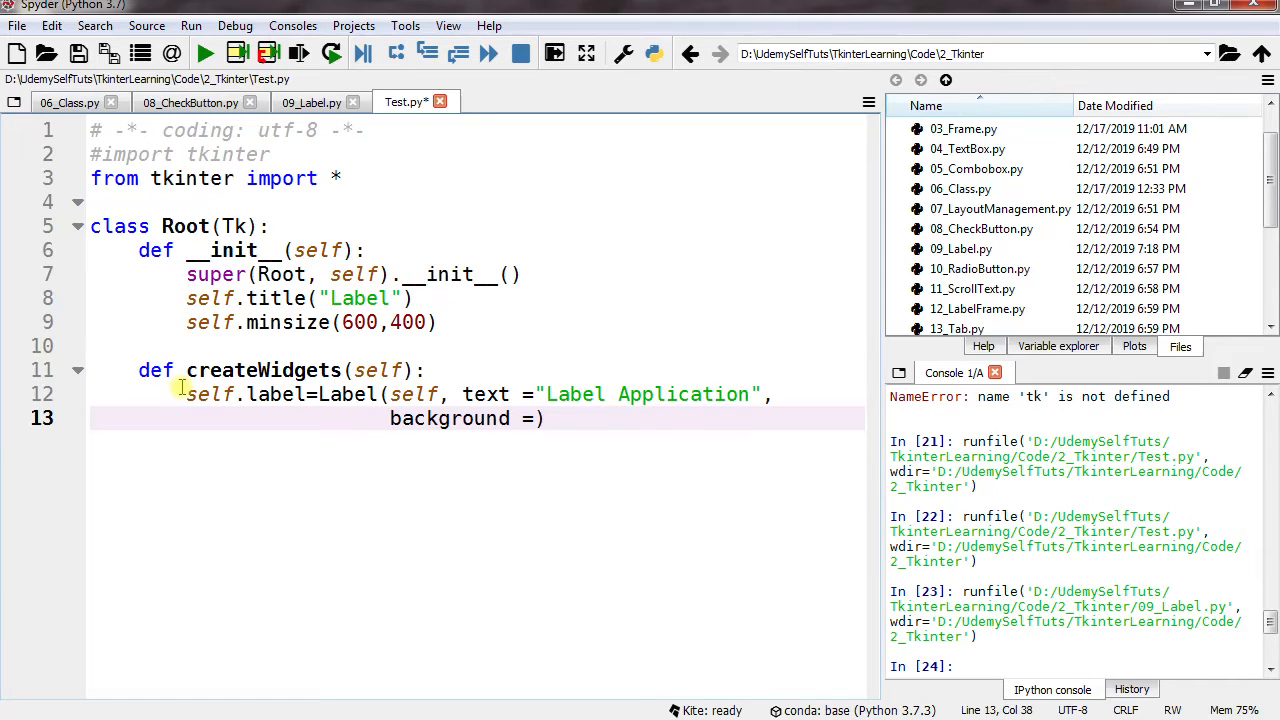
type("''")
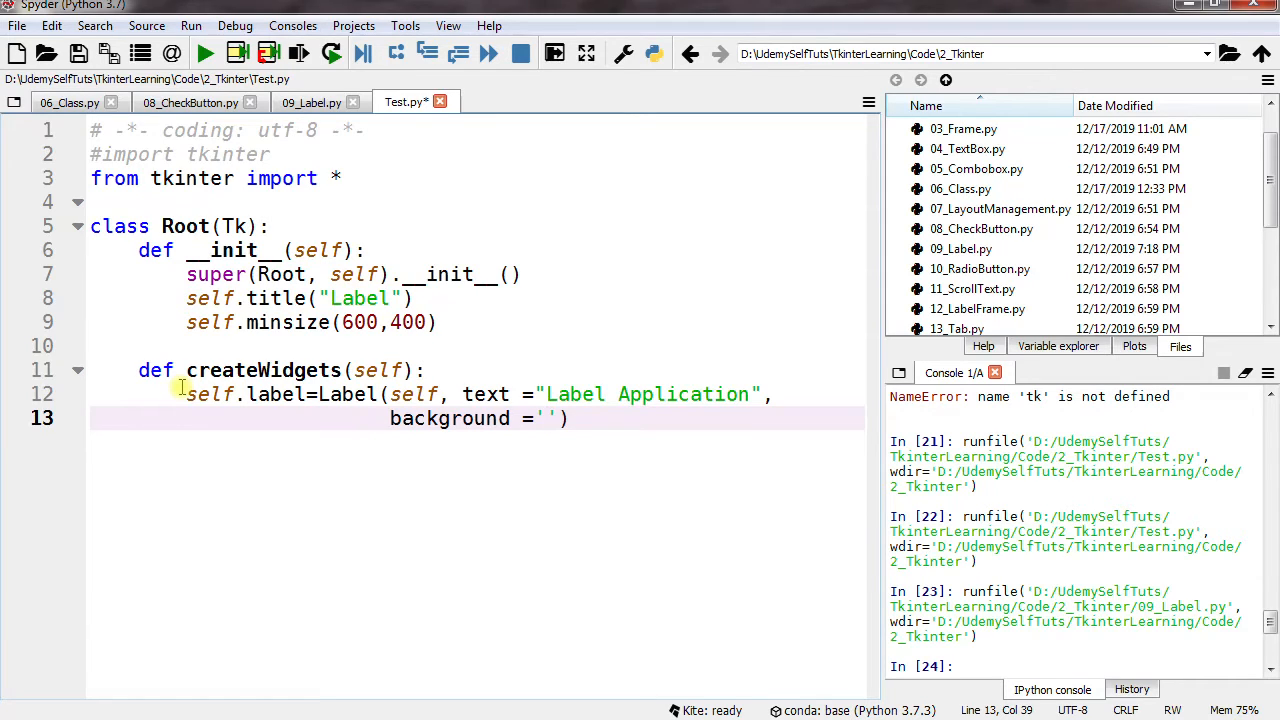
type("#")
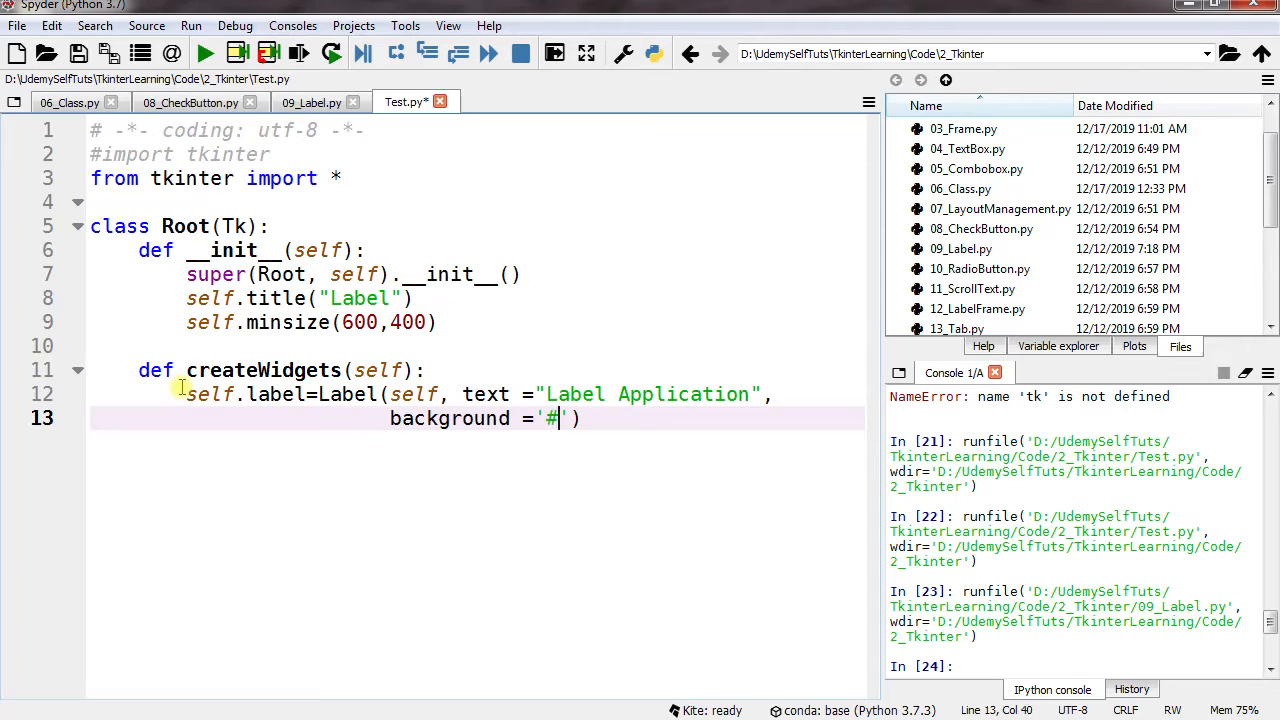
type("101")
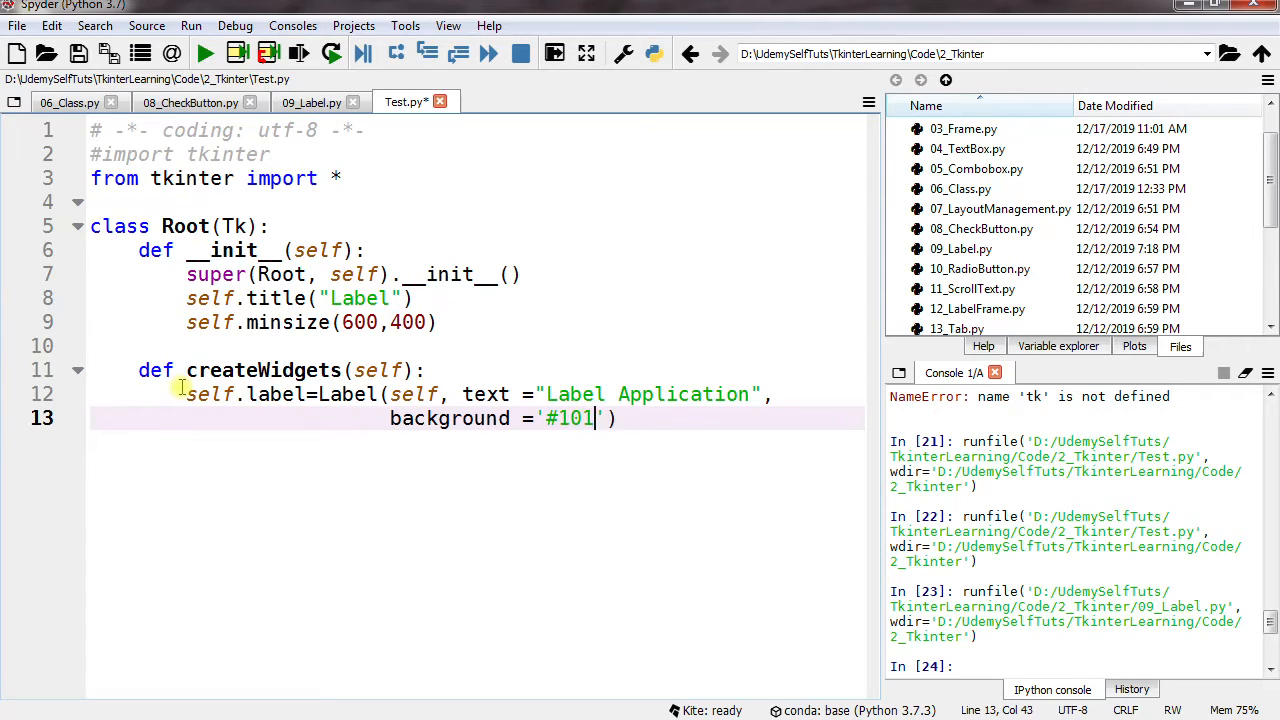
type("010")
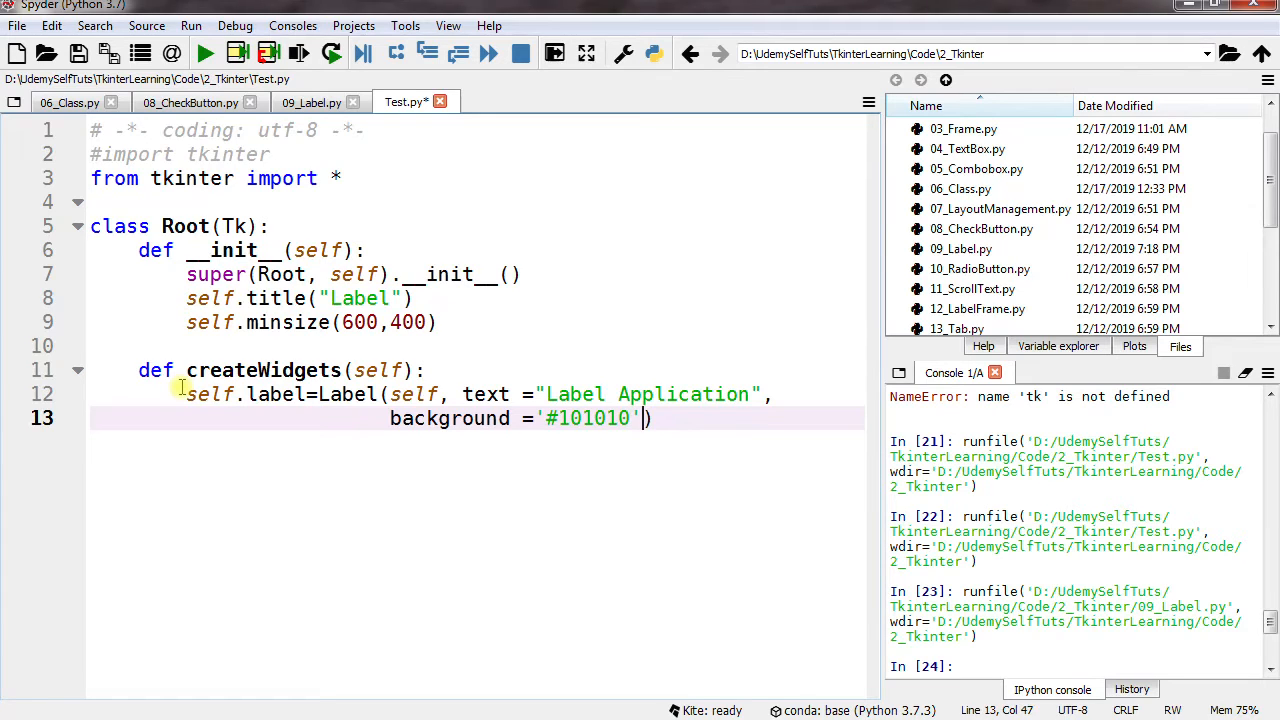
key("enter")
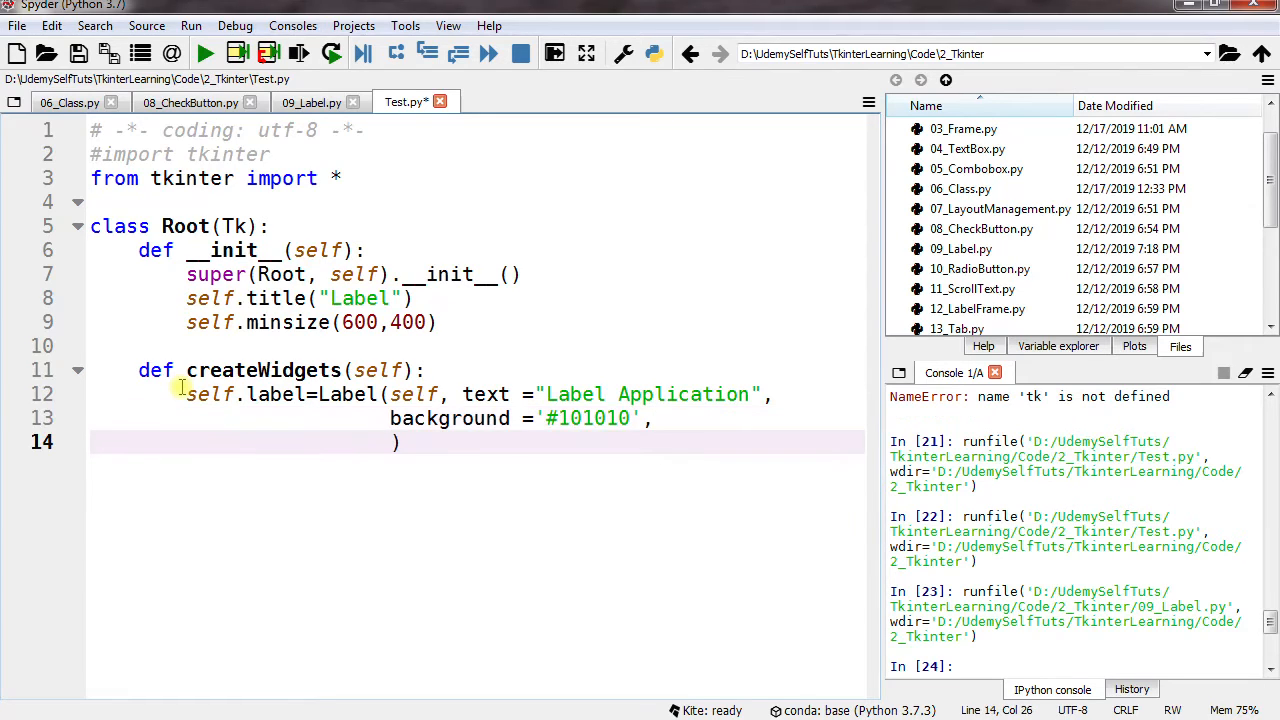
Step: Add foreground '#D6D6D6' and close the Label call
type("foregrou")
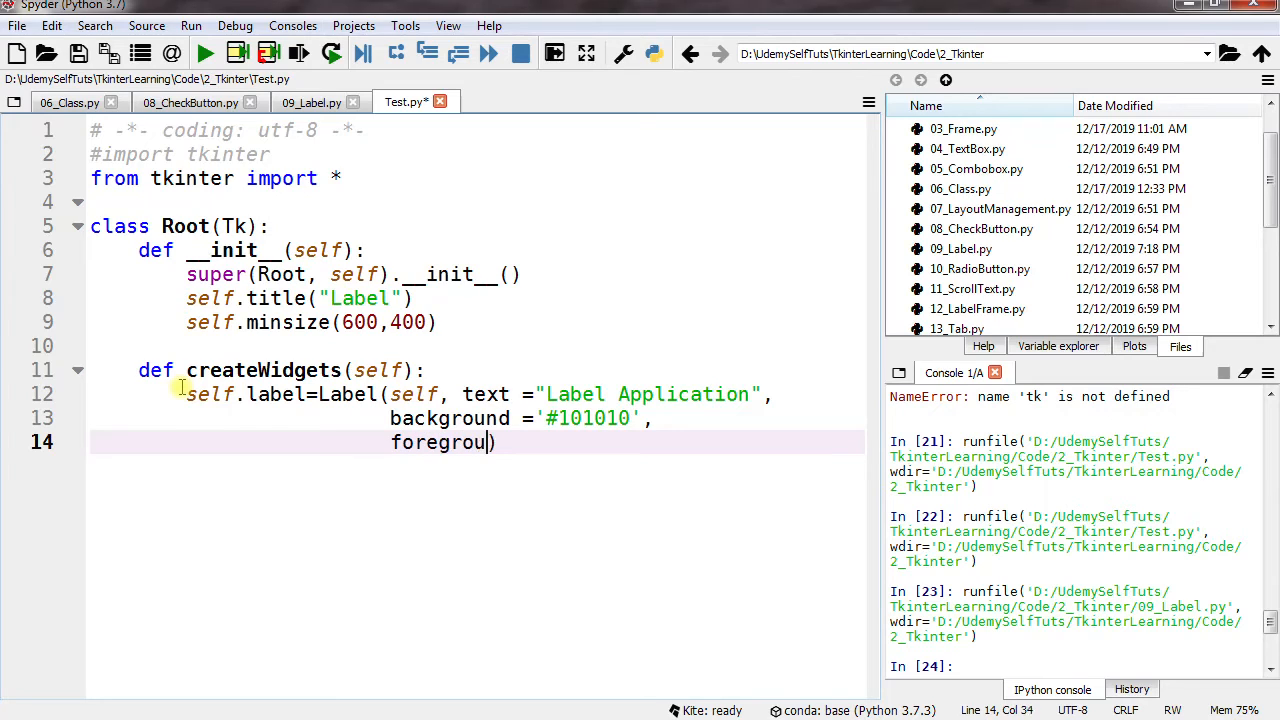
type("nd ='#D6D6D6')")
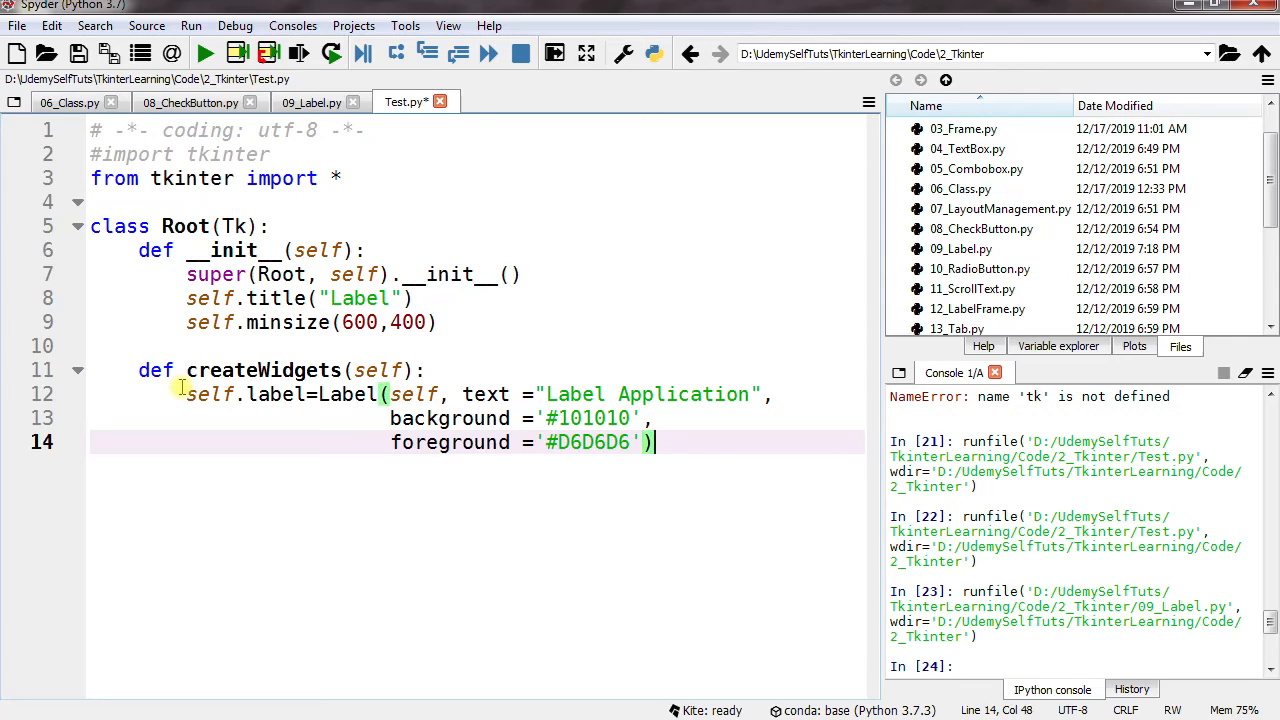
type("s")
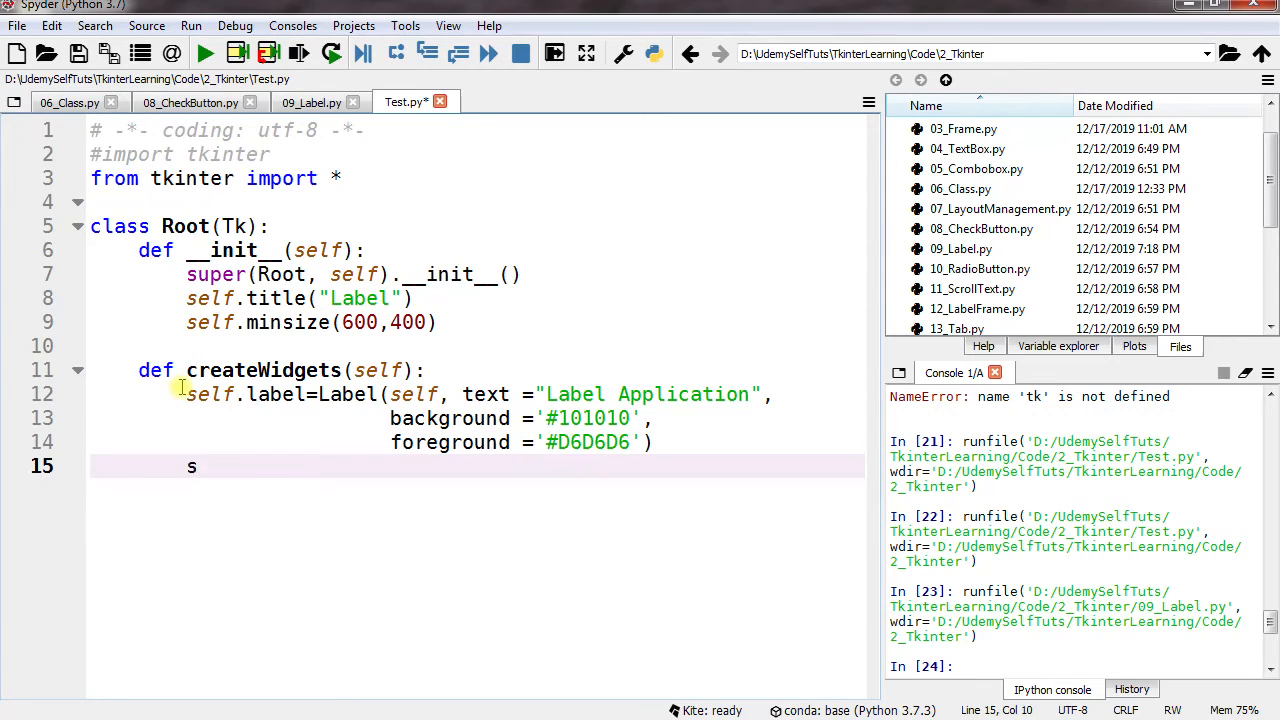
Step: Place the label with `self.label.grid(column=0, row=0)`, then return to the minsize line
type("elf")
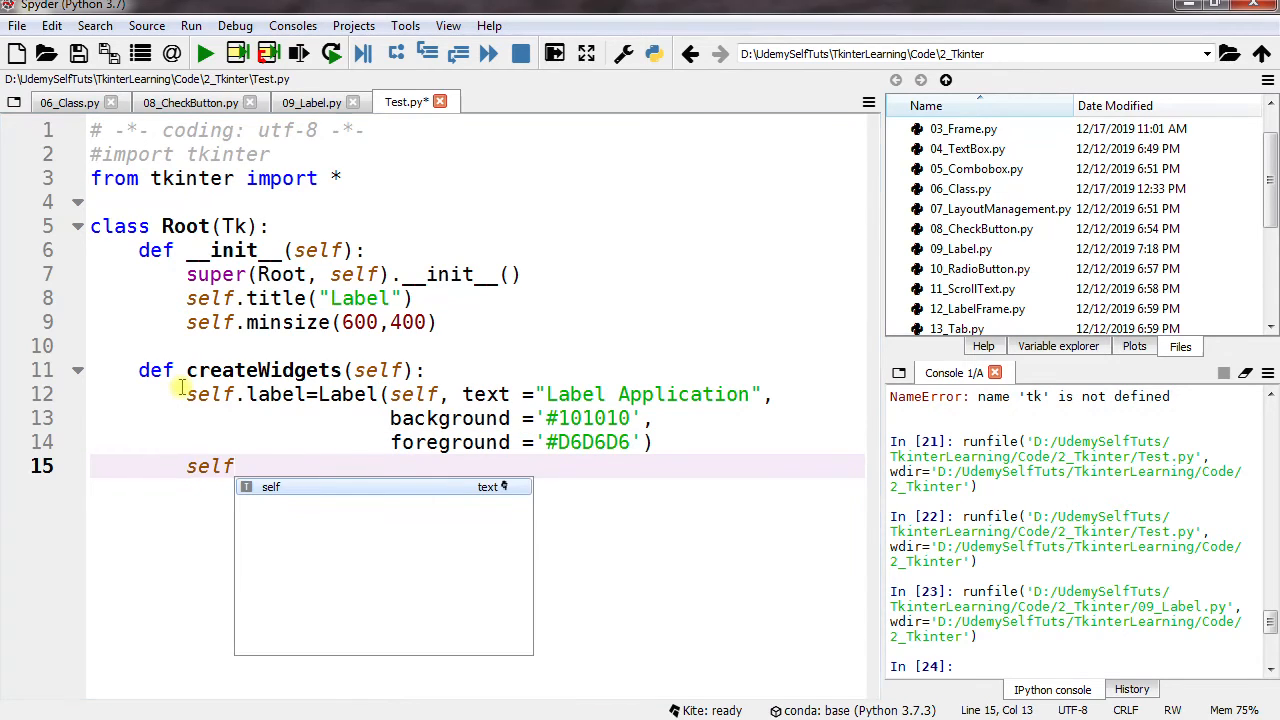
type(".label")
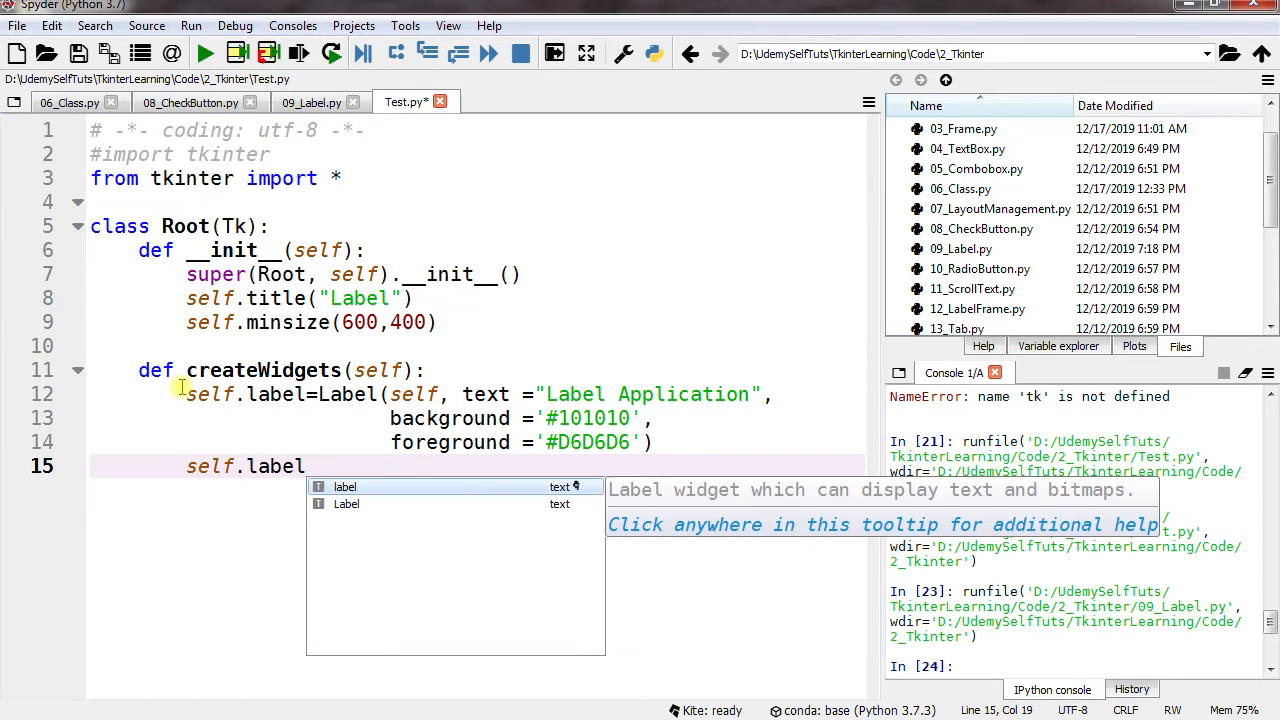
type(".gri")
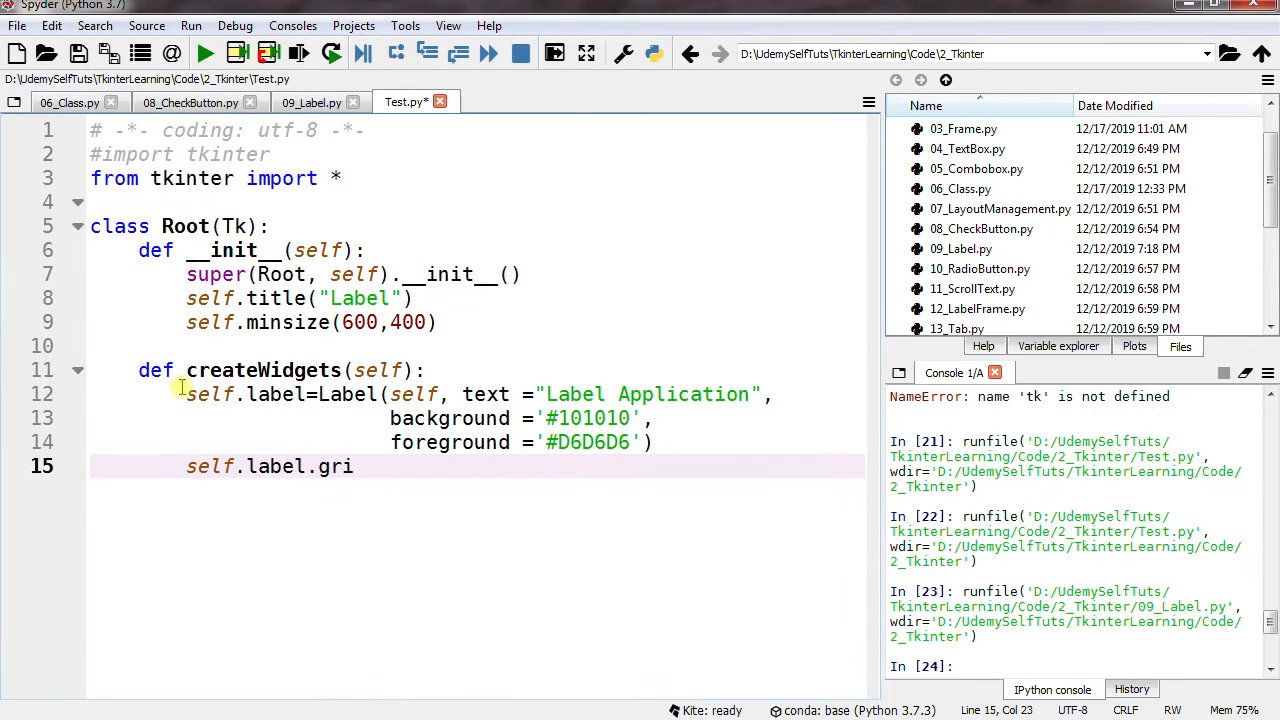
type("d()")
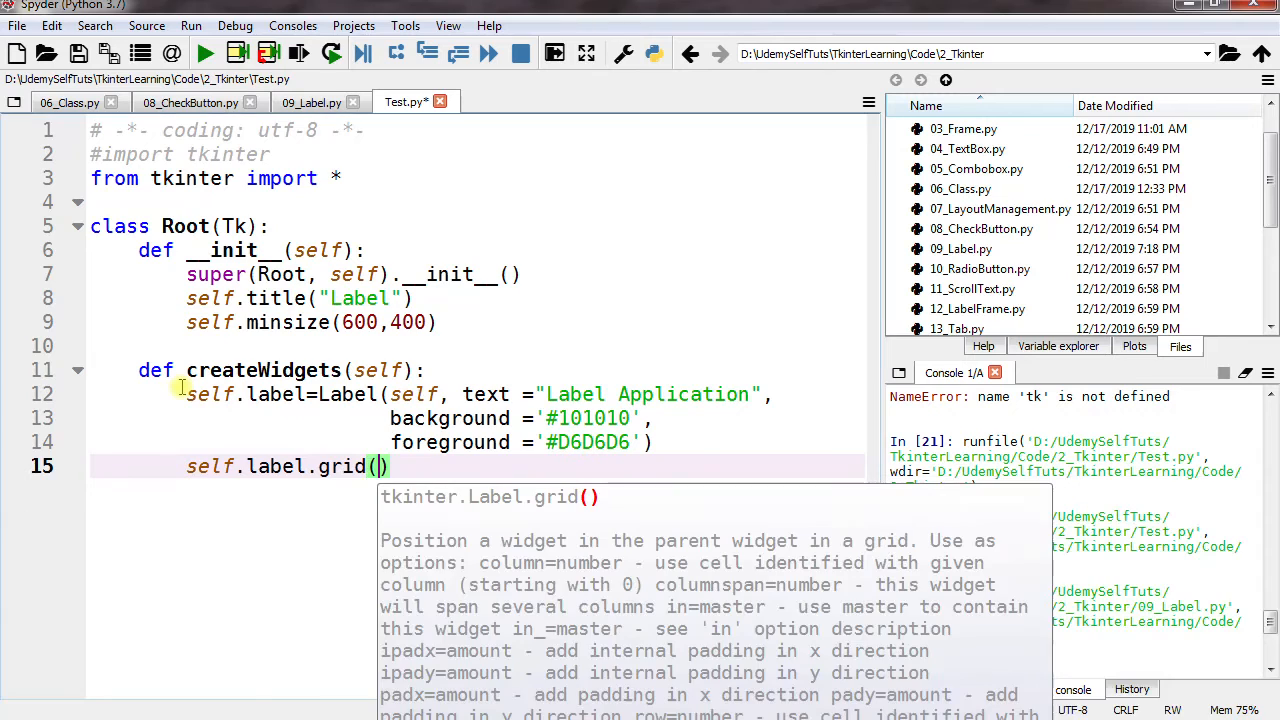
type("colum")
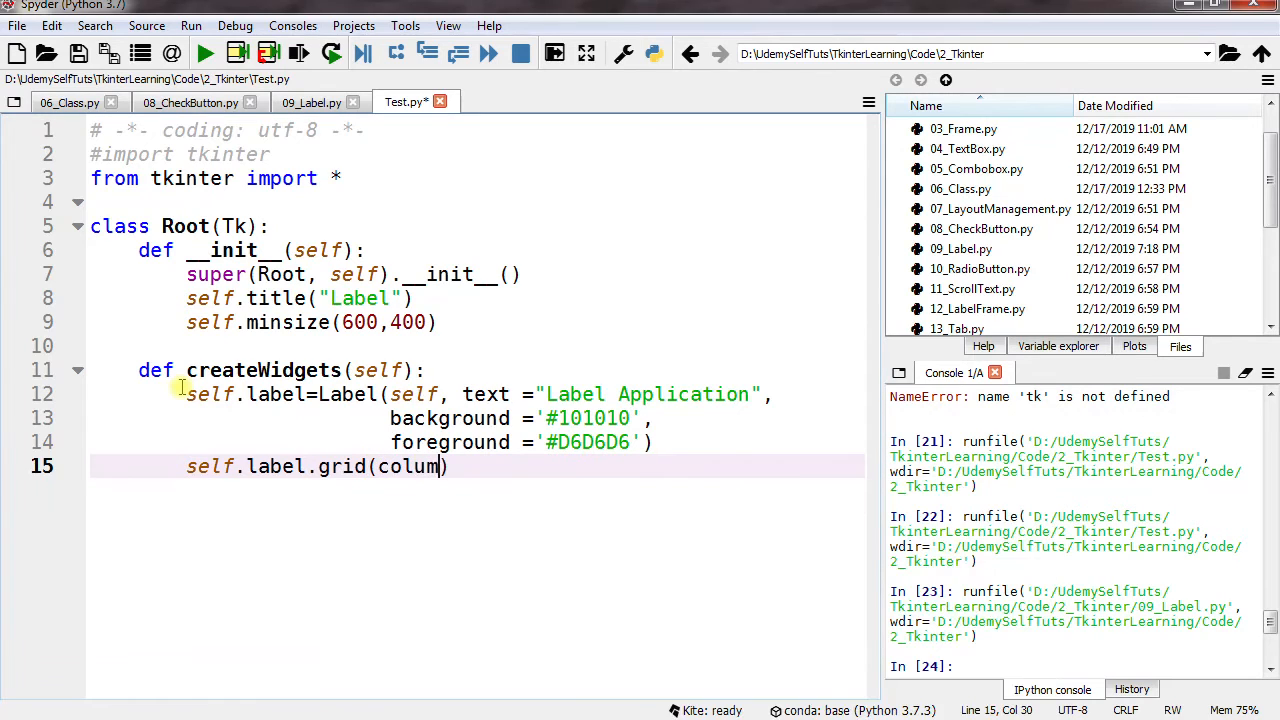
type("n =0")
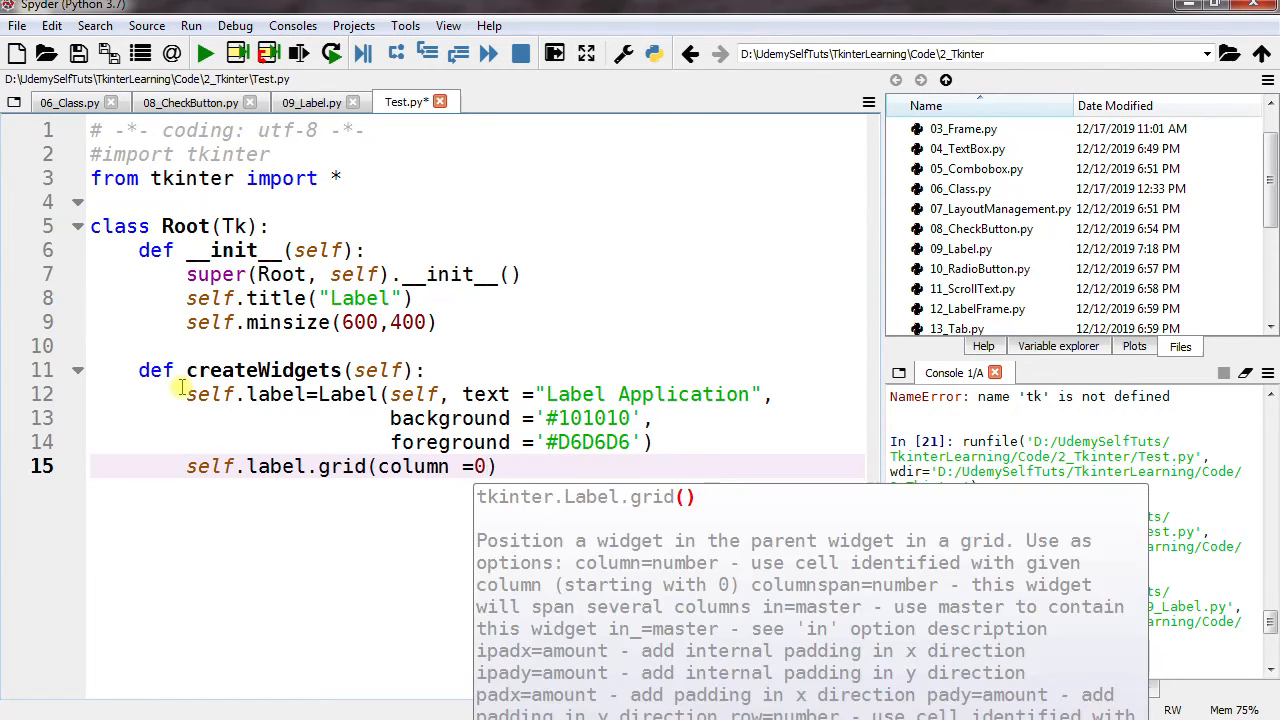
type(", ro")
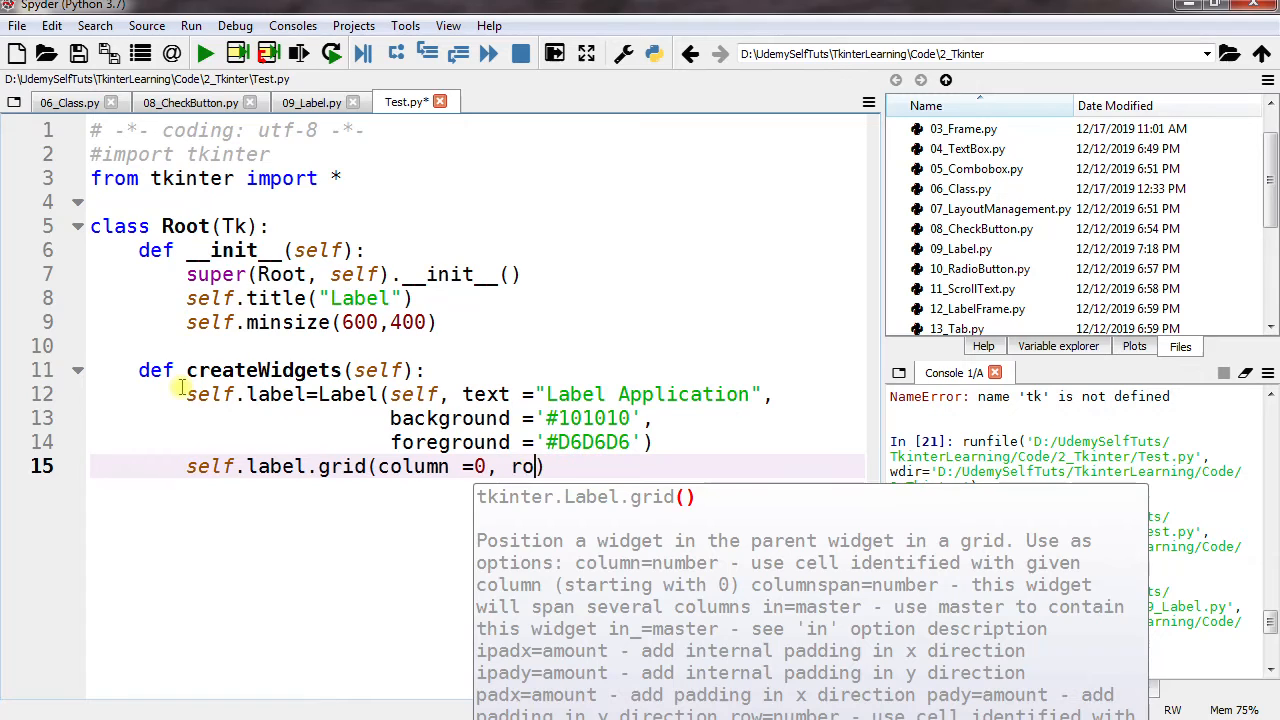
type("w =0")
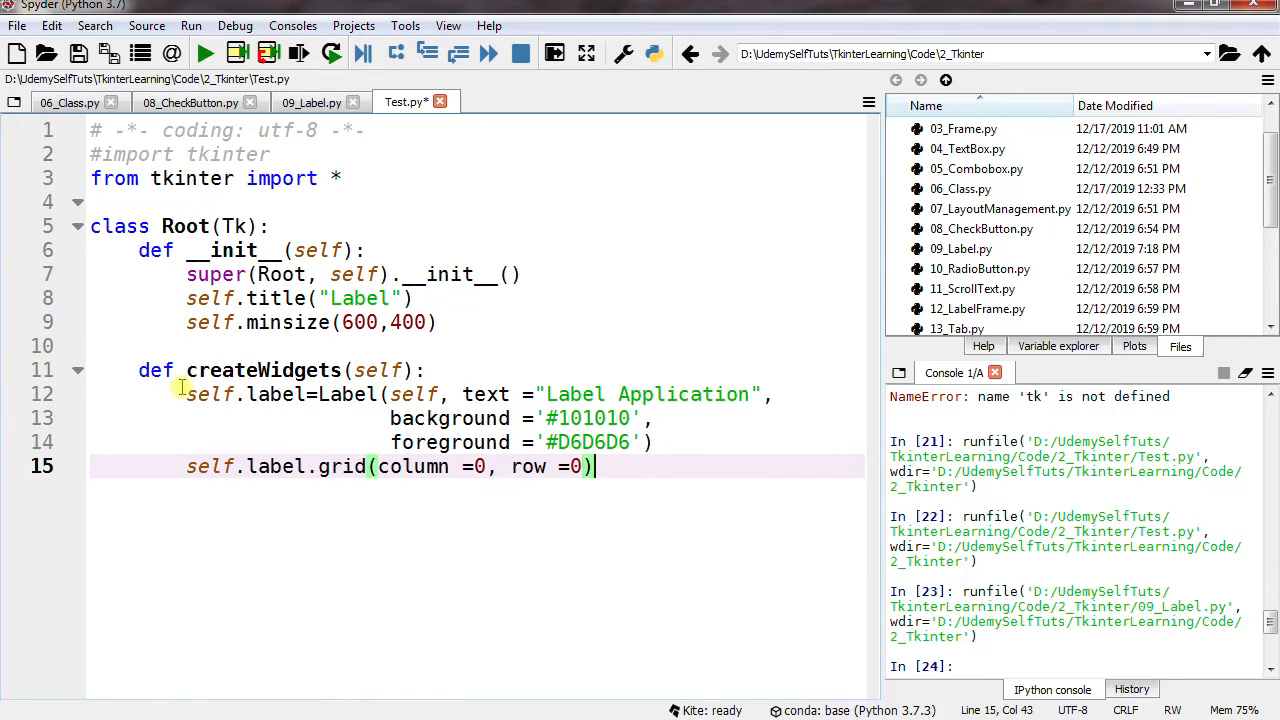
key("enter")
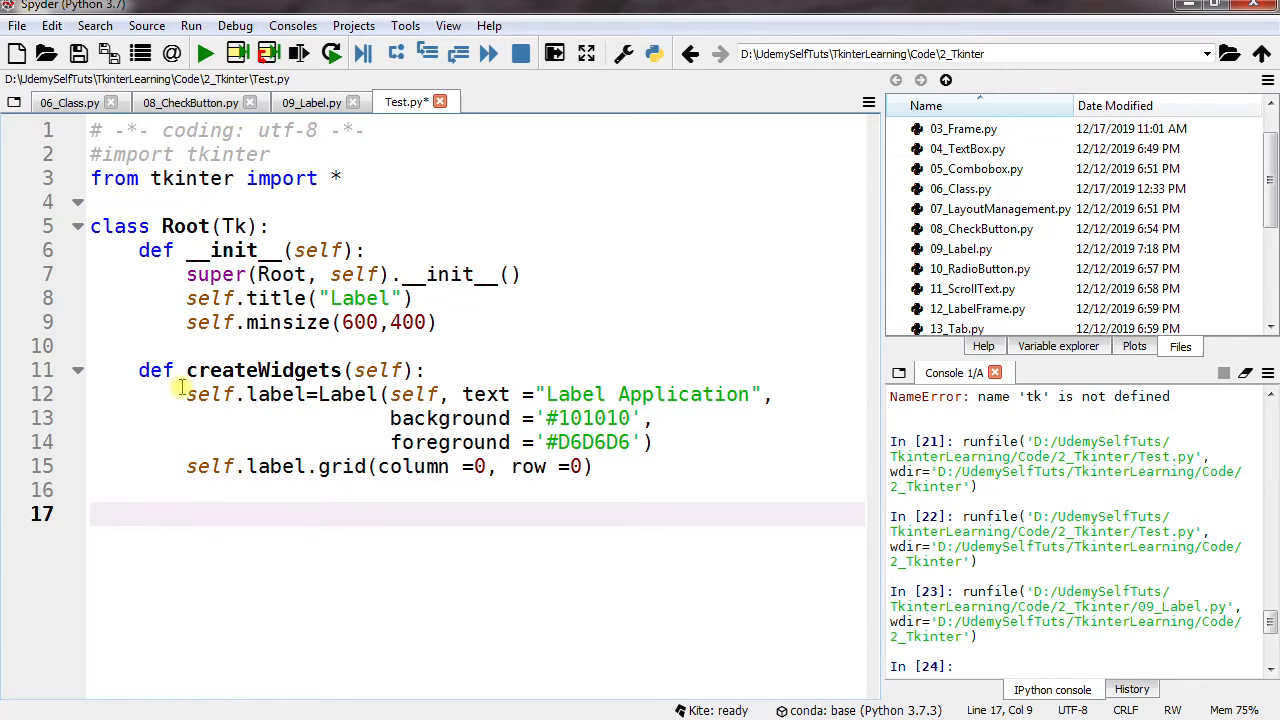
left_click(452, 321)
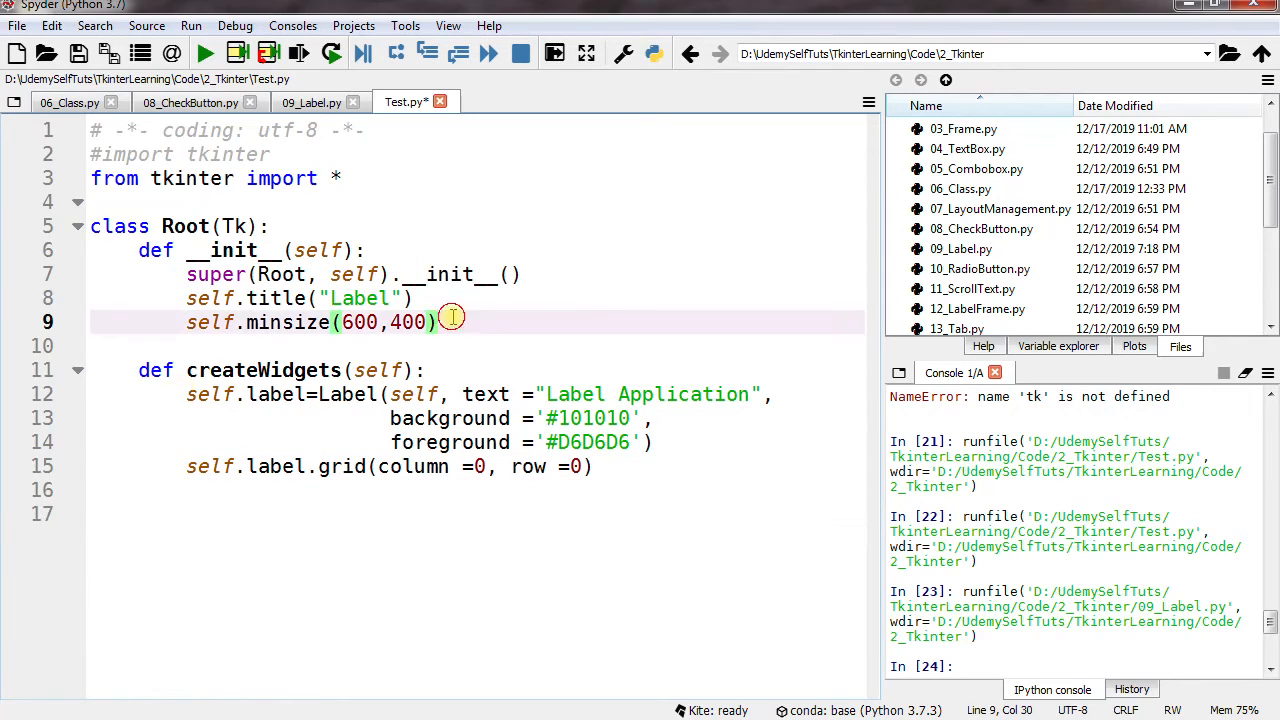
Step: Call `self.createWidgets()` below the minsize line, completing it from autocomplete
type("se")
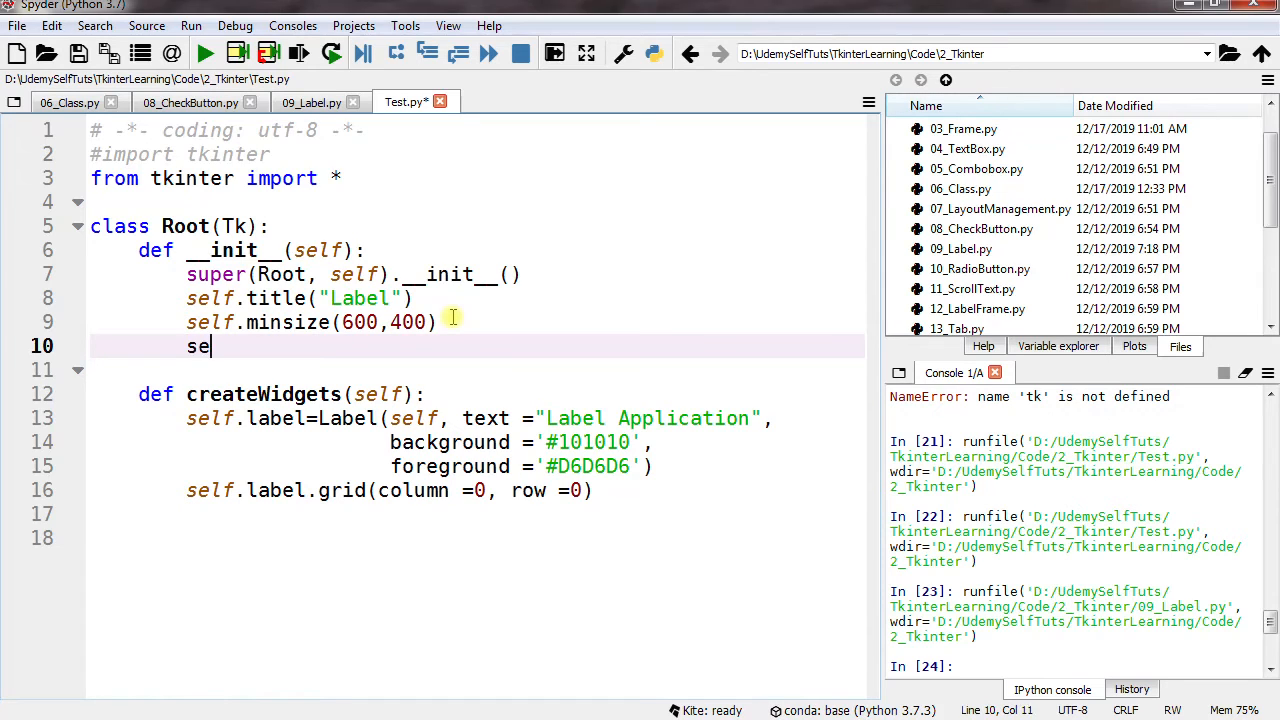
type("lf")
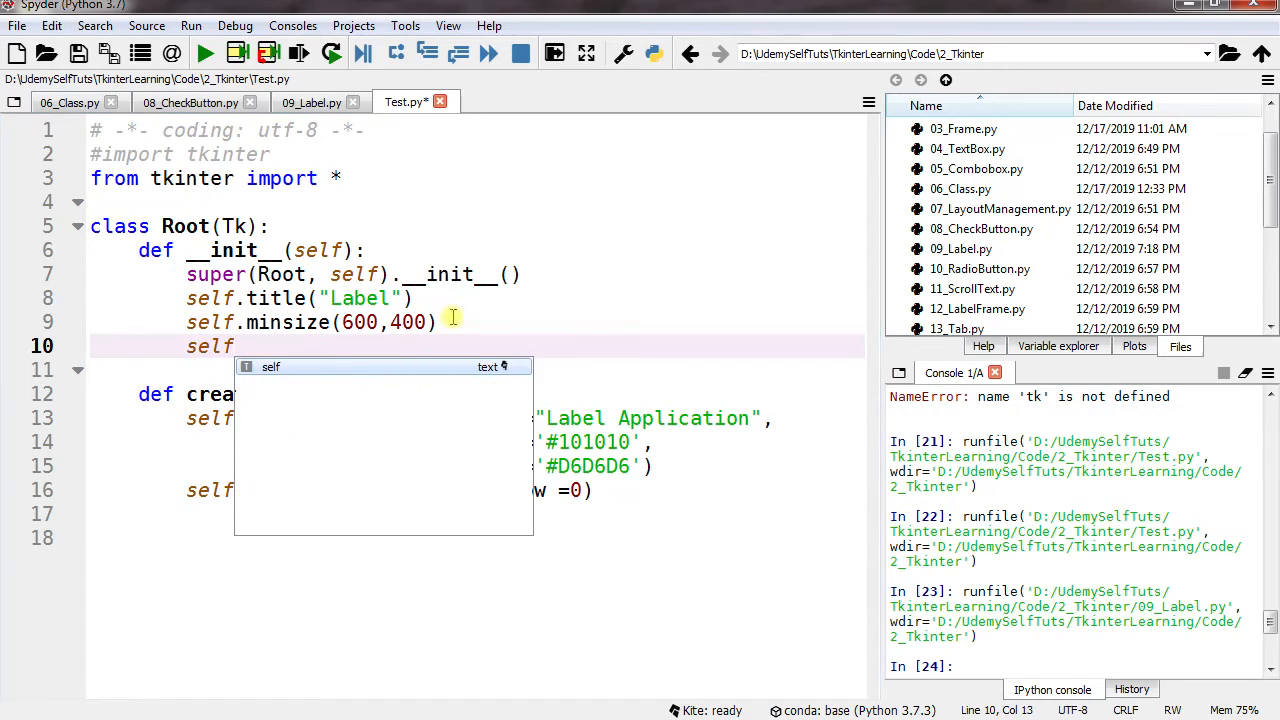
type(".cre")
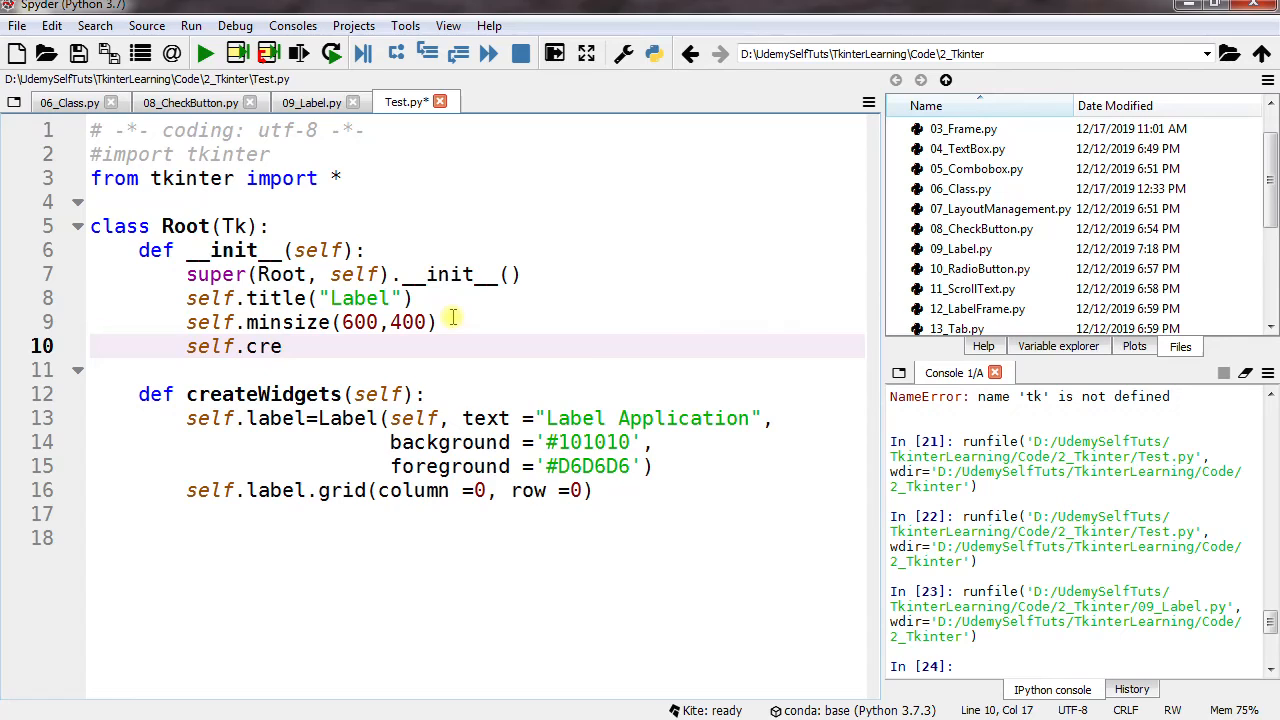
type("at")
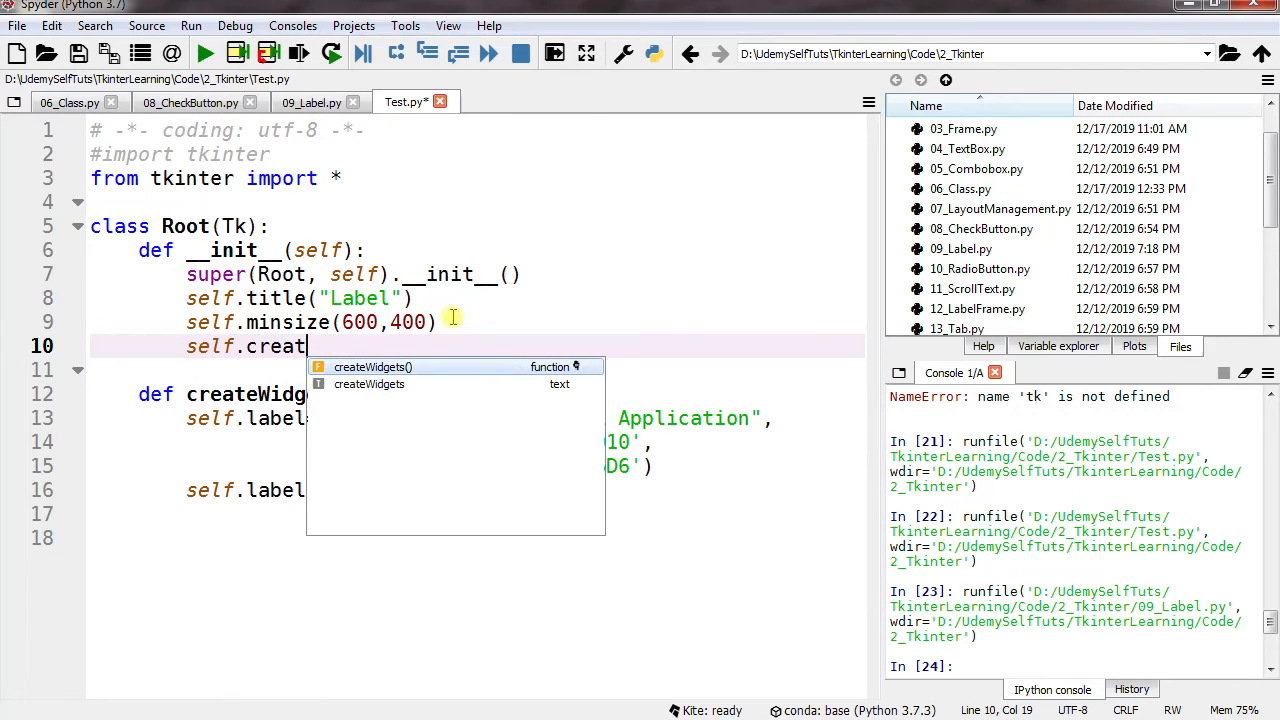
left_click(372, 366)
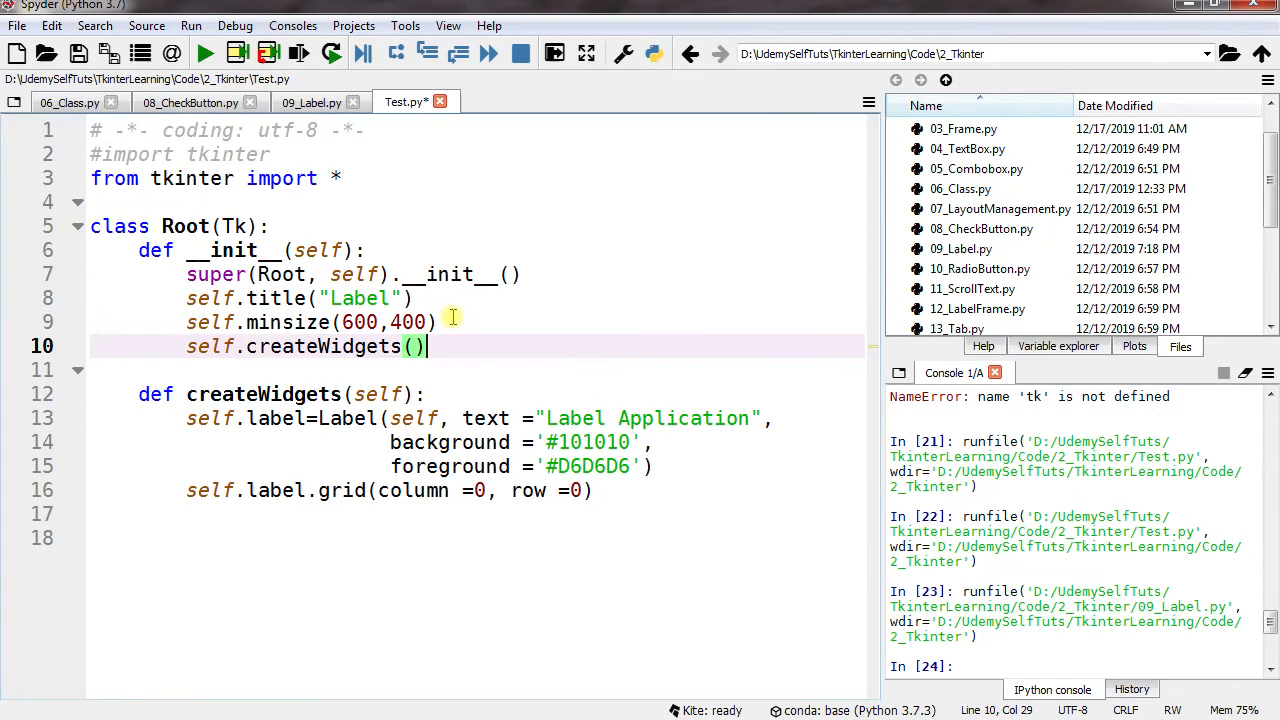
mouse_move(117, 601)
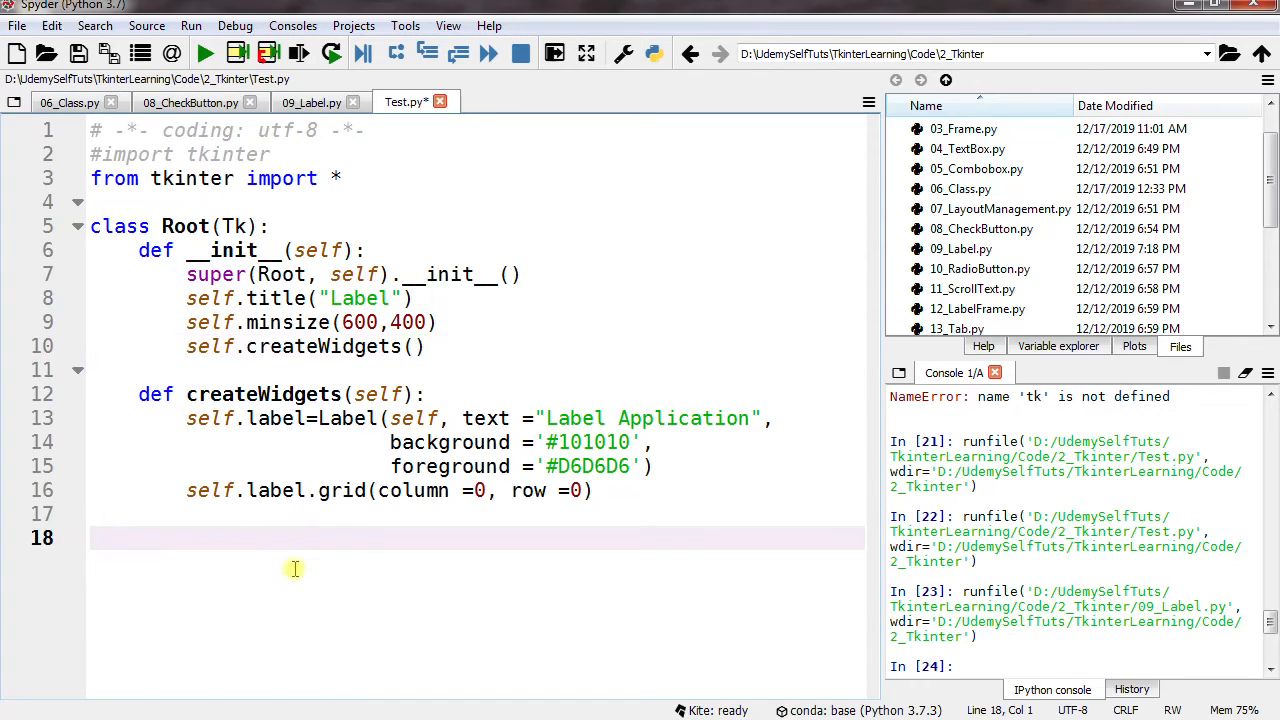
Step: Add `root = Root()` at module level and begin the next `root` line
type("r")
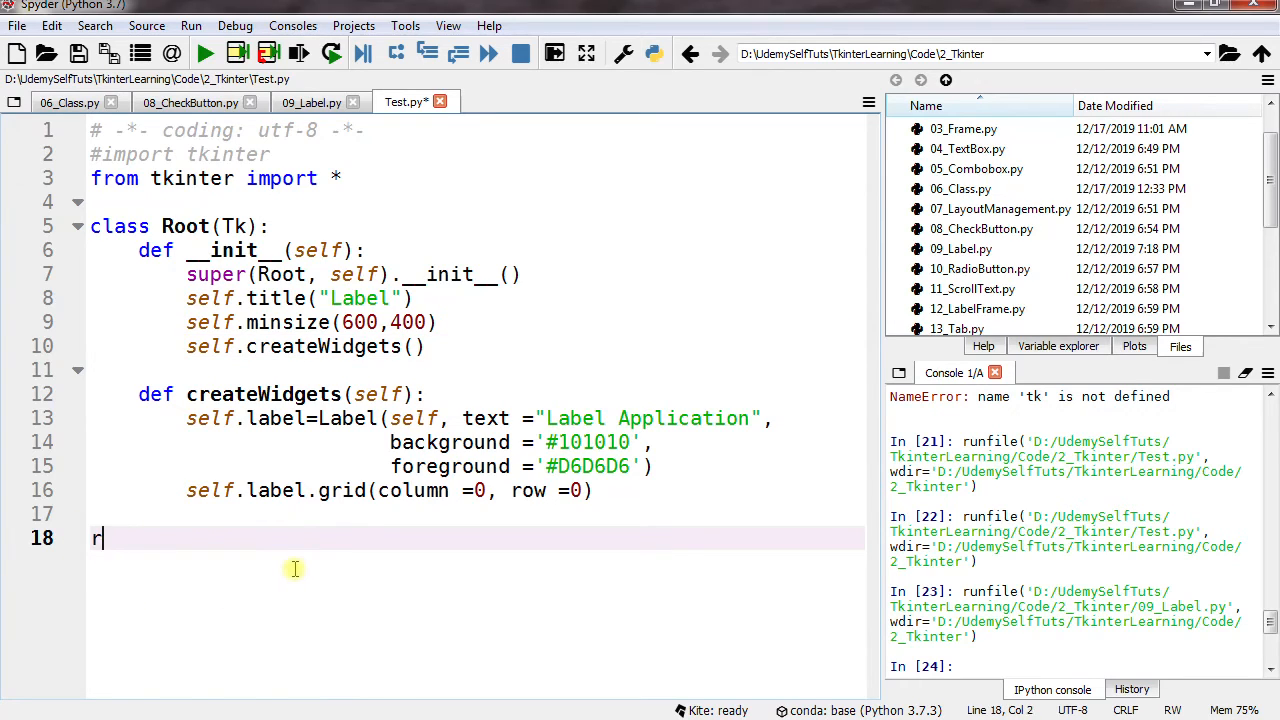
type("oot =")
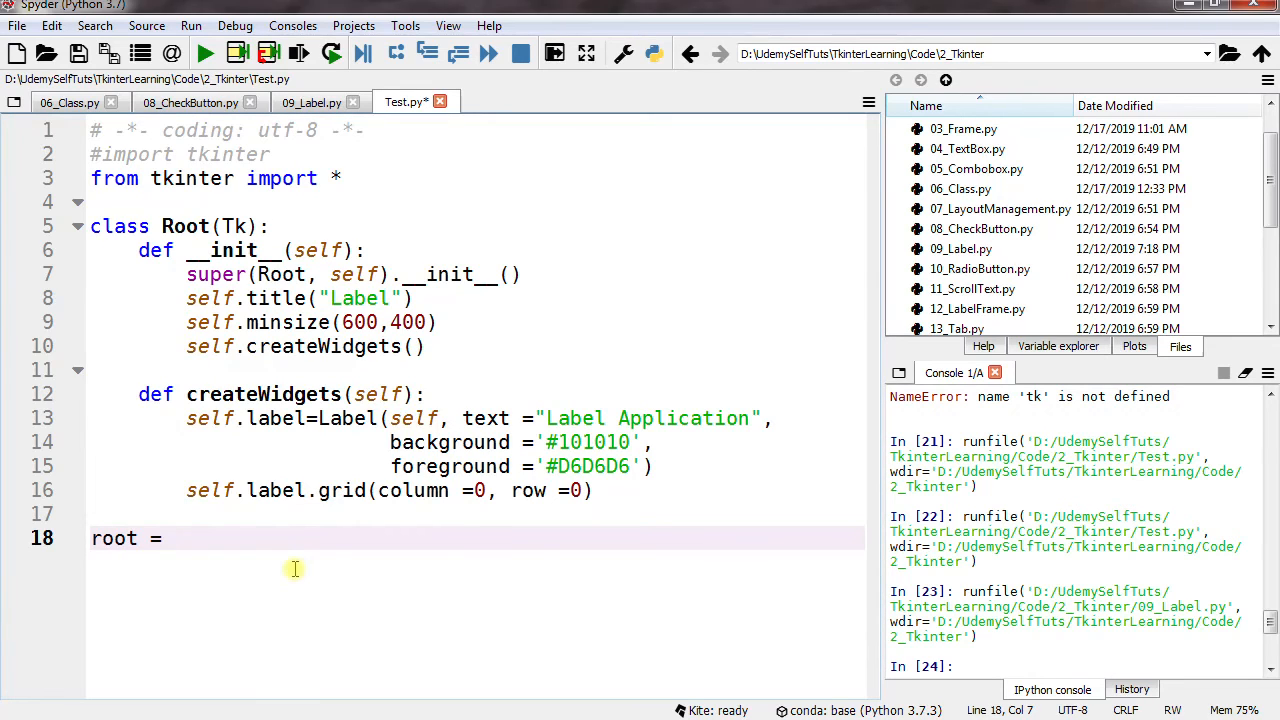
type("R")
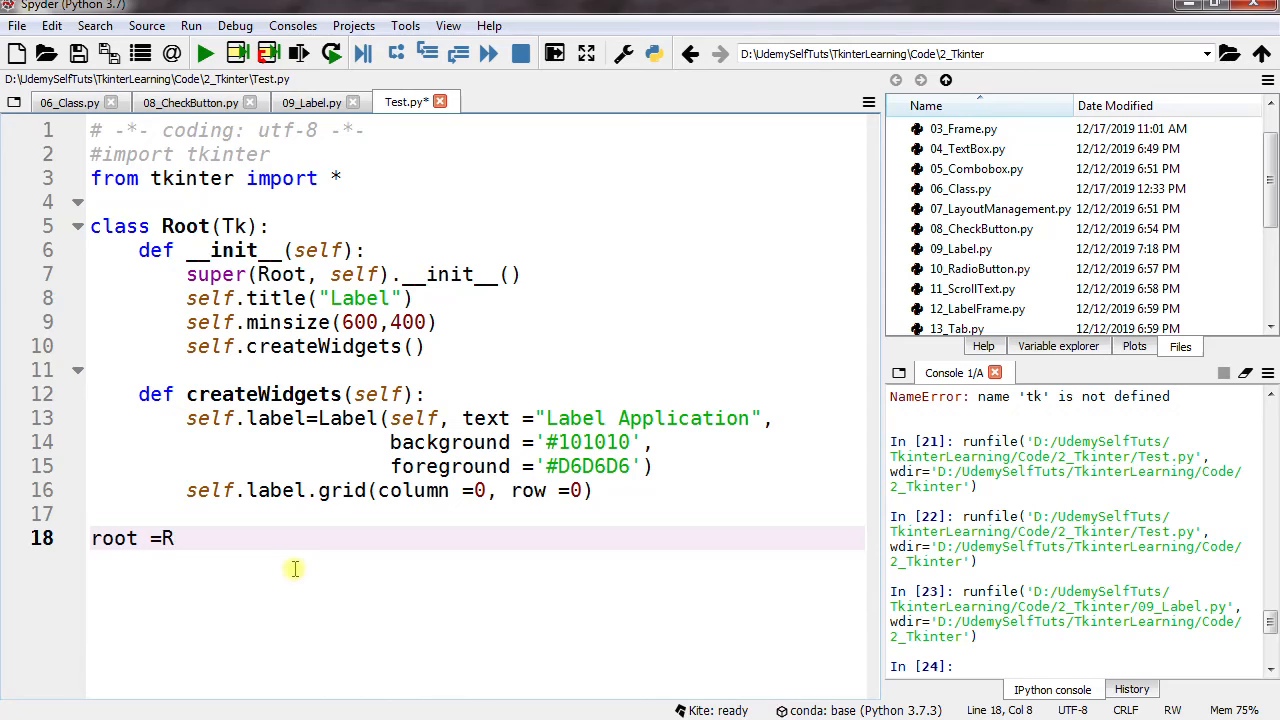
type("oo")
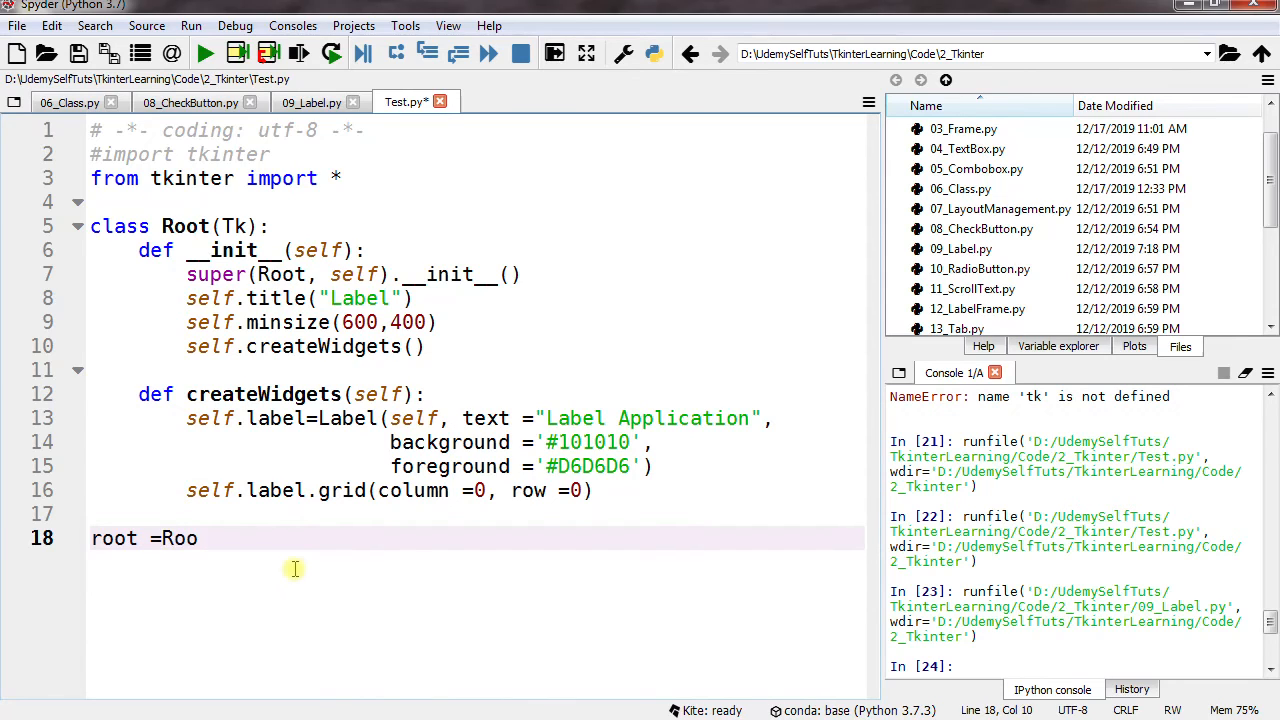
type("t()")
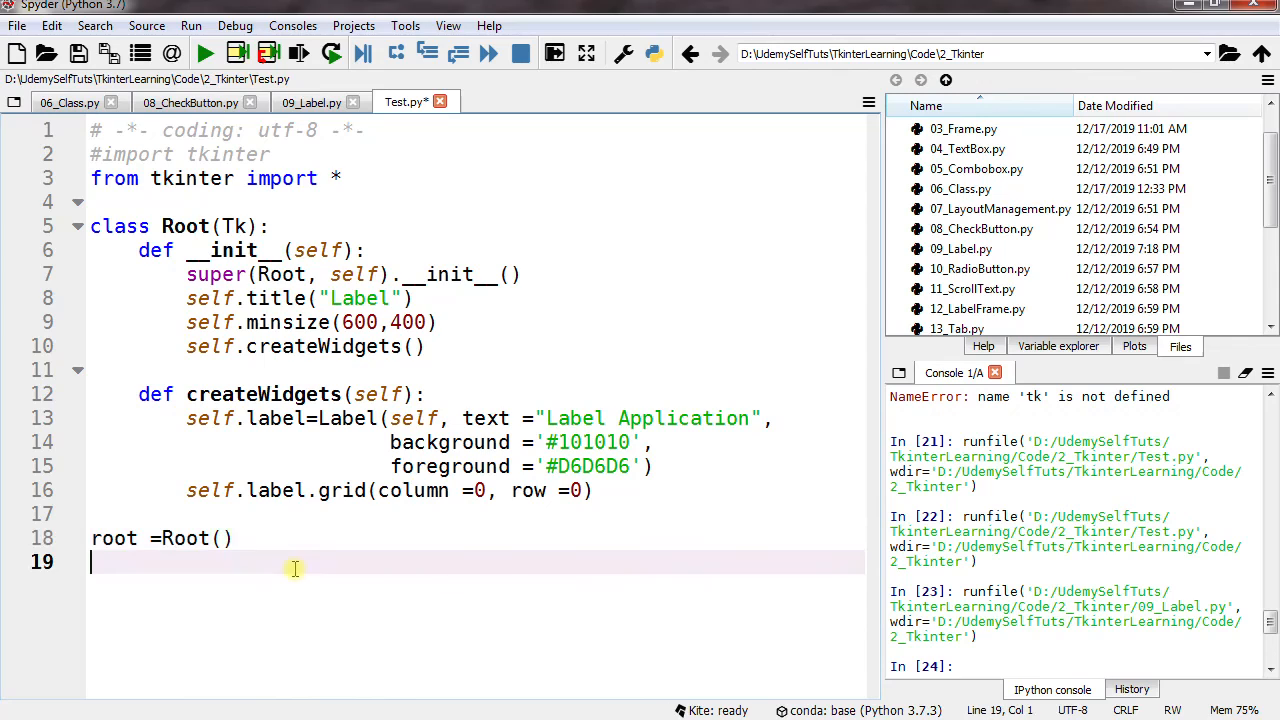
type("r")
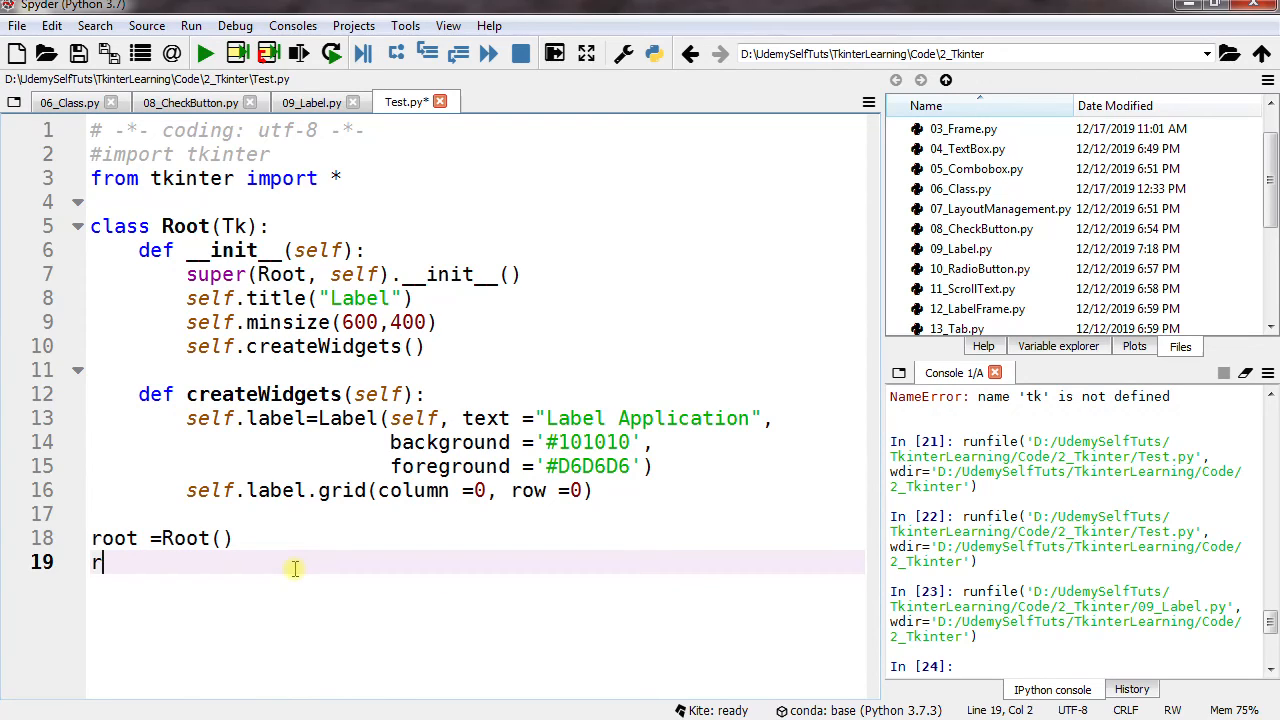
type("oot.mainloop(")
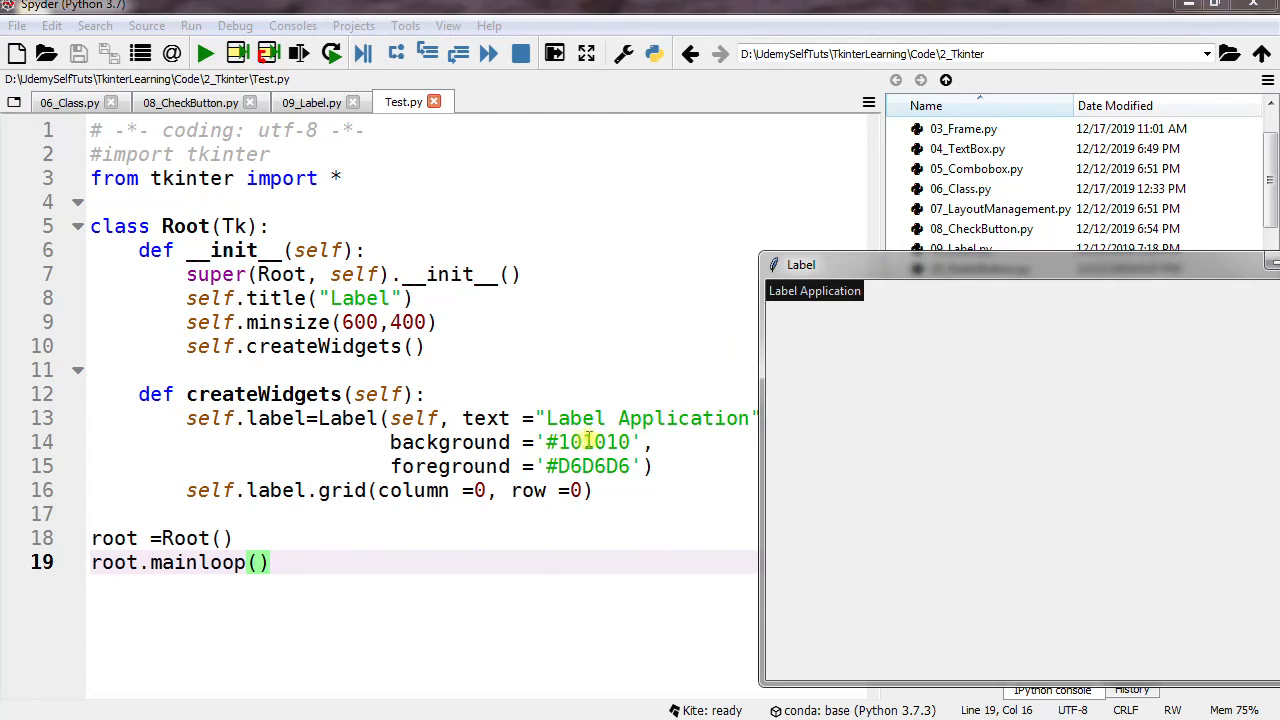
mouse_move(838, 300)
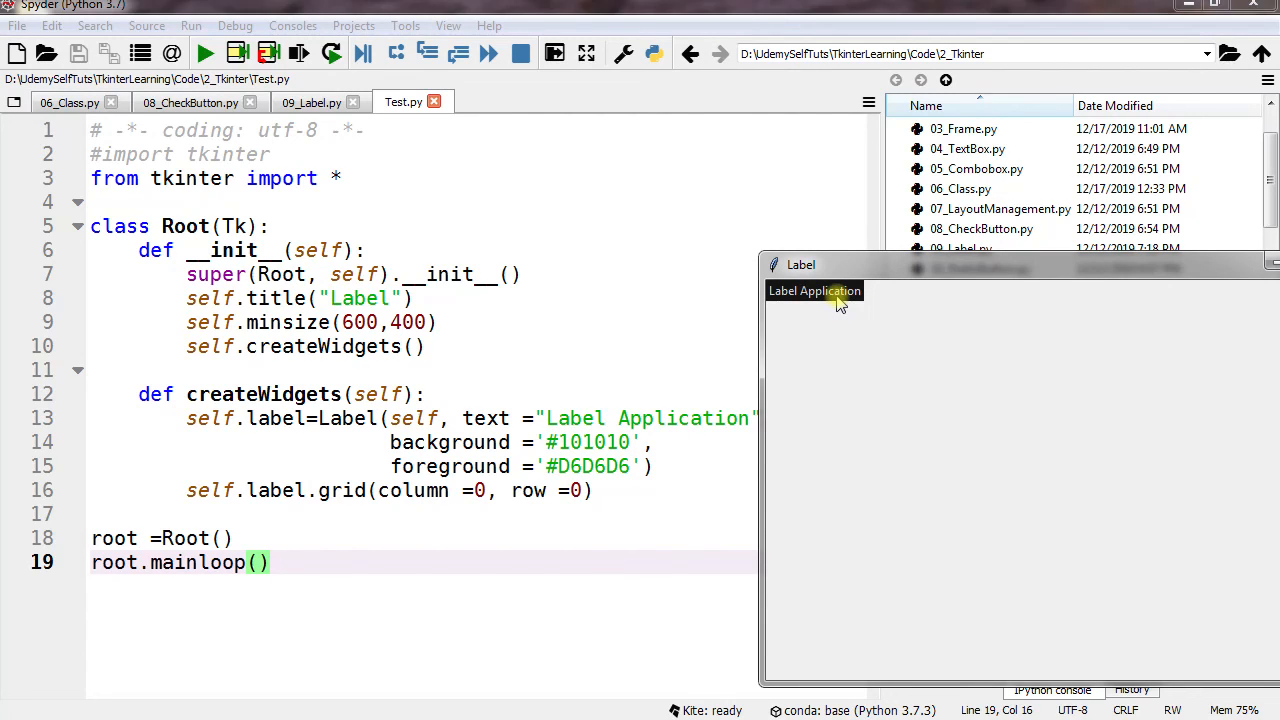